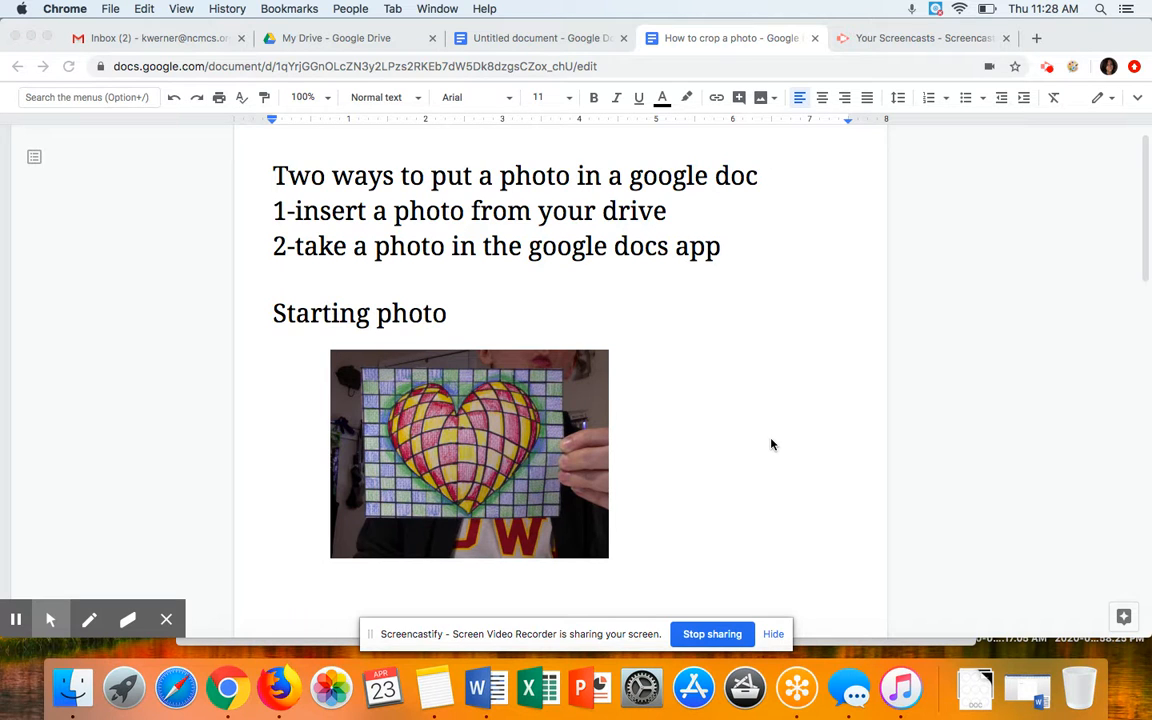
Rename the blank untitled document to 'enter a pic through the drive'.
{"action": "left_click", "coordinate": [540, 38]}
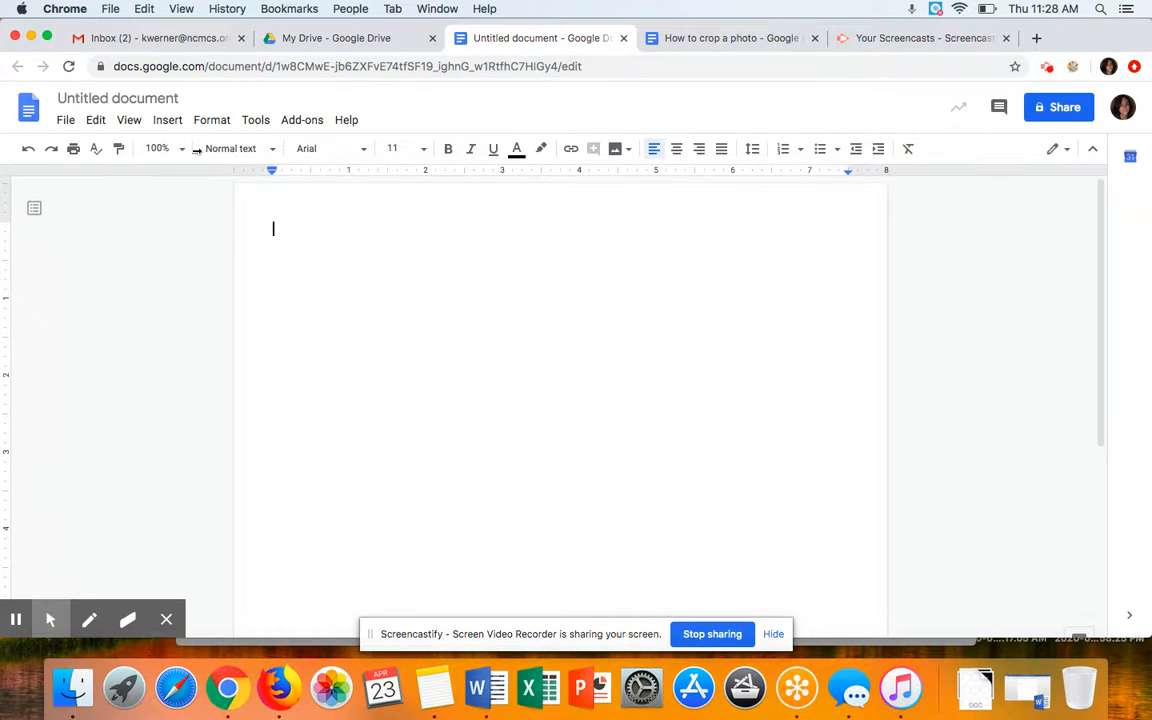
{"action": "left_click", "coordinate": [116, 98]}
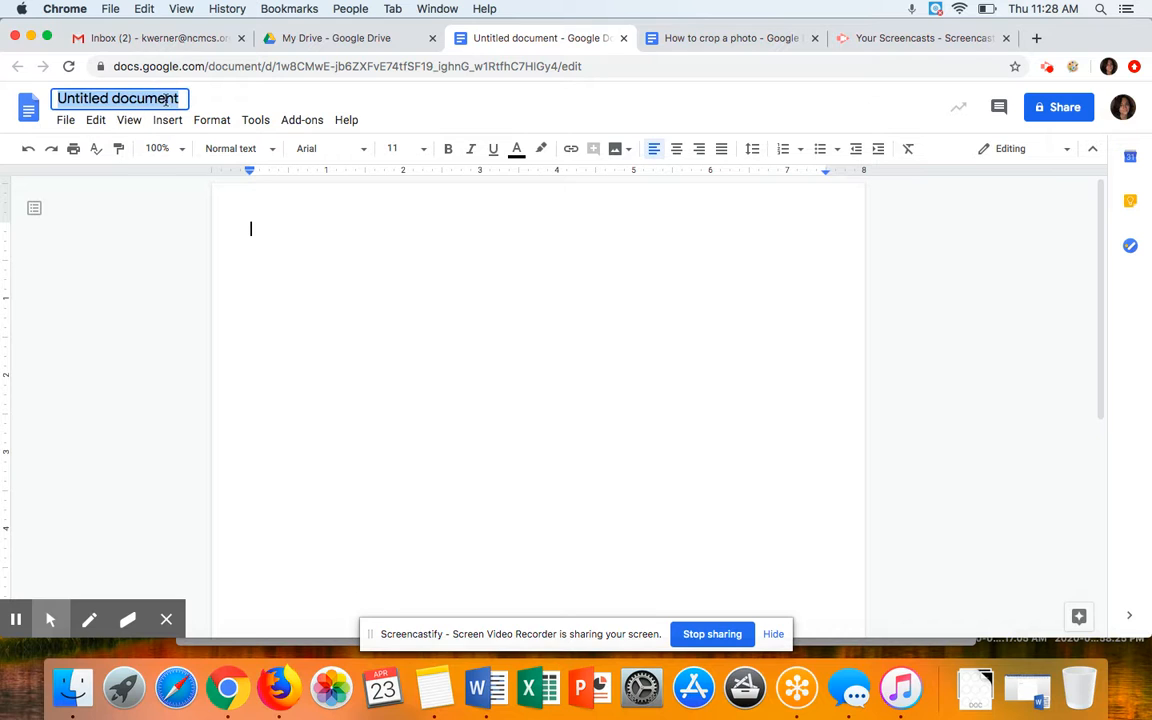
{"action": "type", "text": "enter a pic"}
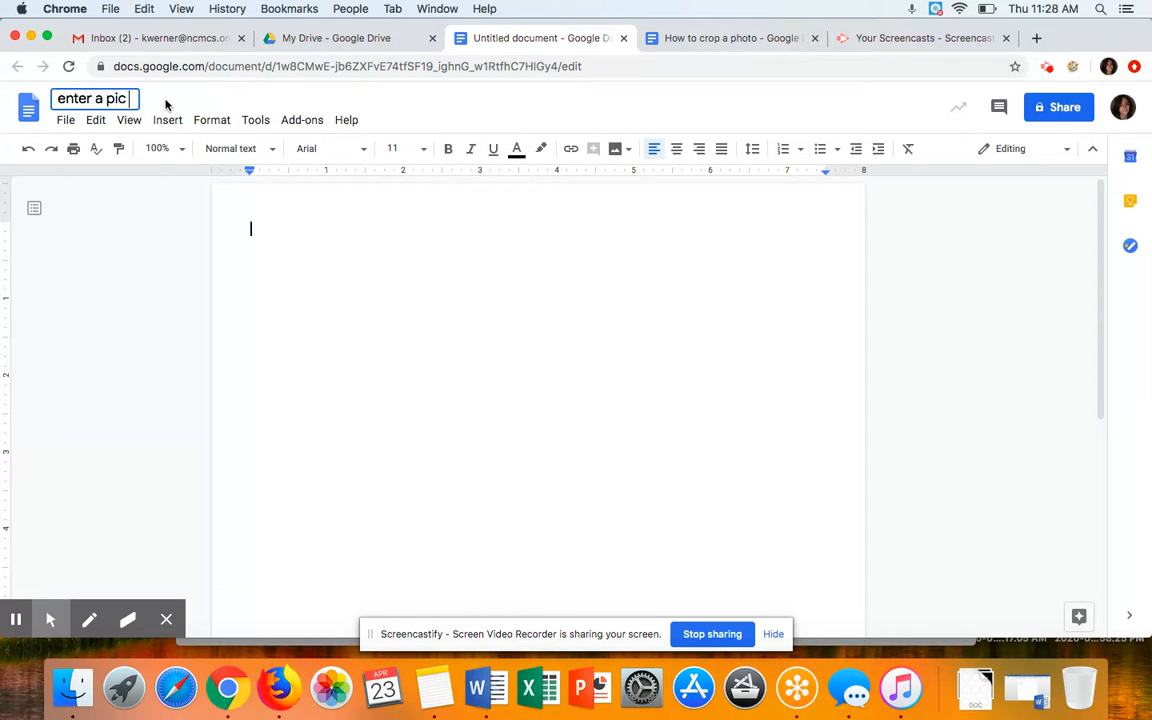
{"action": "type", "text": "through the drive"}
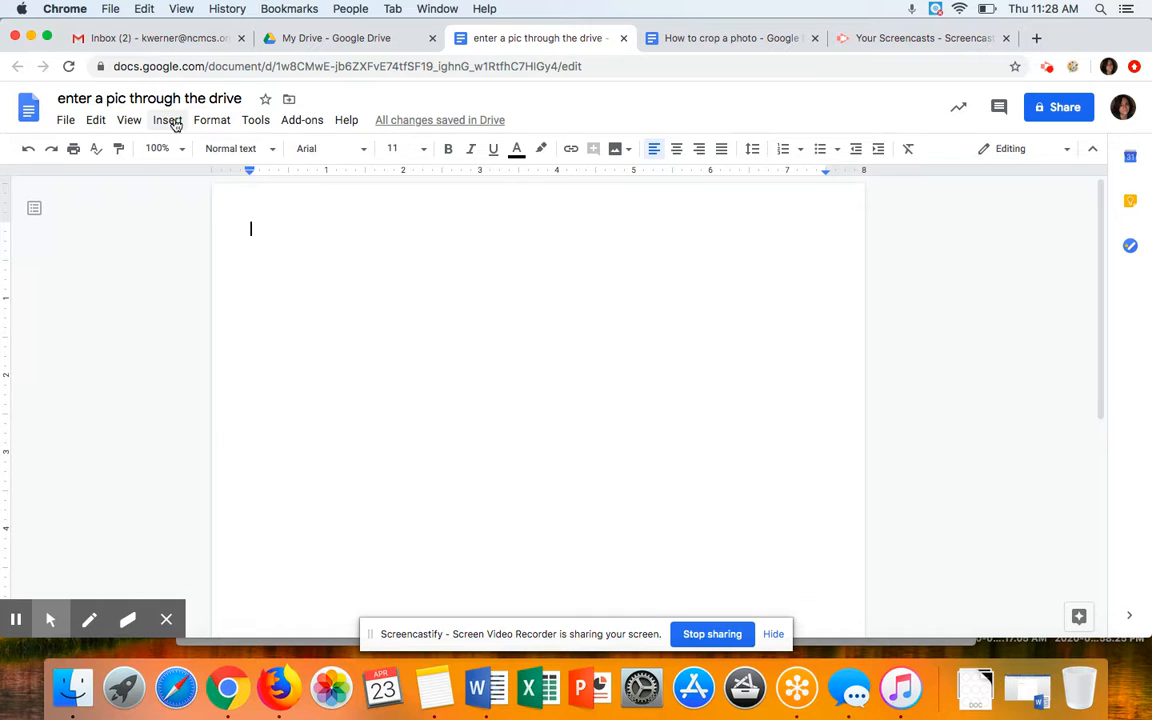
Insert the flower collage photo from Google Drive via Insert > Image > Drive.
{"action": "left_click", "coordinate": [168, 120]}
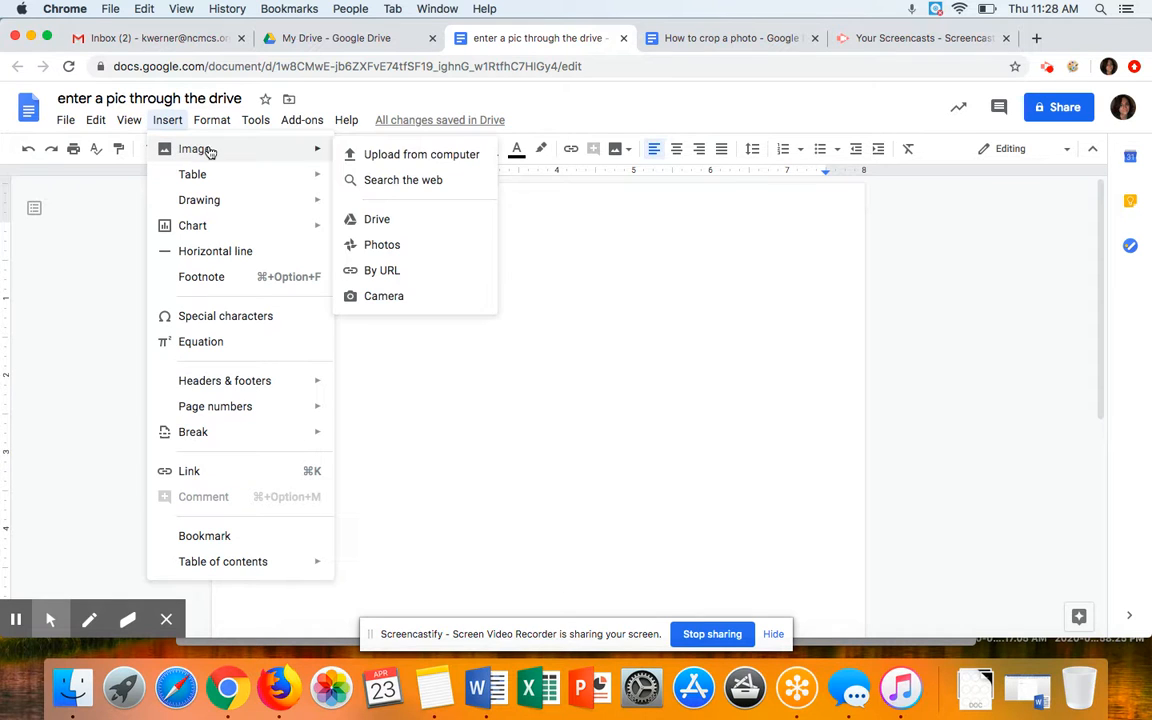
{"action": "mouse_move", "coordinate": [420, 154]}
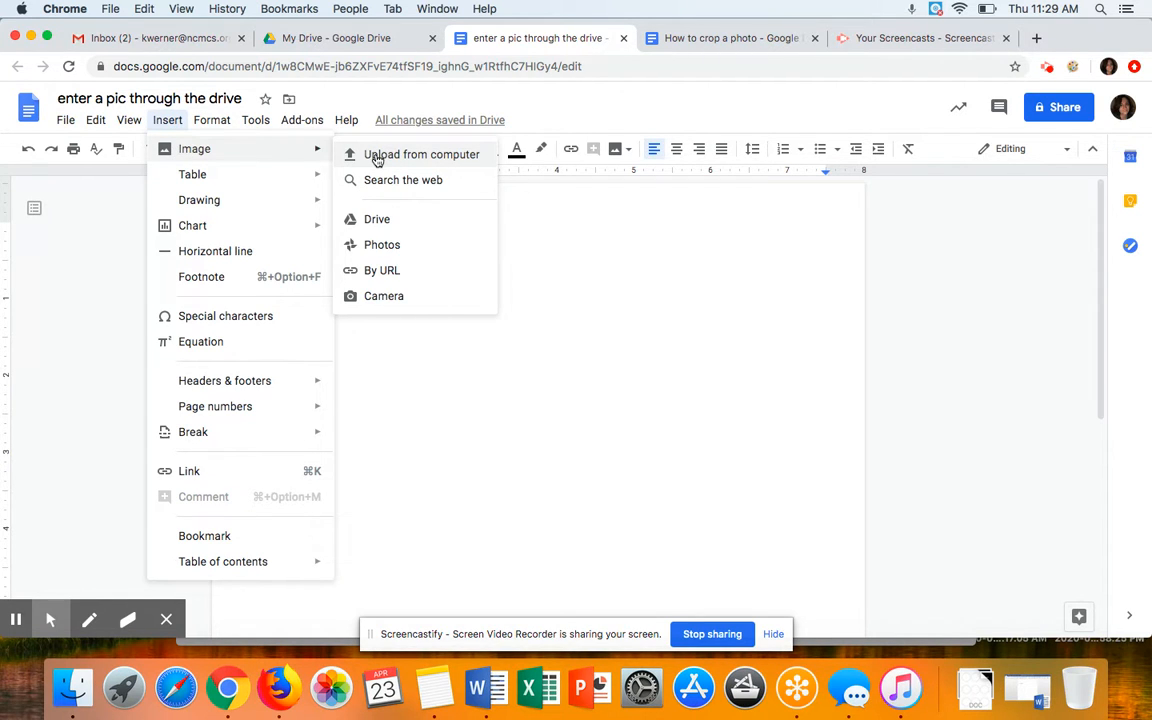
{"action": "mouse_move", "coordinate": [376, 218]}
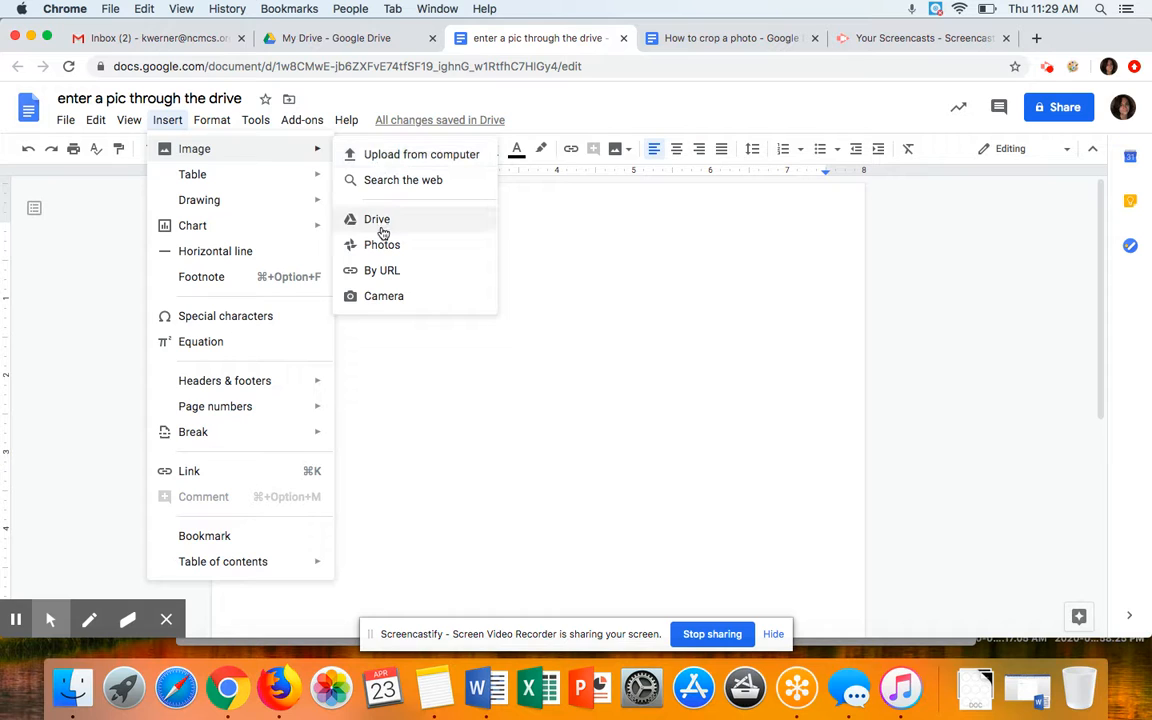
{"action": "left_click", "coordinate": [376, 218]}
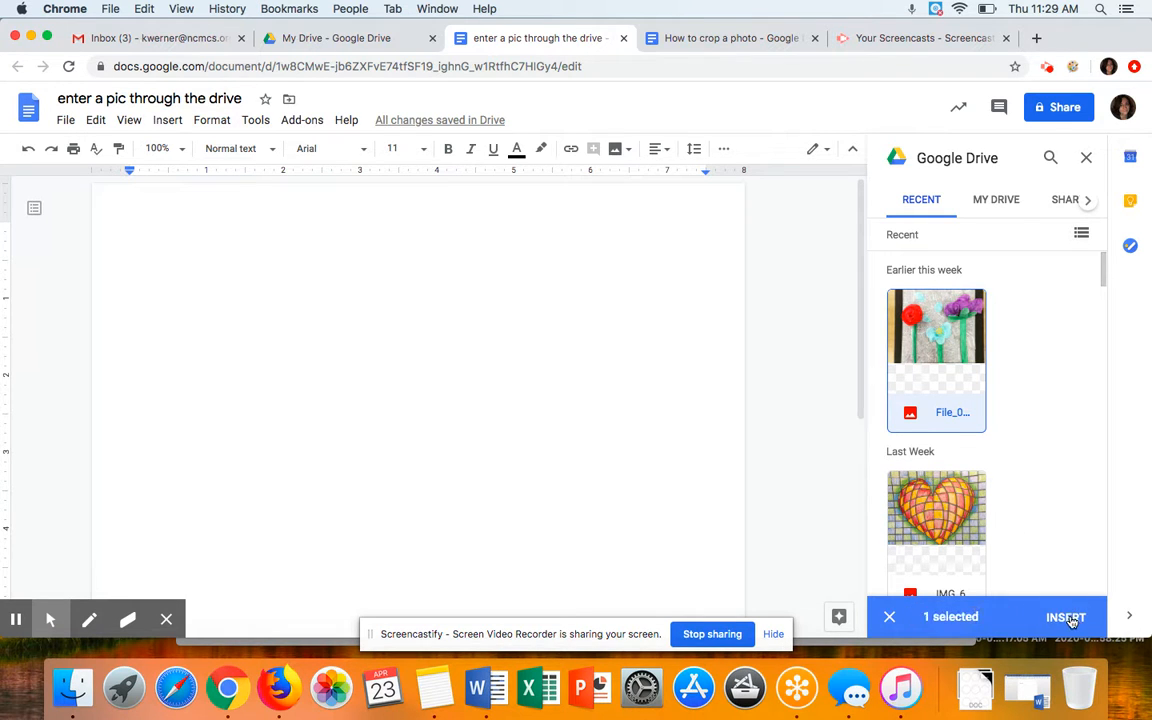
{"action": "left_click", "coordinate": [1064, 616]}
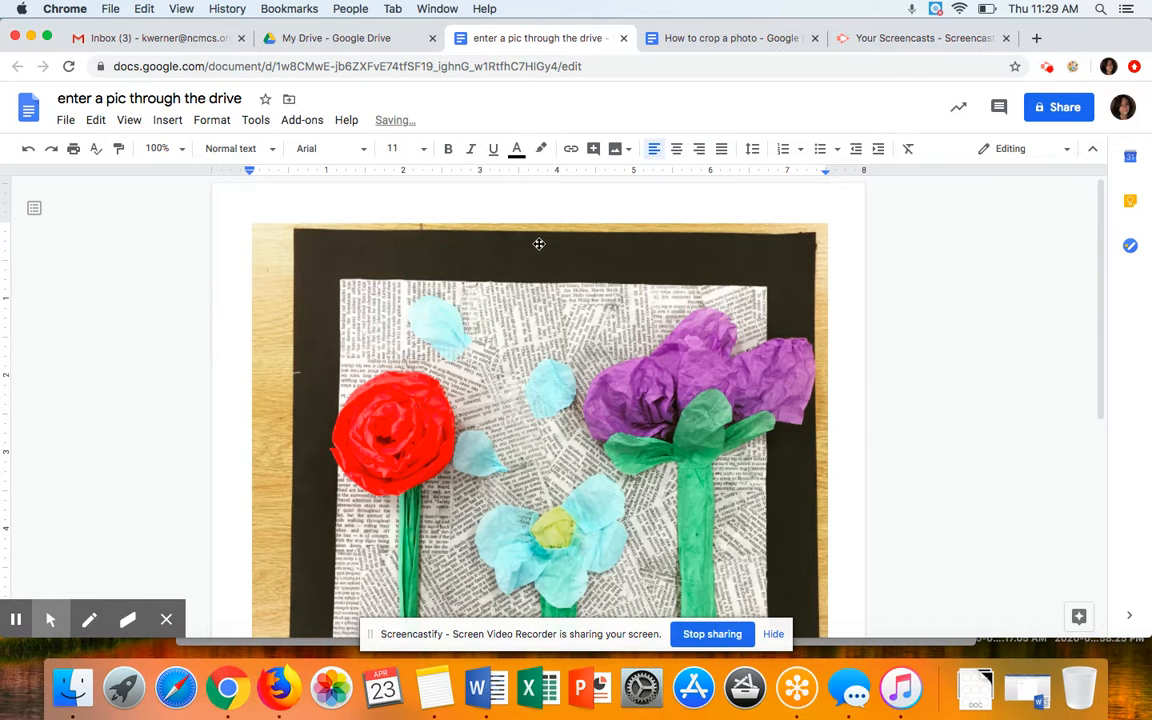
{"action": "scroll", "scroll_direction": "down", "scroll_amount": 3}
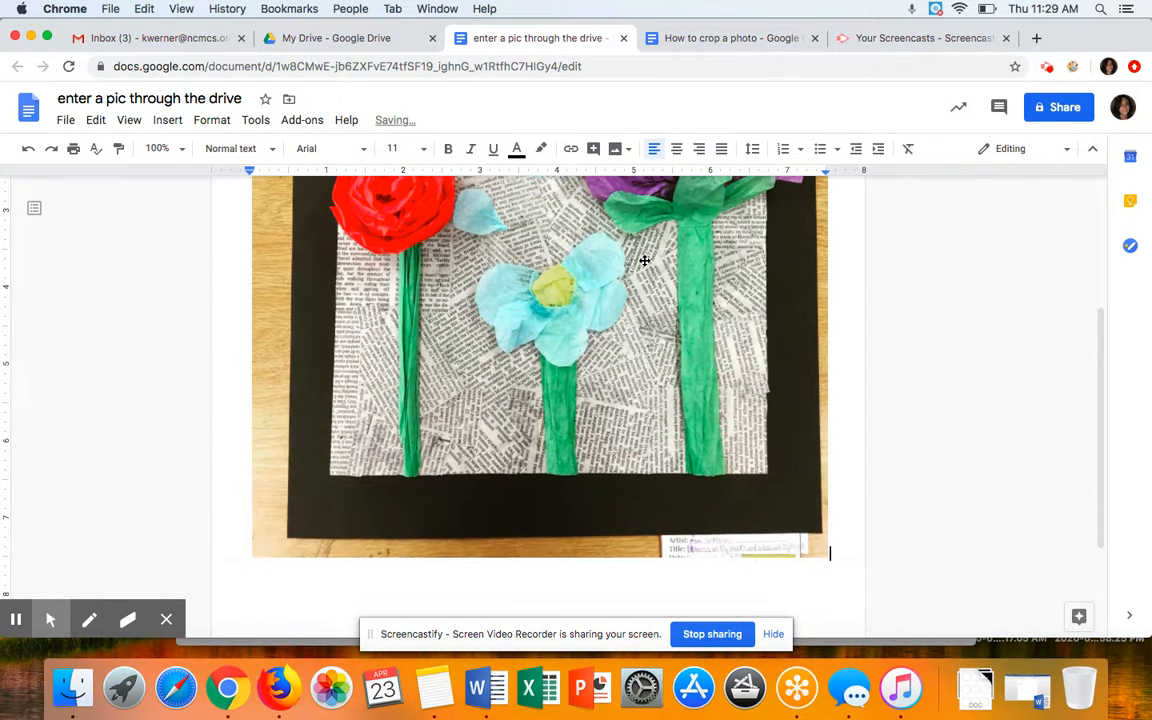
{"action": "mouse_move", "coordinate": [632, 316]}
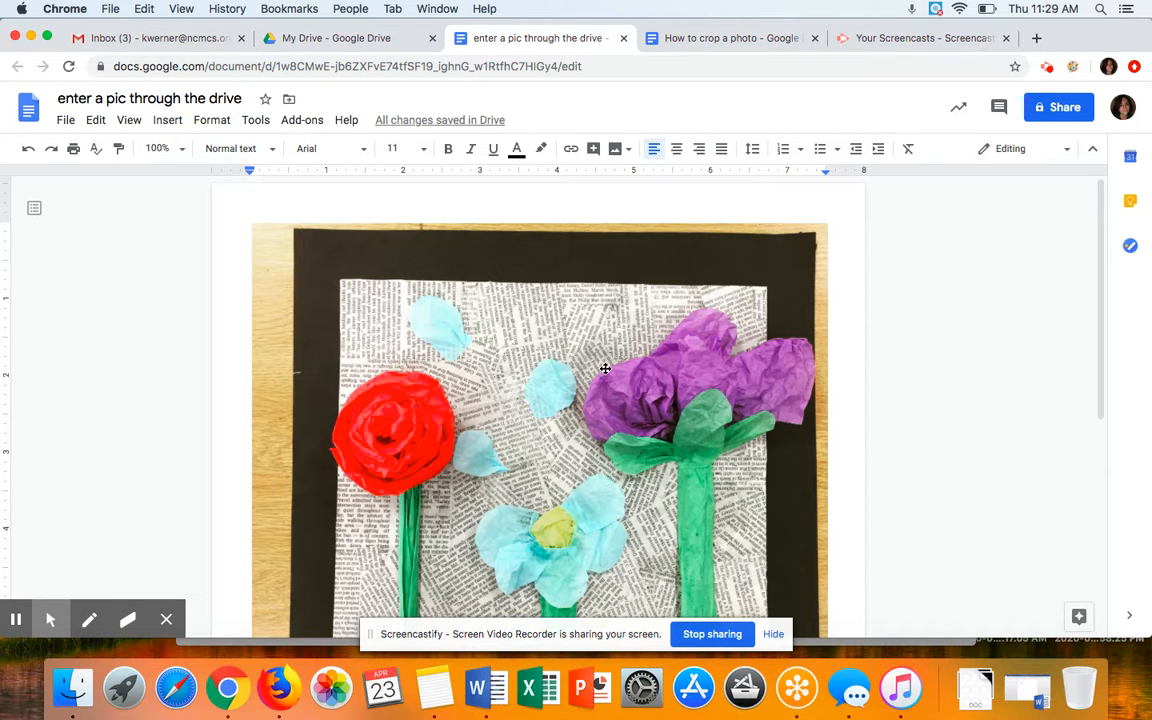
{"action": "scroll", "scroll_direction": "down", "scroll_amount": 3}
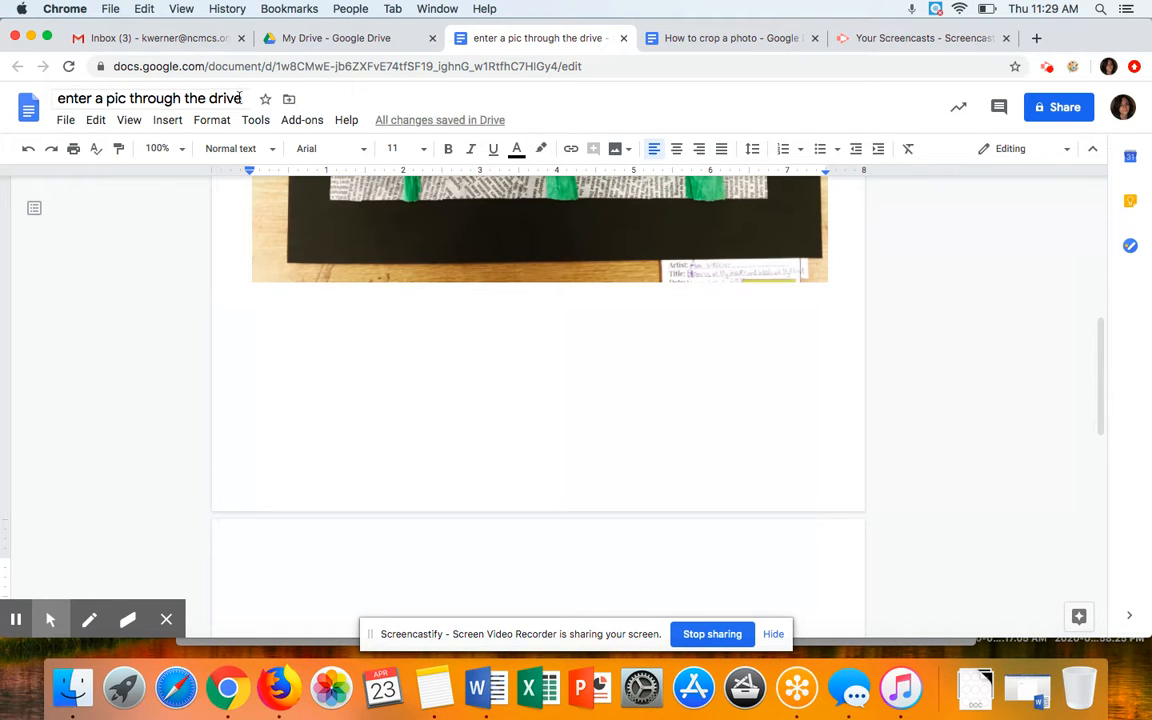
{"action": "mouse_move", "coordinate": [320, 148]}
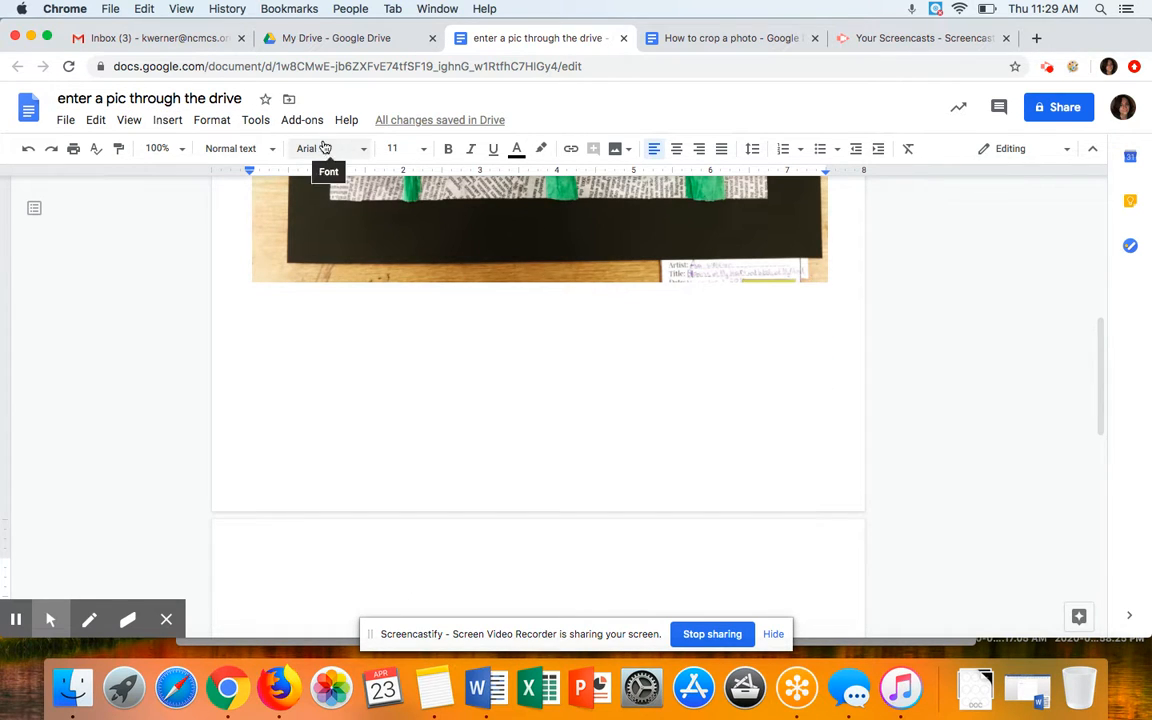
Capture a webcam snapshot of the purple-and-teal artwork via Insert > Image > Camera and add it.
{"action": "left_click", "coordinate": [168, 120]}
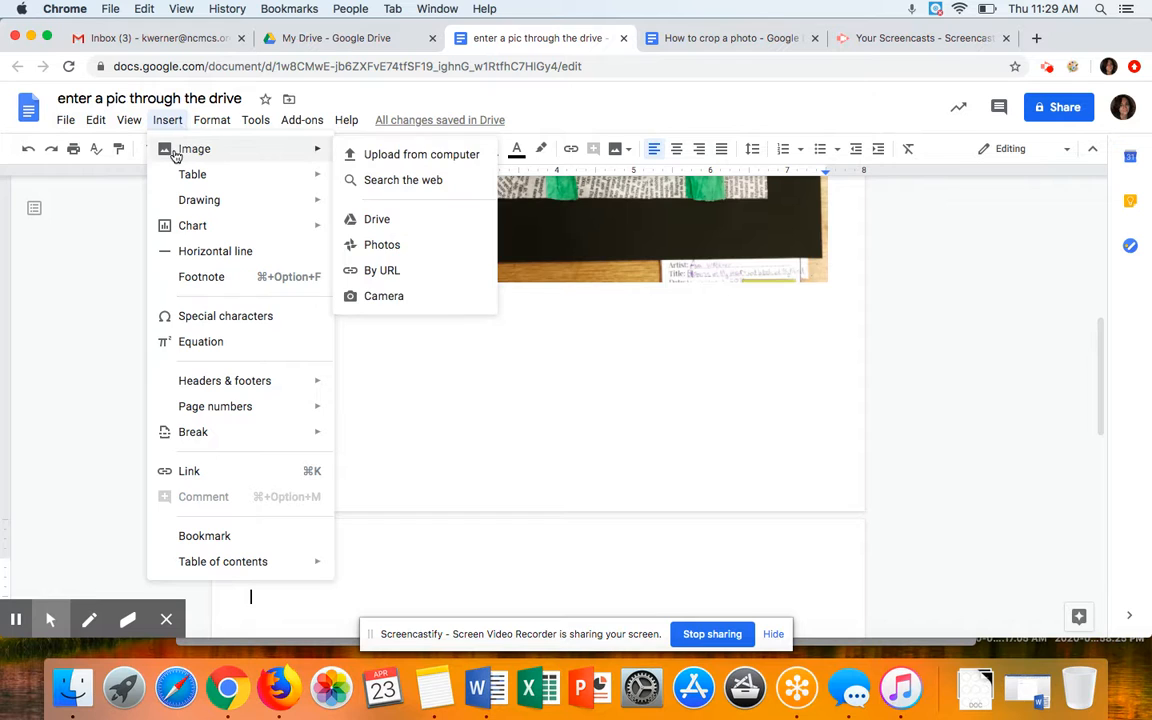
{"action": "mouse_move", "coordinate": [384, 296]}
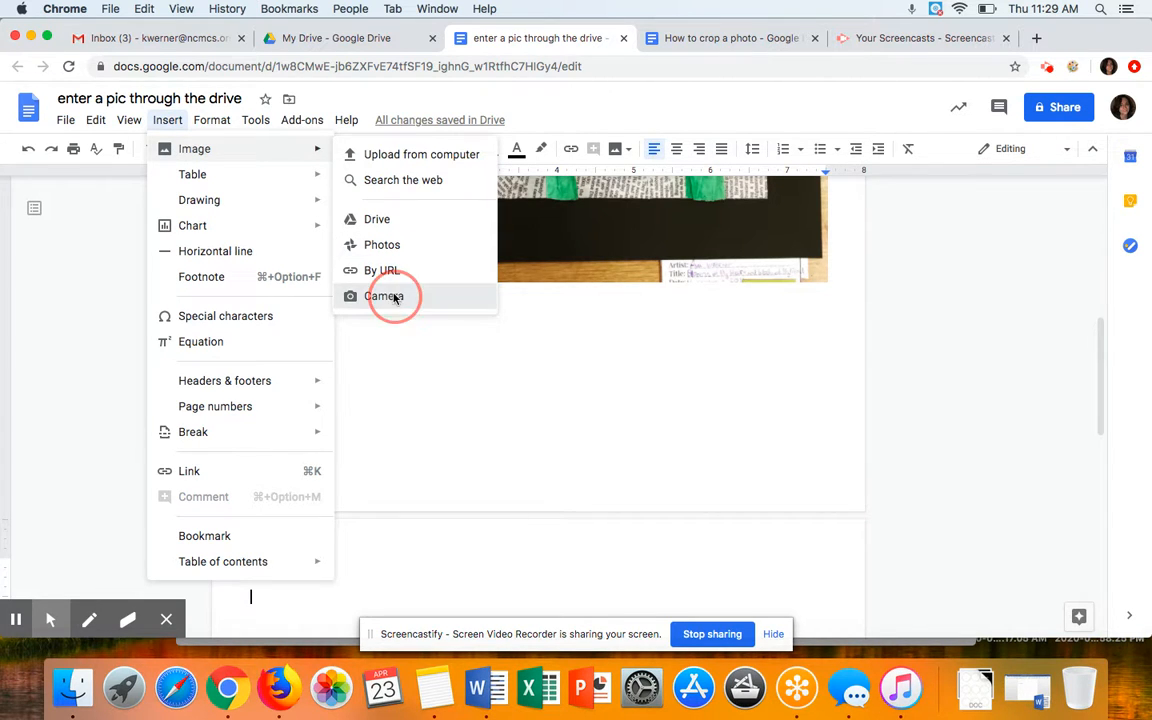
{"action": "left_click", "coordinate": [384, 296]}
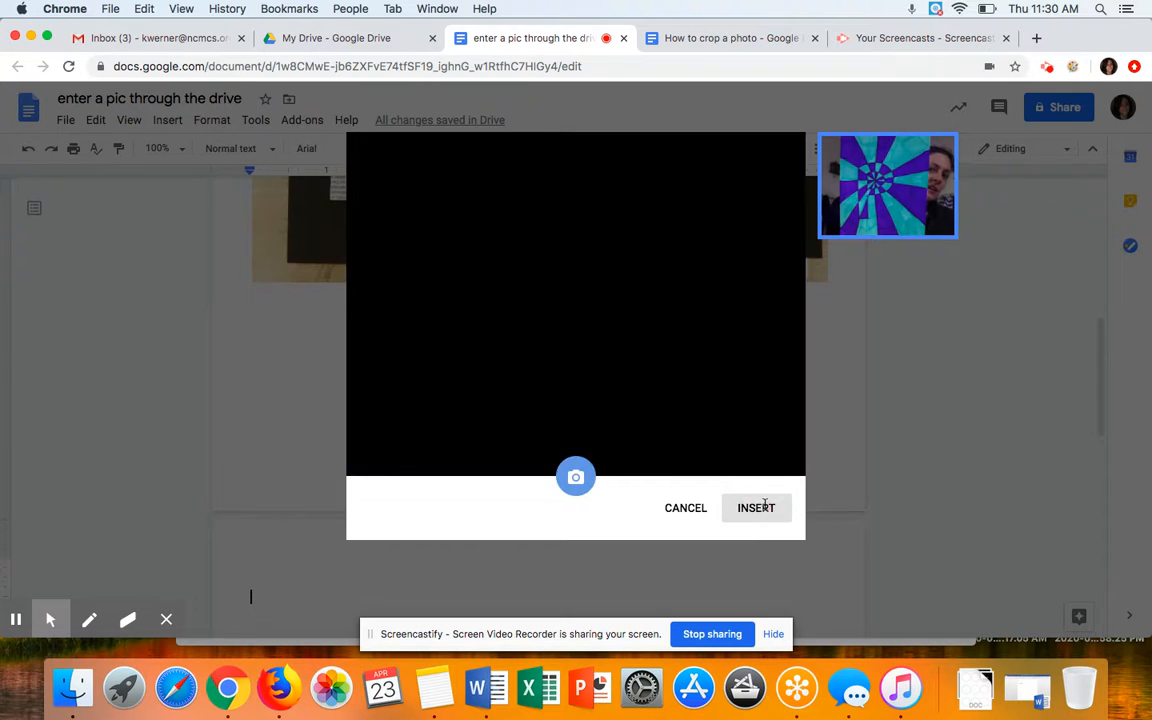
{"action": "left_click", "coordinate": [756, 508]}
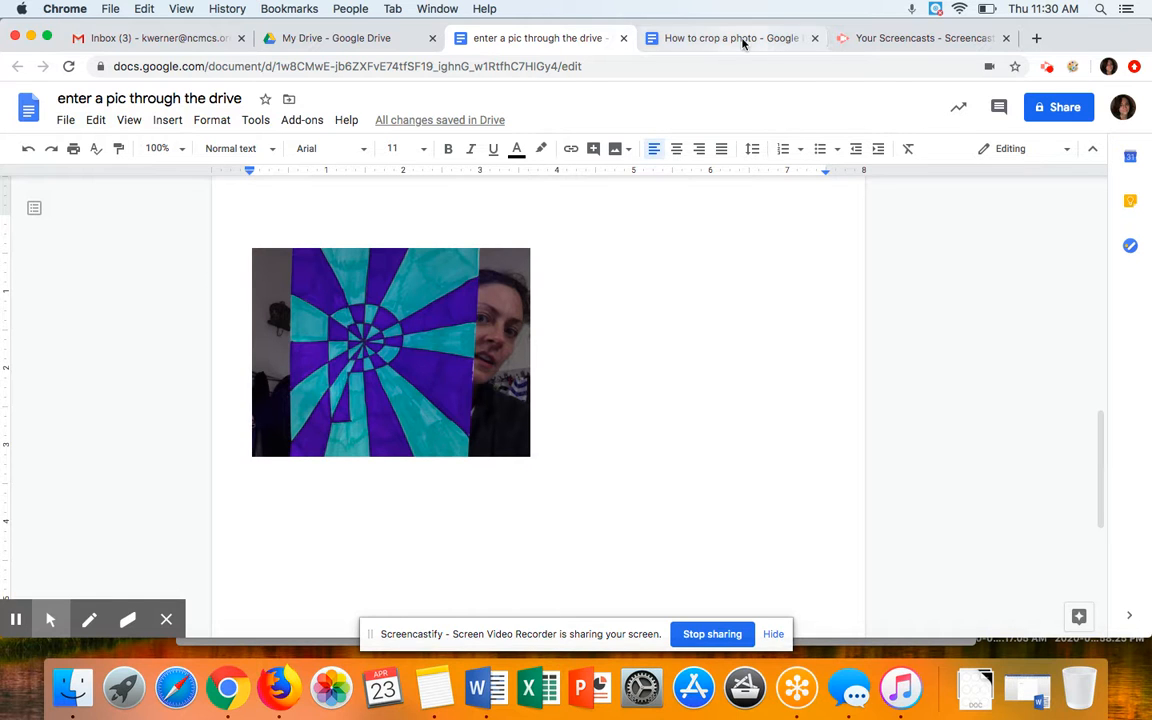
Switch to the 'How to crop a photo' tutorial and scroll to its starting heart photo.
{"action": "left_click", "coordinate": [730, 38]}
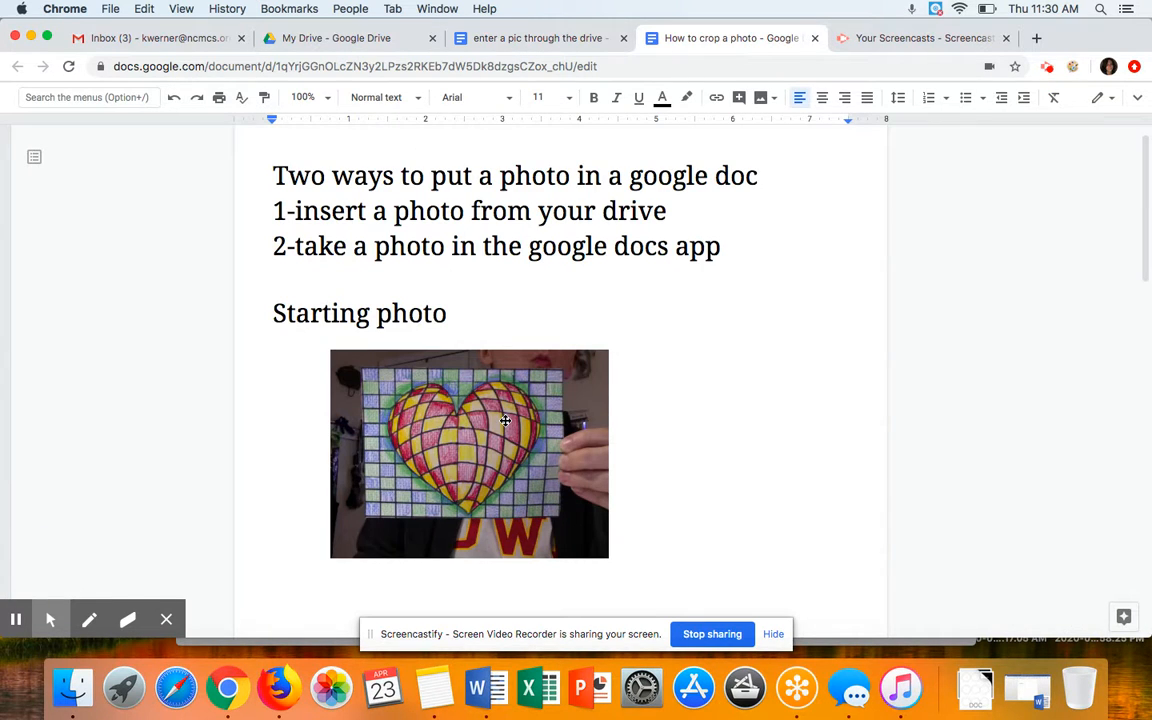
{"action": "mouse_move", "coordinate": [558, 396]}
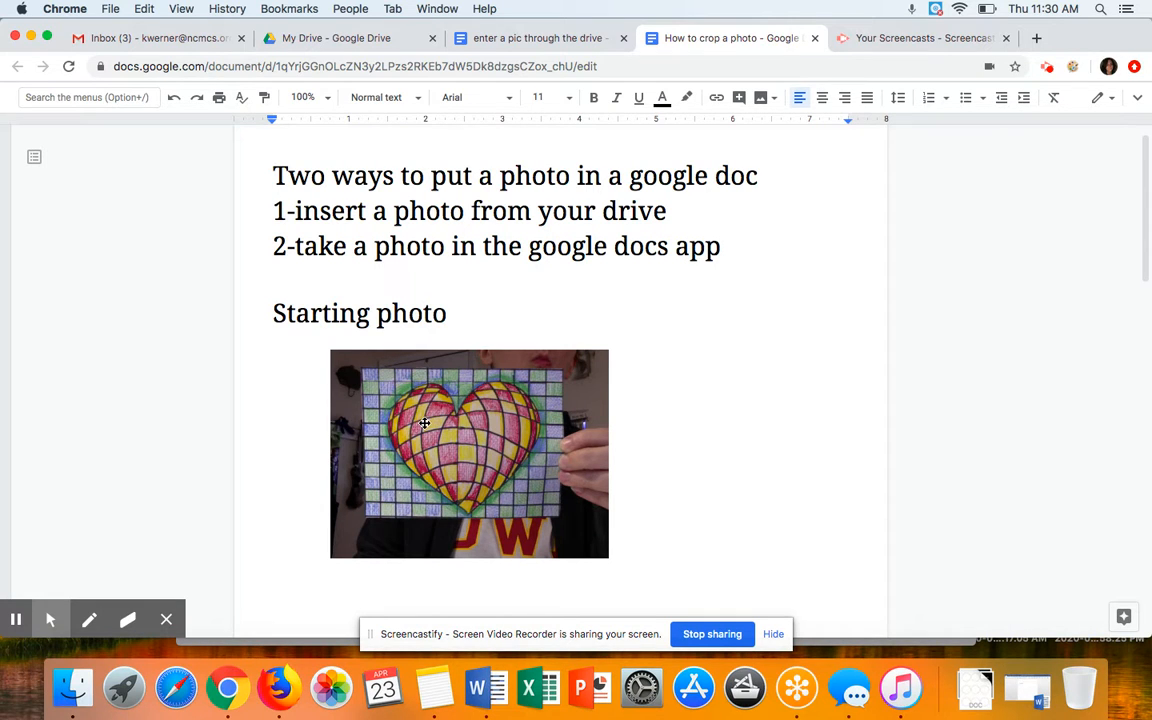
{"action": "scroll", "scroll_direction": "down", "scroll_amount": 3}
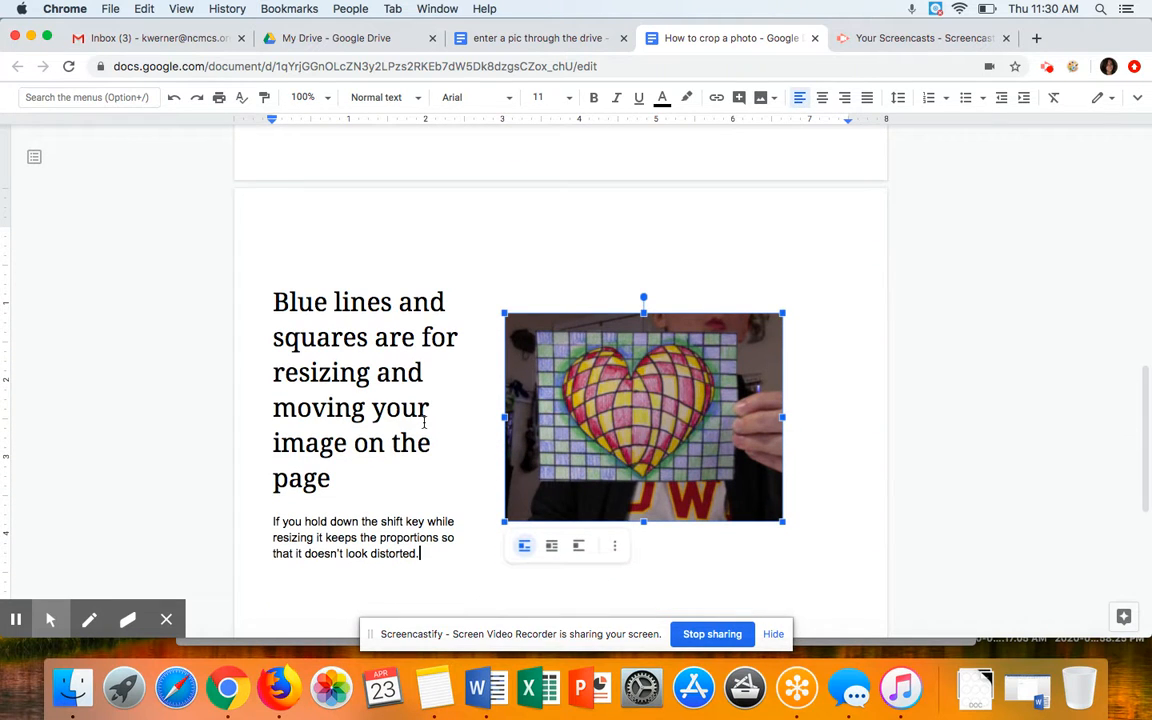
{"action": "mouse_move", "coordinate": [678, 398]}
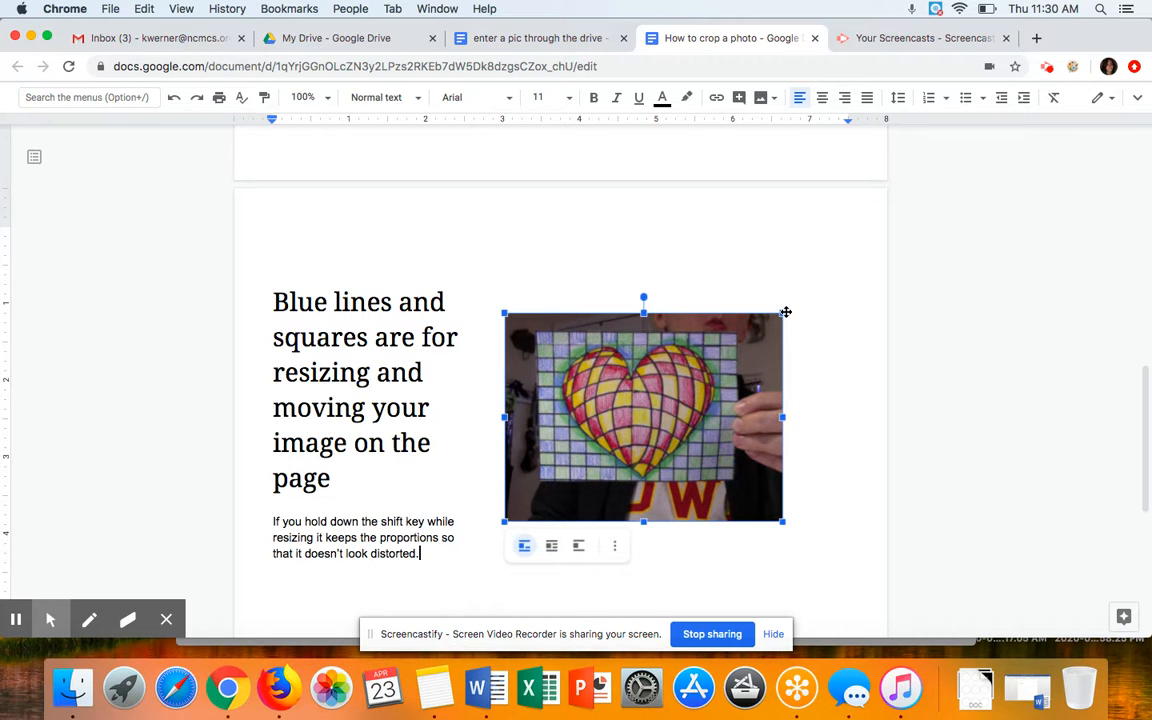
{"action": "mouse_move", "coordinate": [550, 470]}
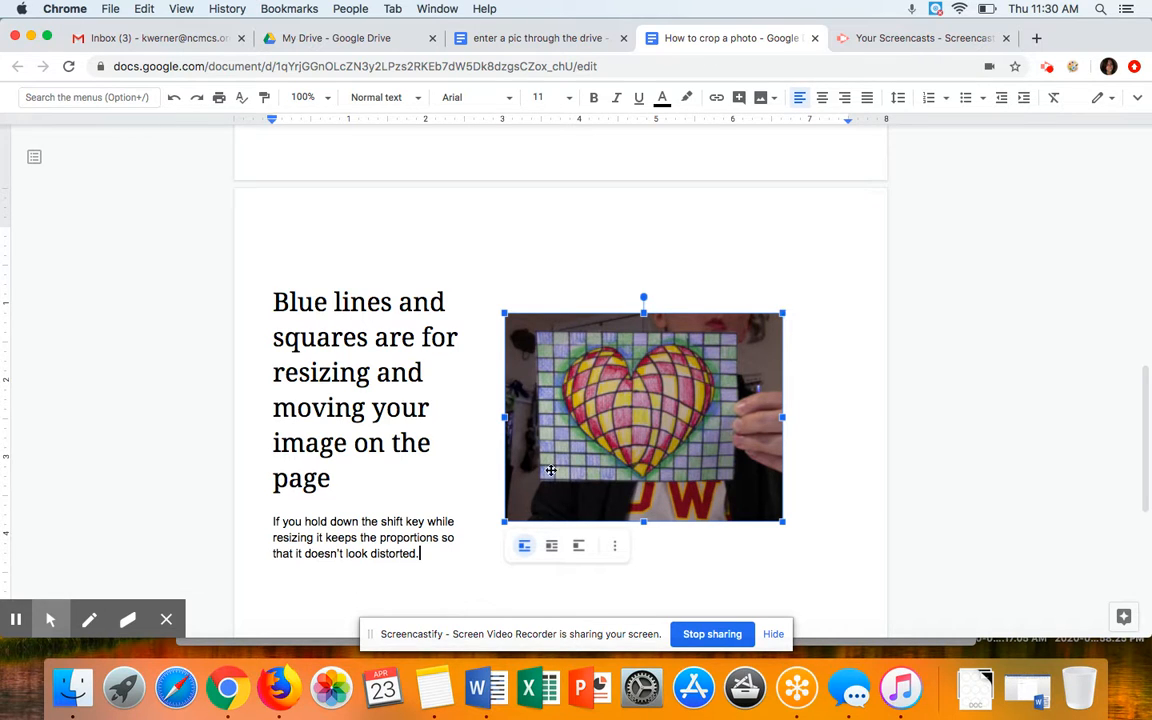
{"action": "mouse_move", "coordinate": [828, 456]}
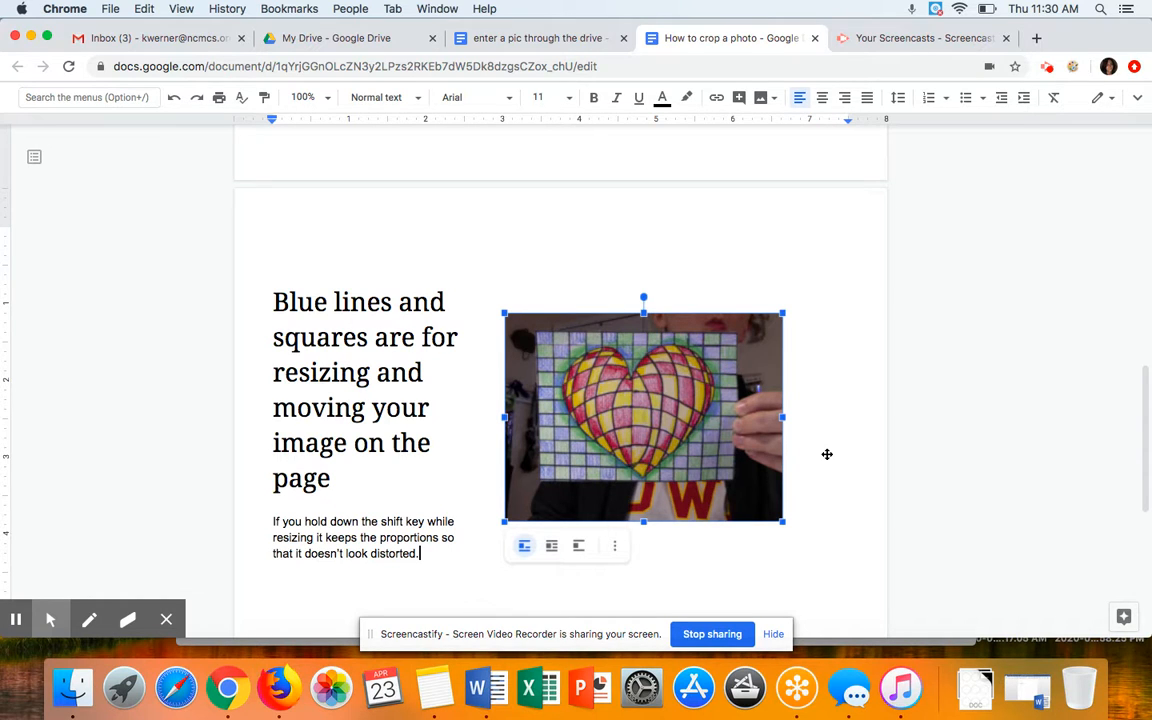
{"action": "mouse_move", "coordinate": [614, 274]}
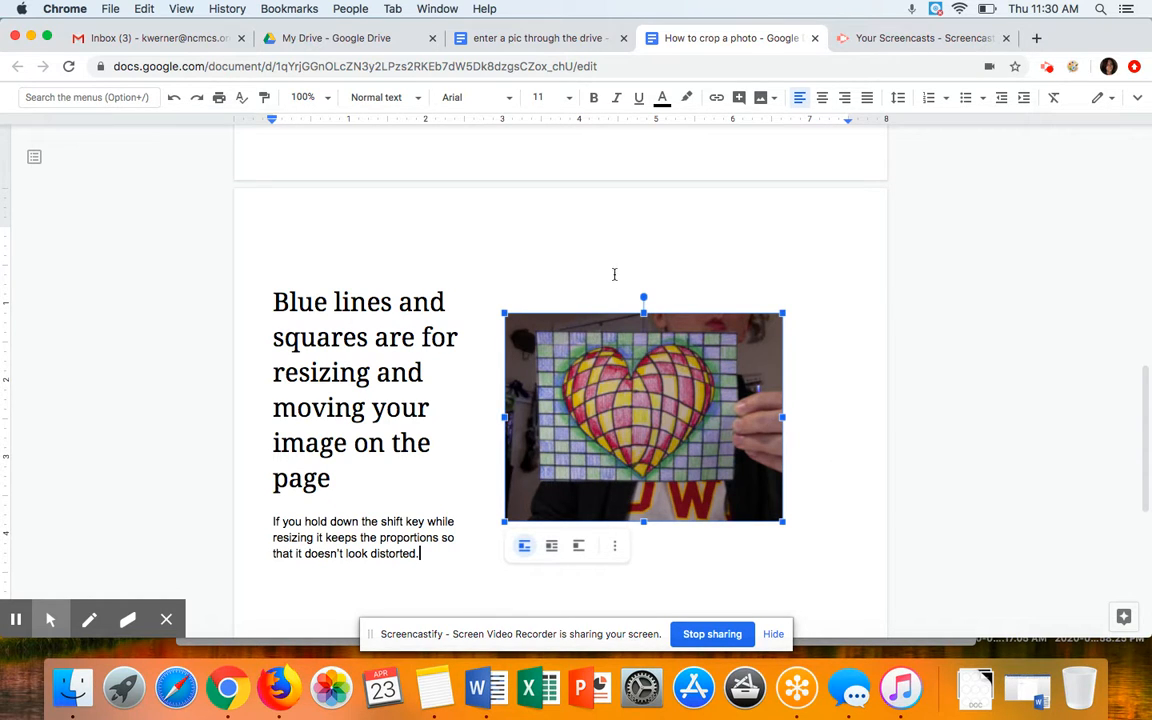
{"action": "mouse_move", "coordinate": [396, 504]}
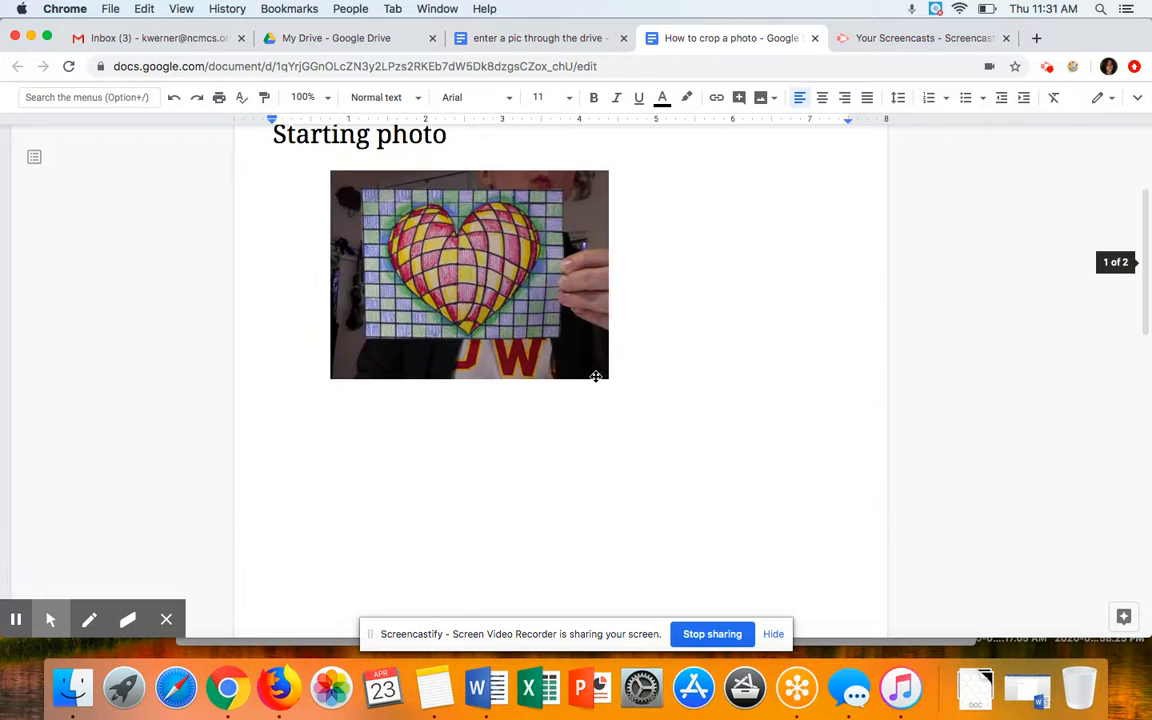
Select the starting heart photo and enlarge it by dragging a corner handle outward.
{"action": "left_click", "coordinate": [468, 276]}
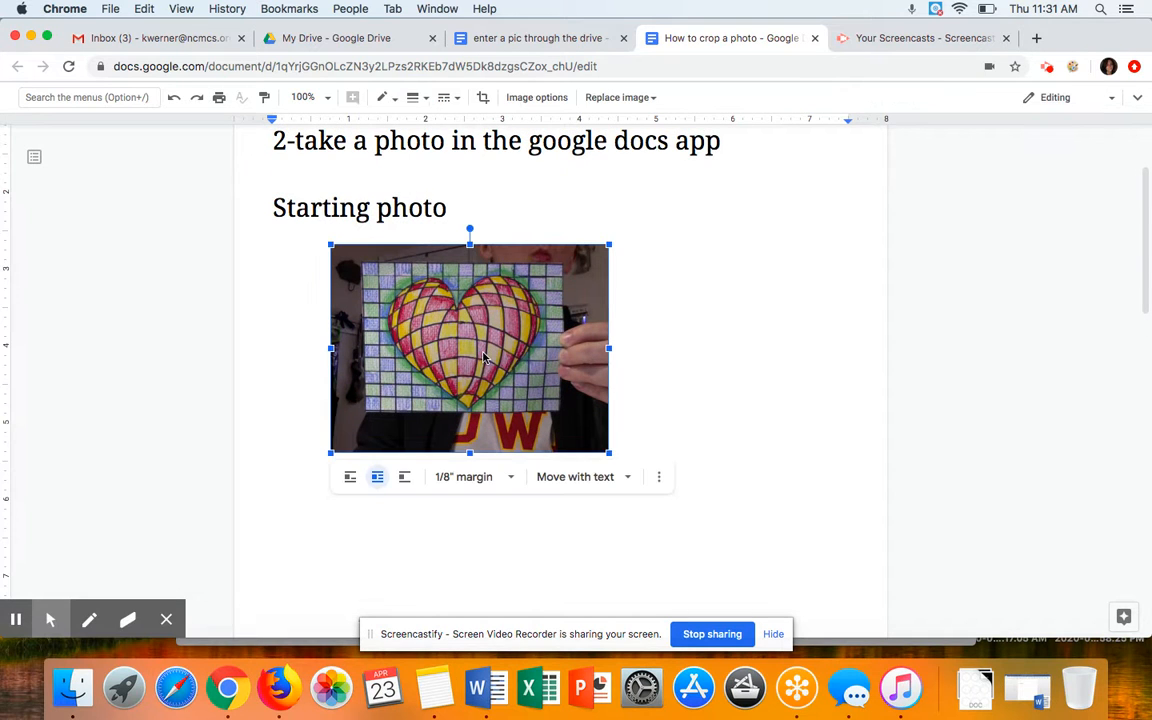
{"action": "mouse_move", "coordinate": [556, 276]}
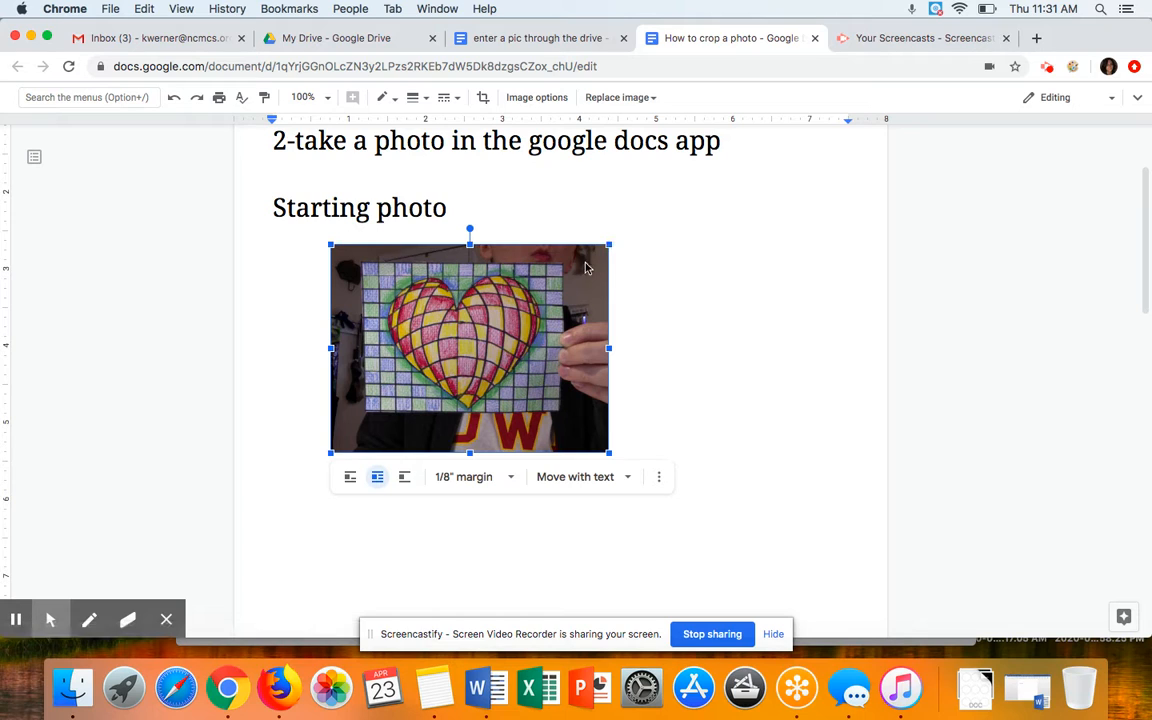
{"action": "mouse_move", "coordinate": [612, 448]}
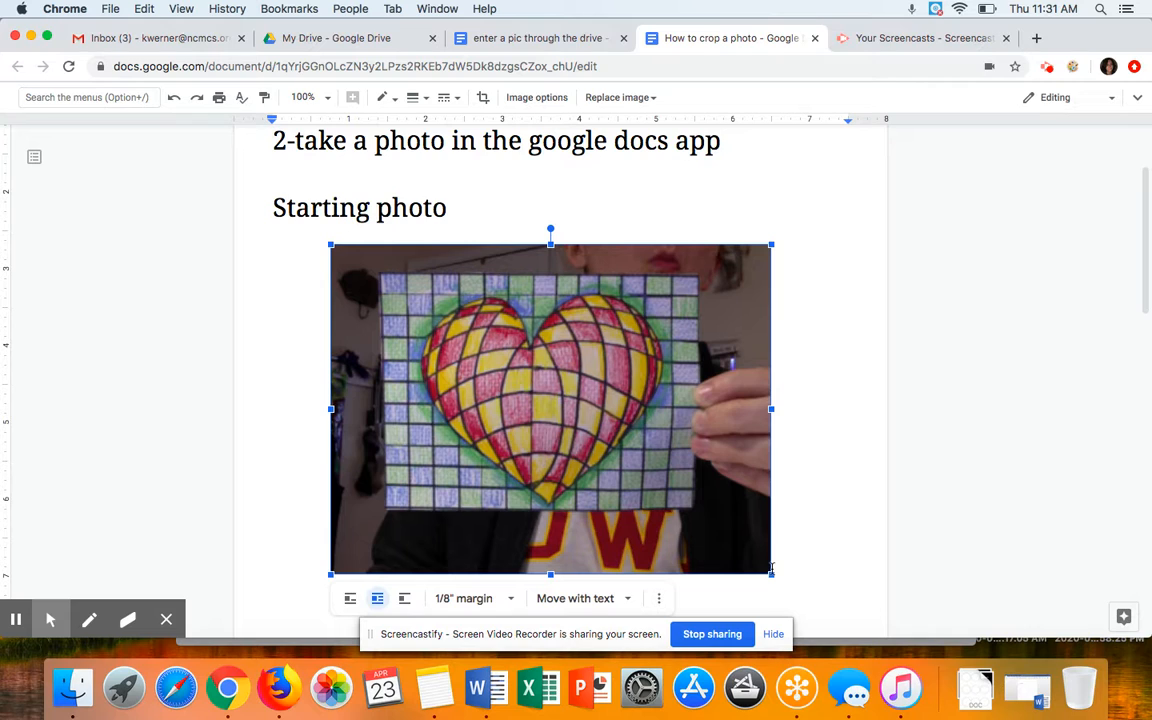
{"action": "mouse_move", "coordinate": [796, 520]}
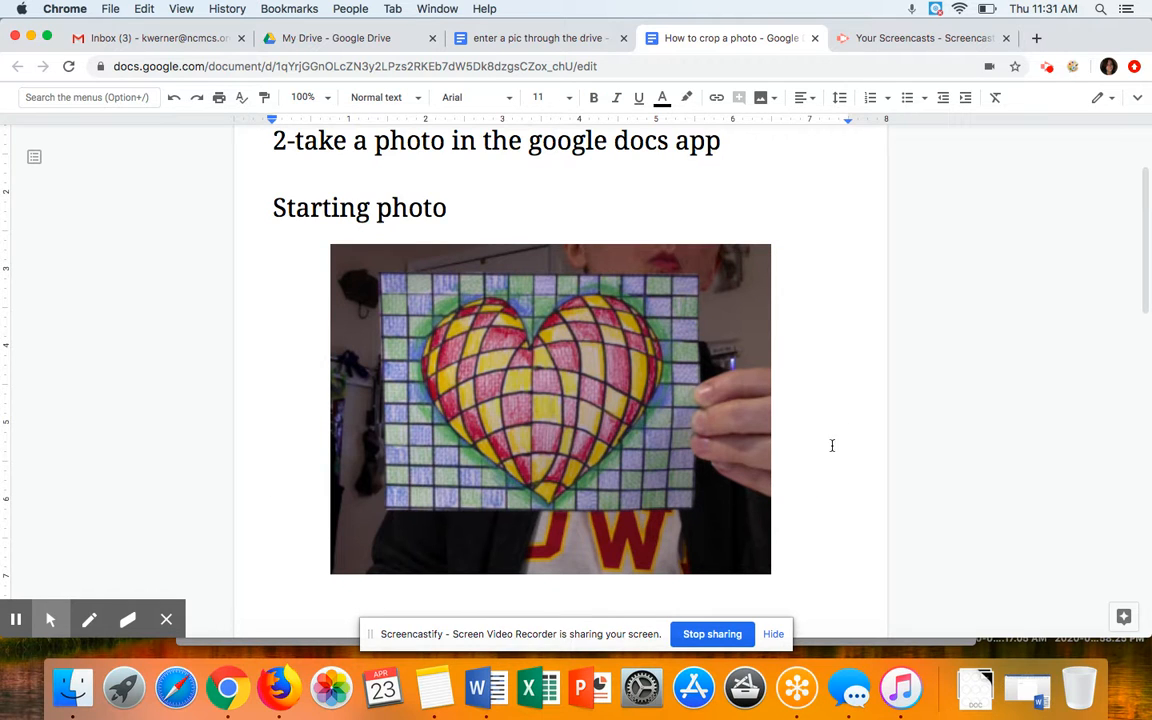
{"action": "mouse_move", "coordinate": [810, 448]}
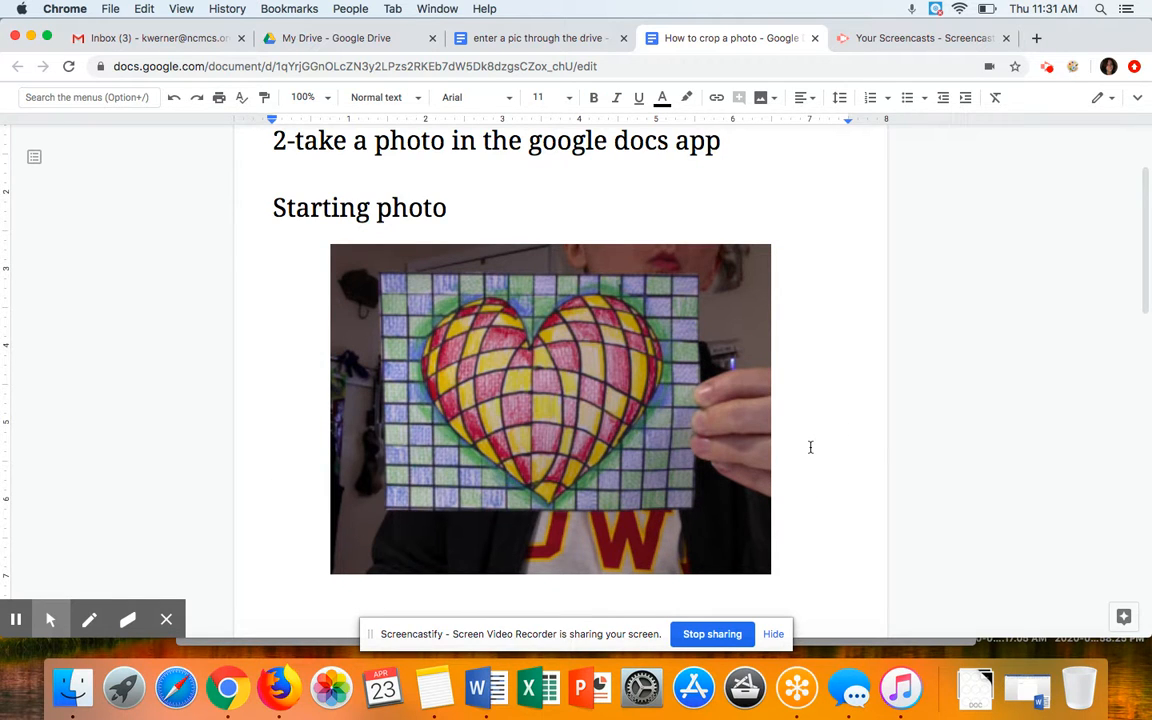
{"action": "mouse_move", "coordinate": [596, 388]}
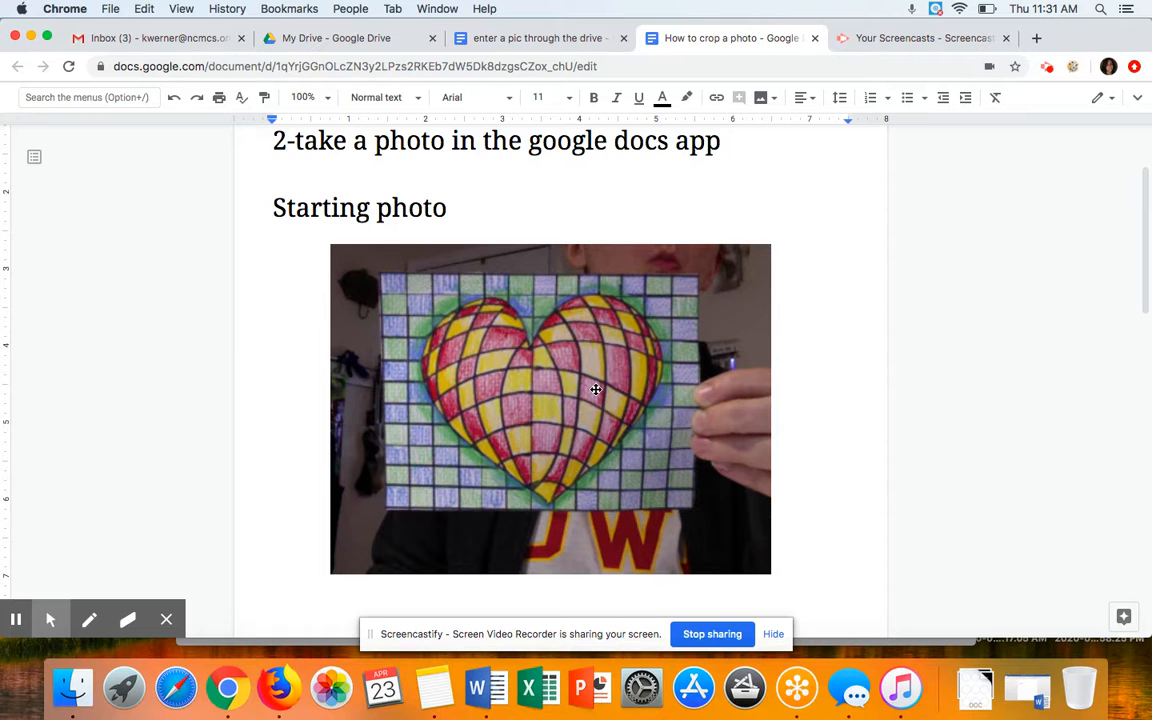
{"action": "mouse_move", "coordinate": [562, 390]}
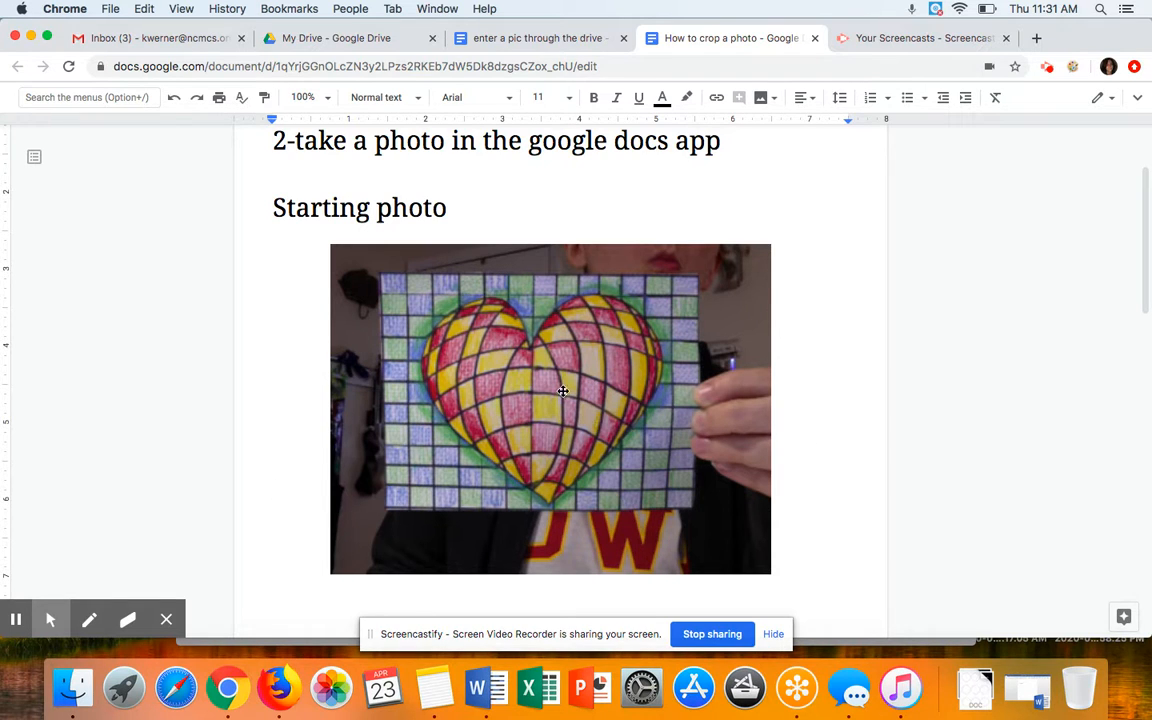
{"action": "left_click", "coordinate": [552, 408]}
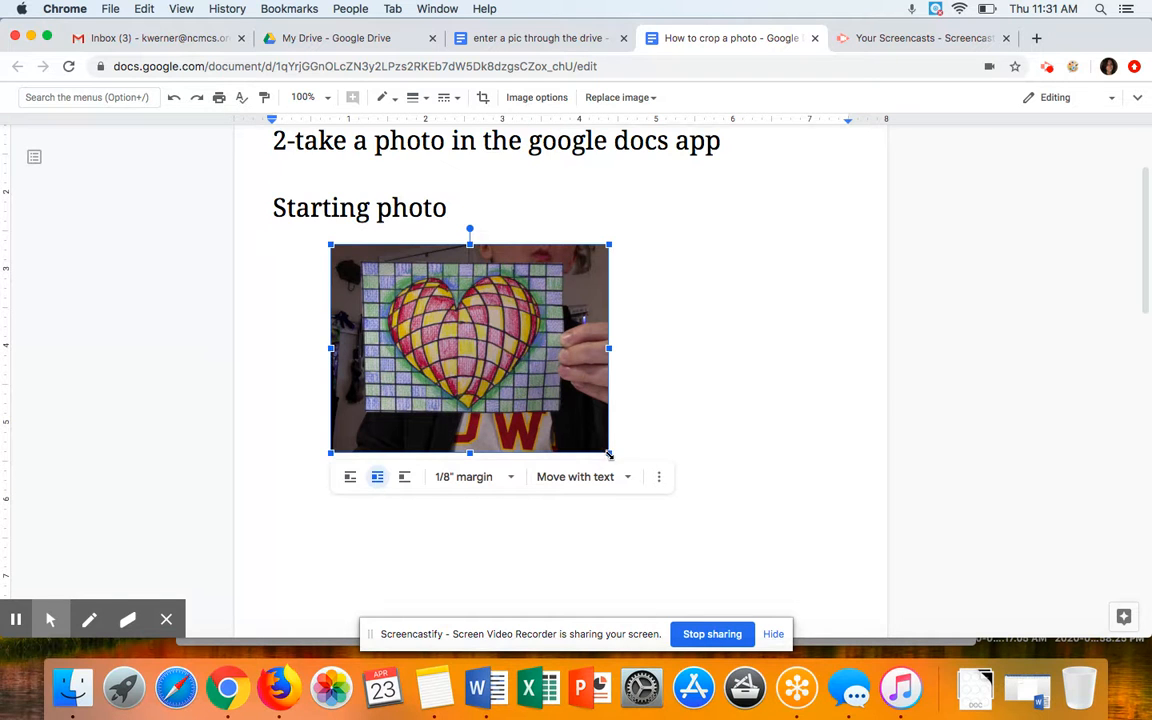
{"action": "left_click_drag", "start_coordinate": [610, 456], "coordinate": [856, 444]}
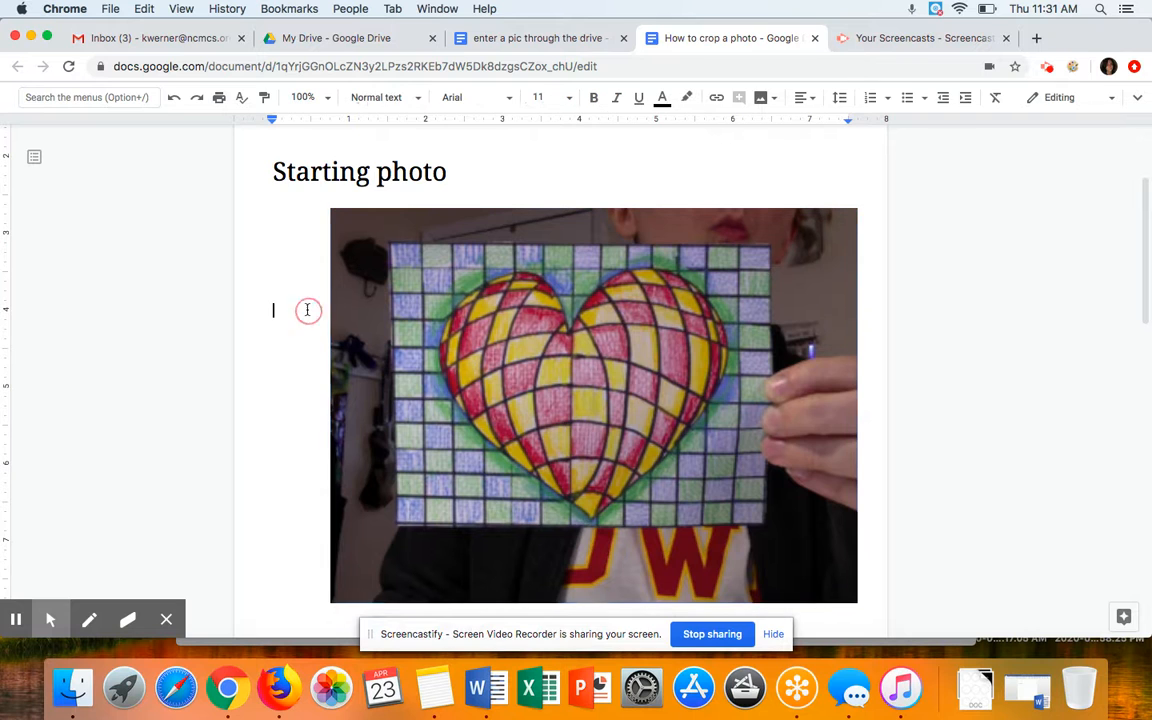
{"action": "scroll", "scroll_direction": "down", "scroll_amount": 3}
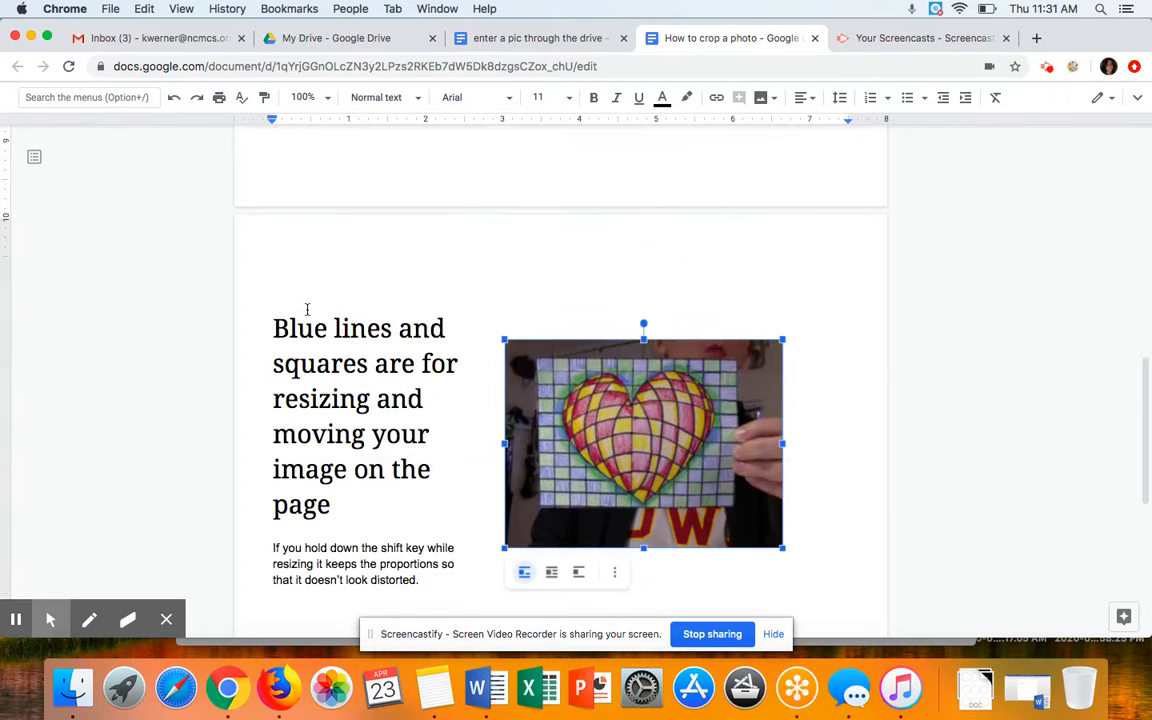
Scroll down through the resizing and cropping tips pages of the tutorial.
{"action": "scroll", "scroll_direction": "down", "scroll_amount": 3}
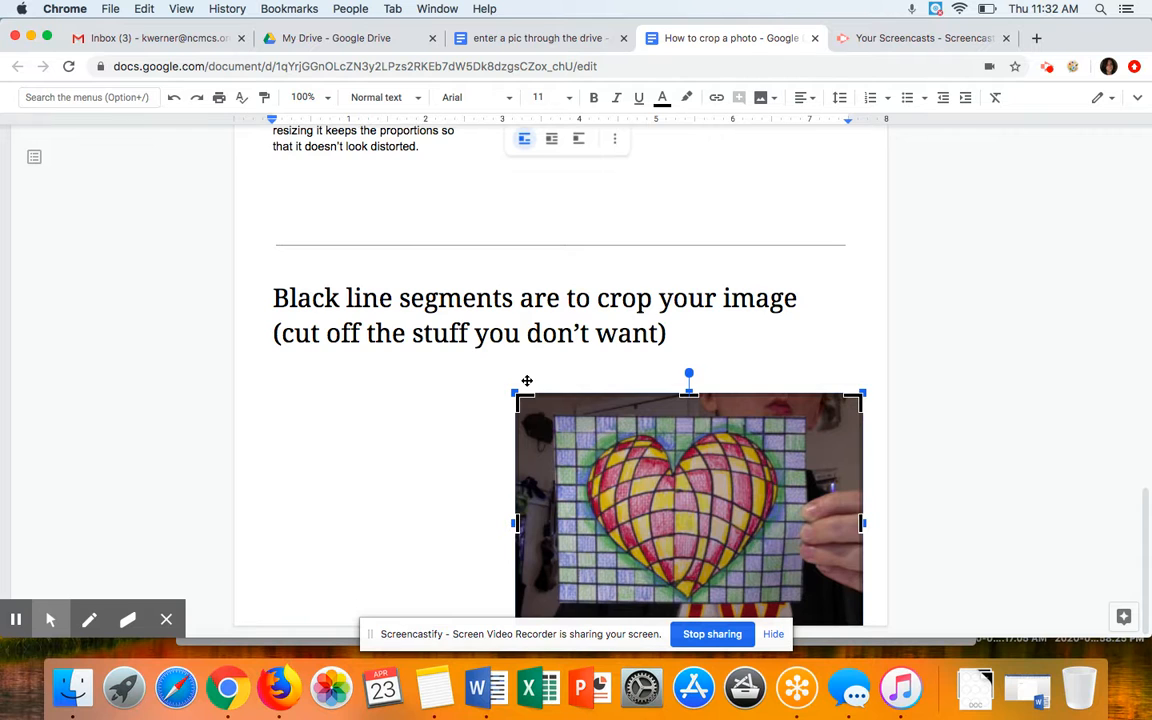
{"action": "scroll", "scroll_direction": "down", "scroll_amount": 3}
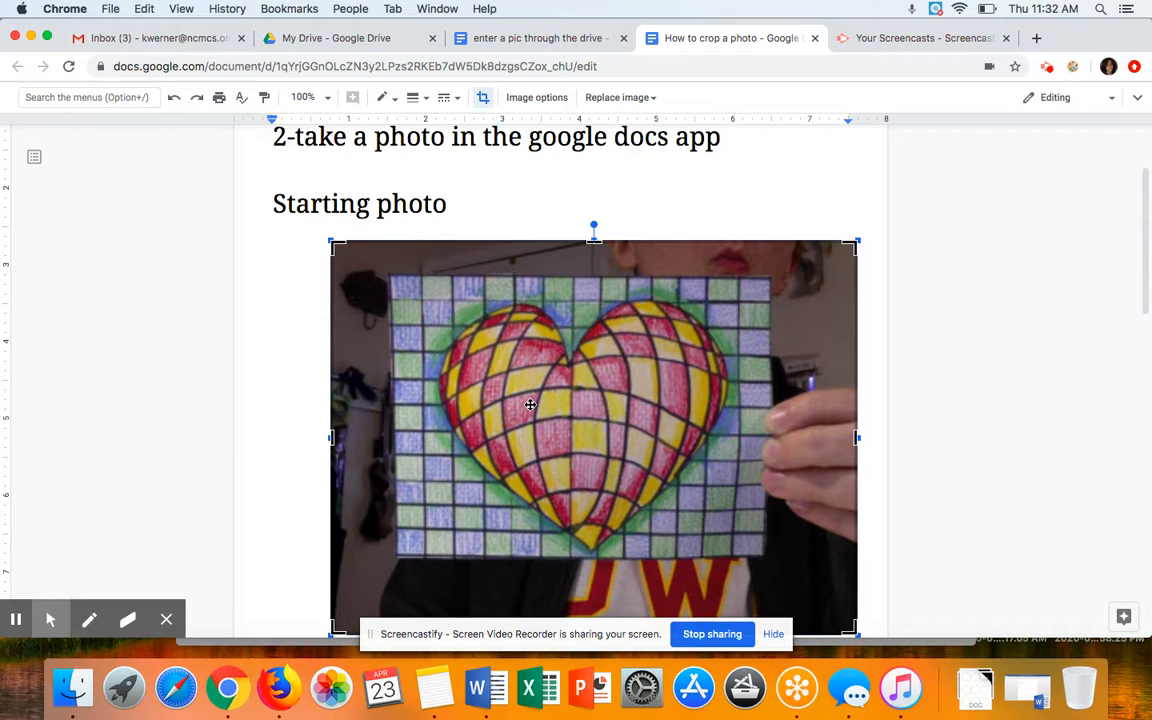
{"action": "mouse_move", "coordinate": [338, 248]}
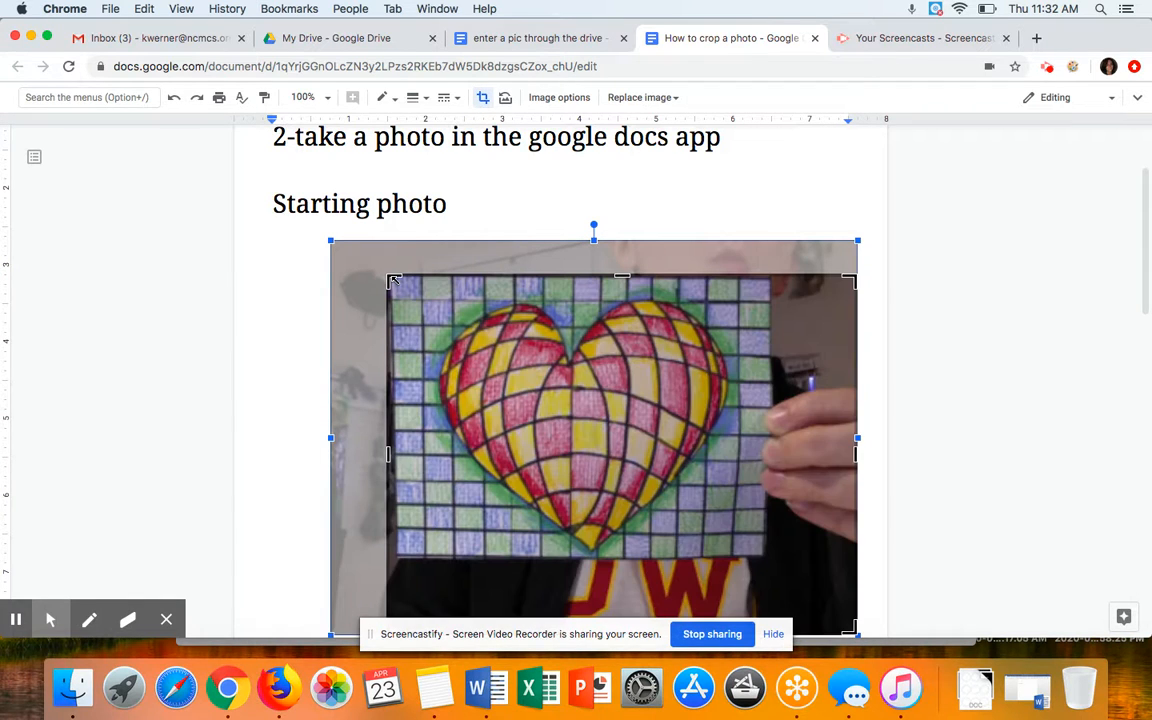
{"action": "mouse_move", "coordinate": [348, 440]}
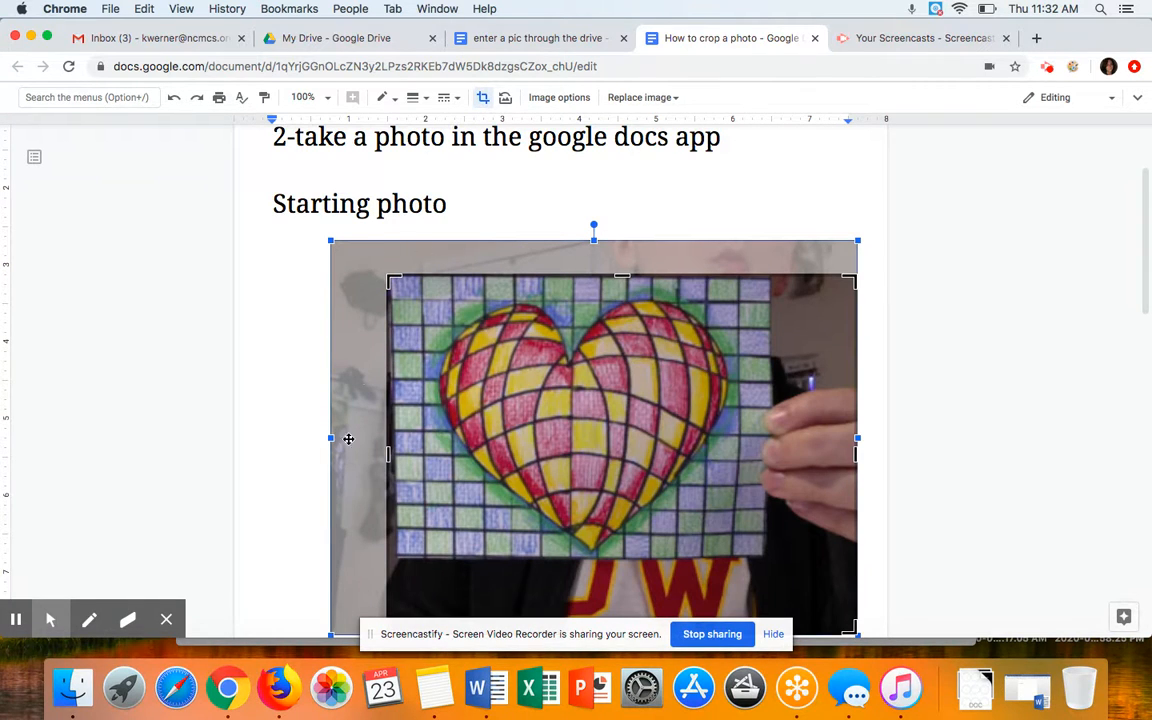
{"action": "mouse_move", "coordinate": [388, 416]}
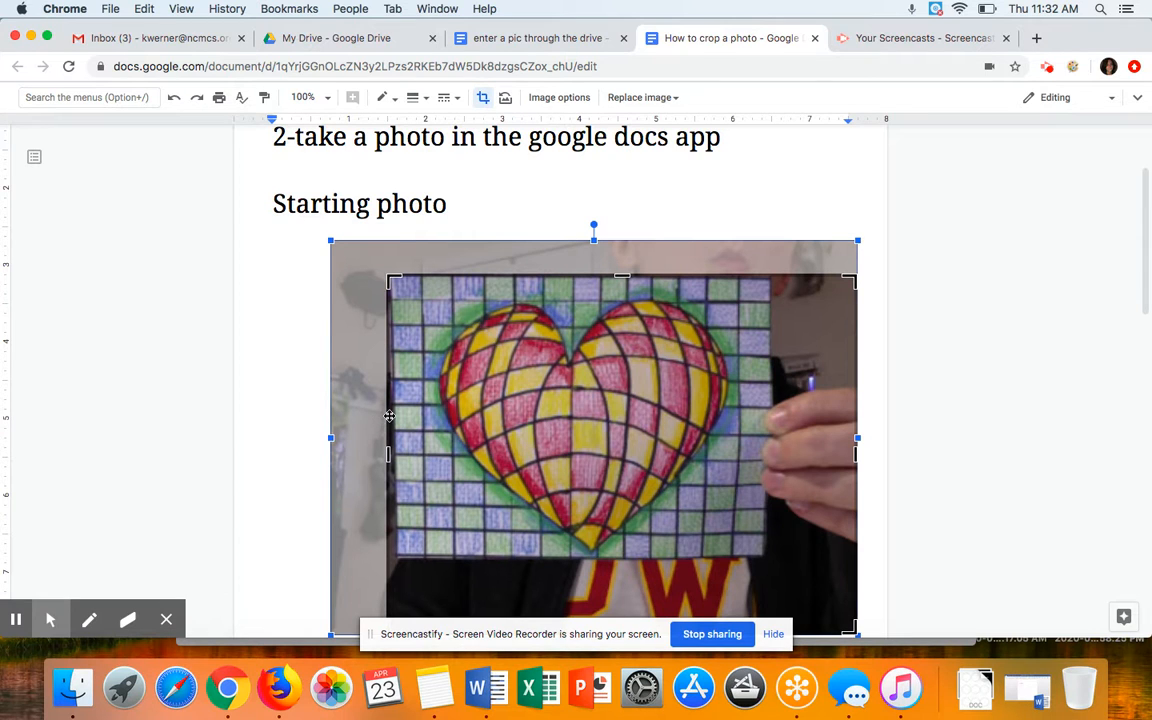
{"action": "mouse_move", "coordinate": [392, 518]}
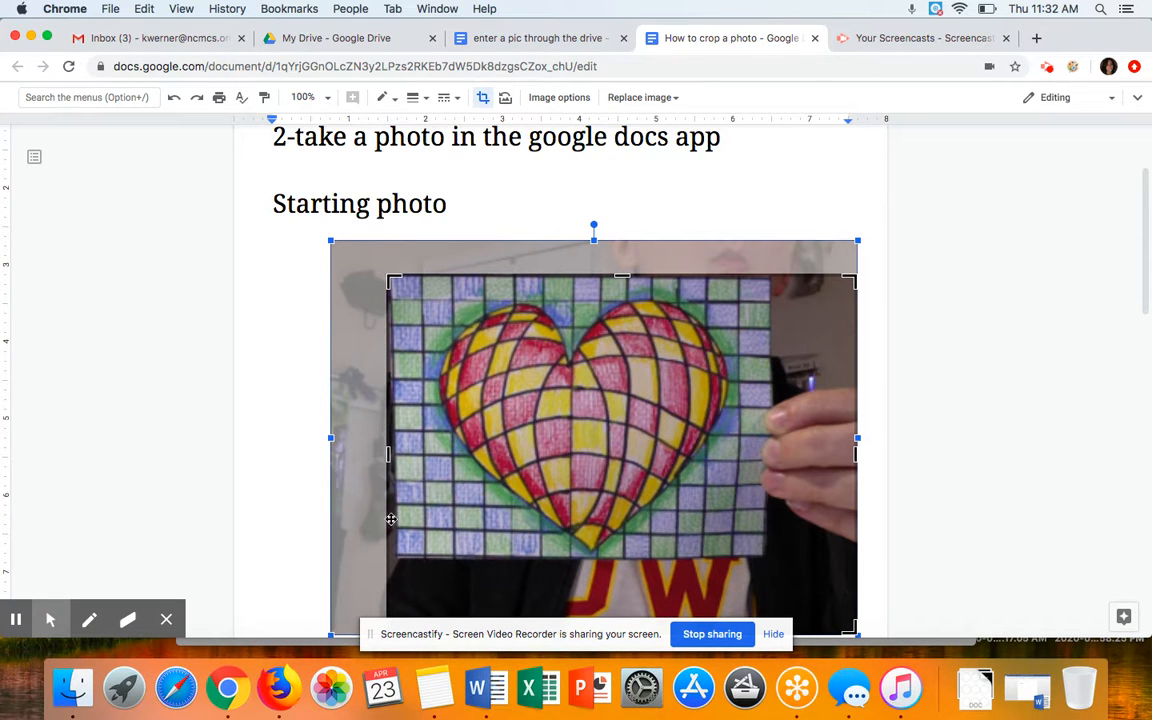
{"action": "mouse_move", "coordinate": [390, 352]}
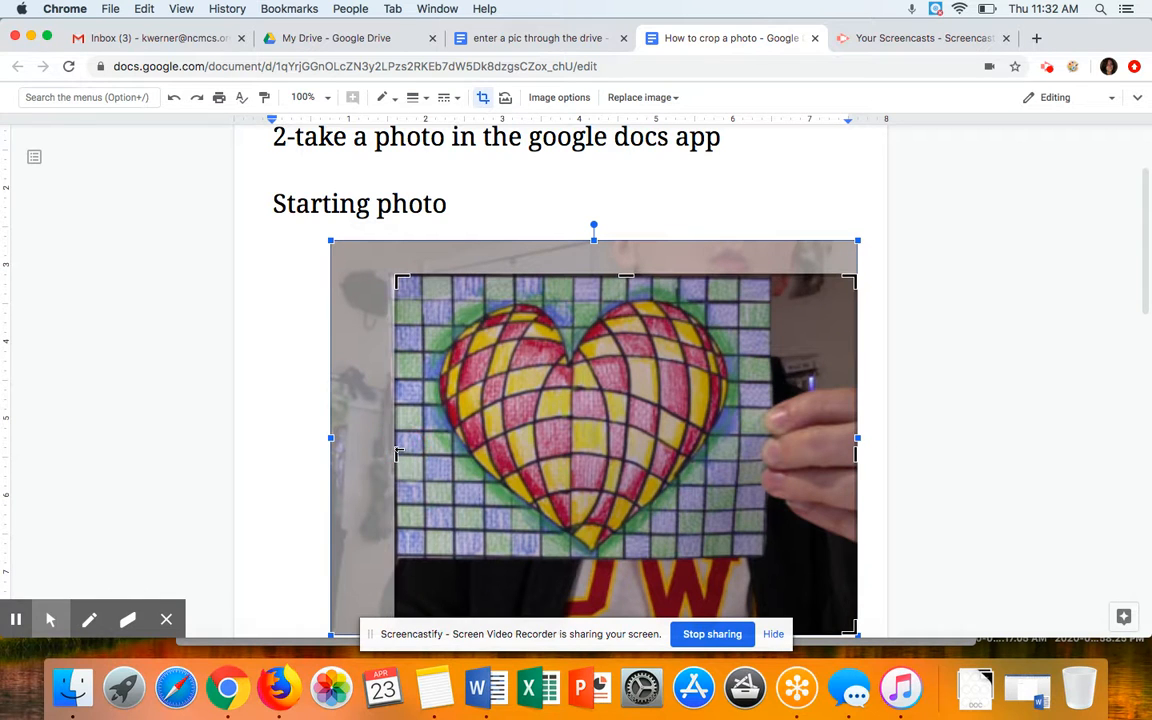
Crop the bottom off the heart photo, then return to the flower collage document.
{"action": "scroll", "scroll_direction": "down", "scroll_amount": 3}
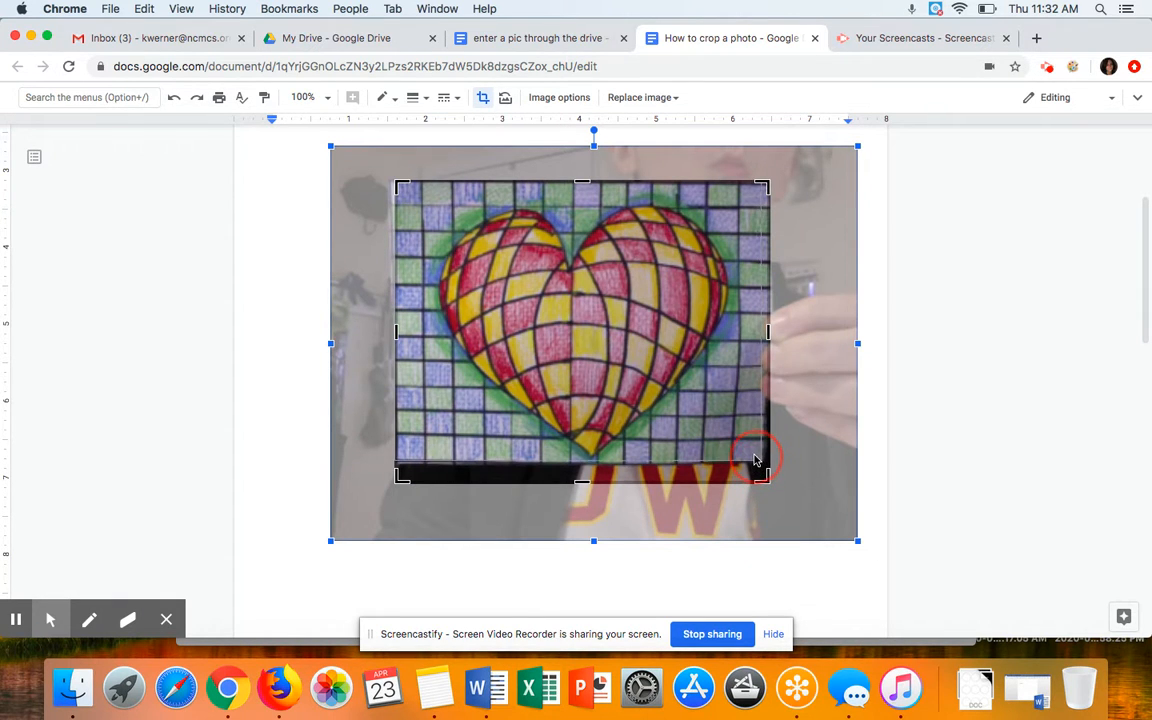
{"action": "left_click_drag", "start_coordinate": [760, 476], "coordinate": [756, 456]}
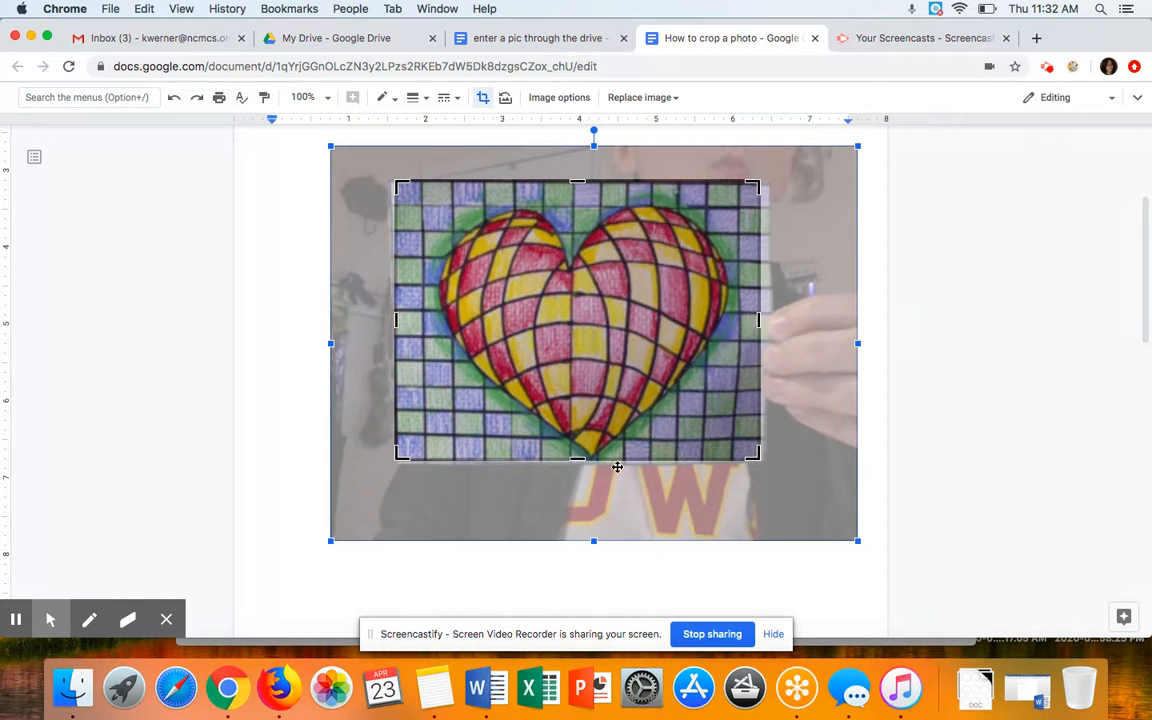
{"action": "mouse_move", "coordinate": [676, 410]}
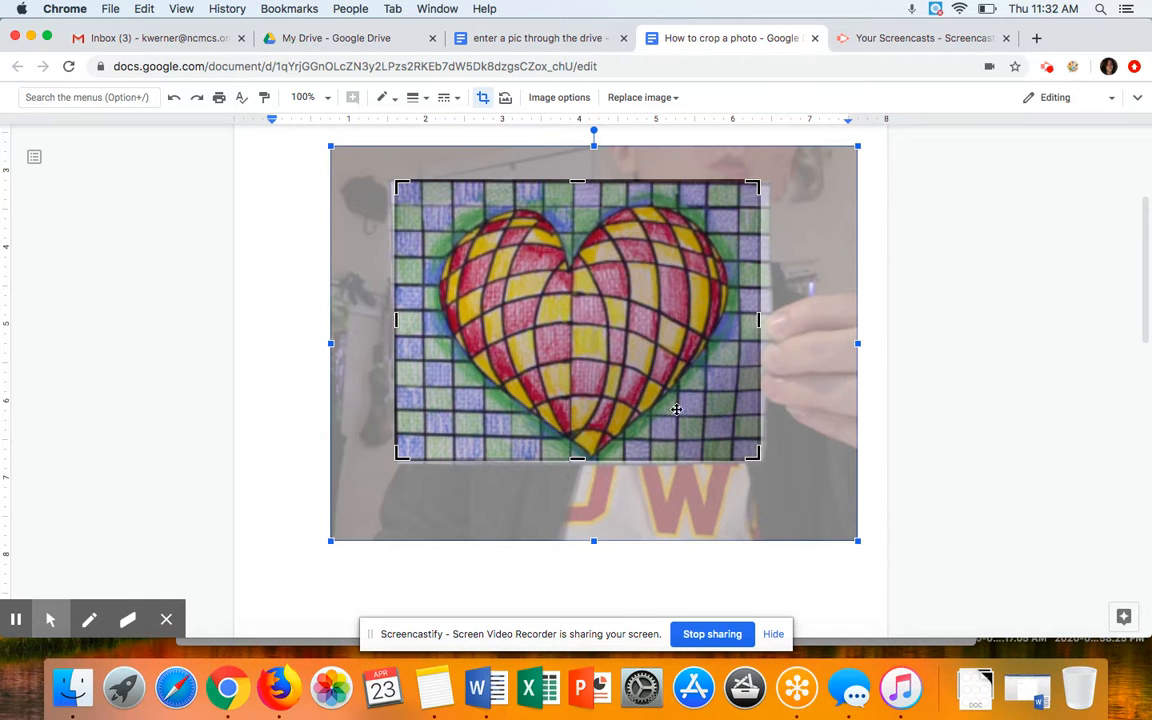
{"action": "mouse_move", "coordinate": [764, 420]}
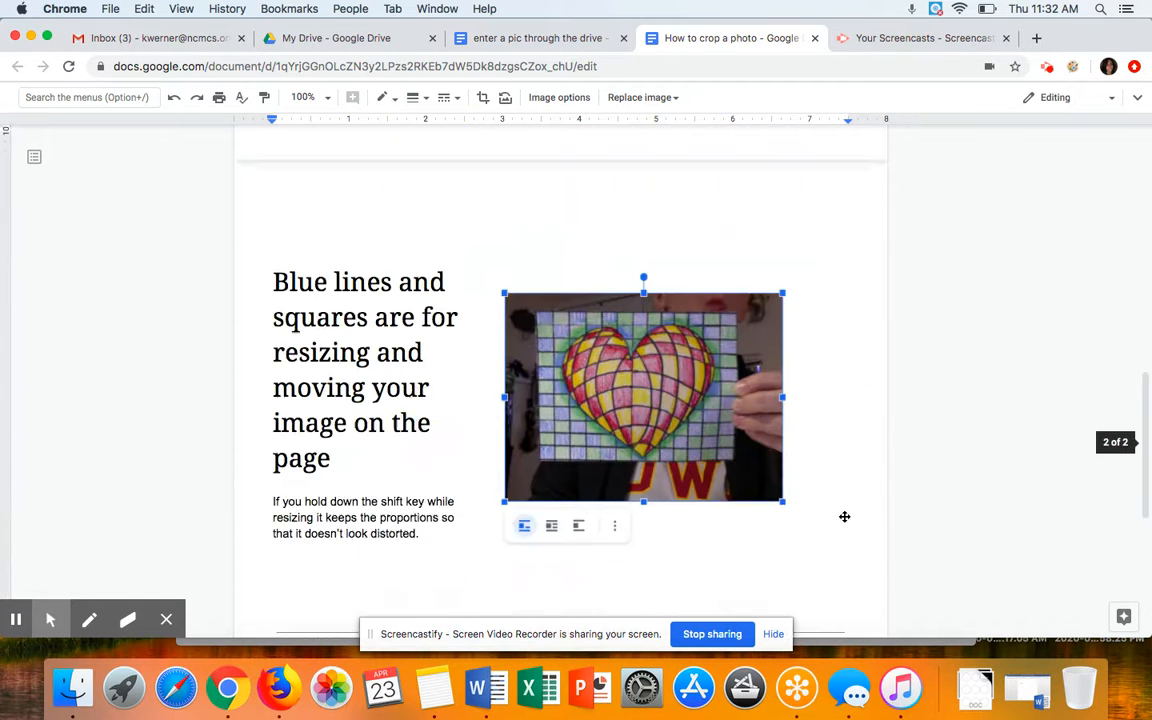
{"action": "scroll", "scroll_direction": "down", "scroll_amount": 3}
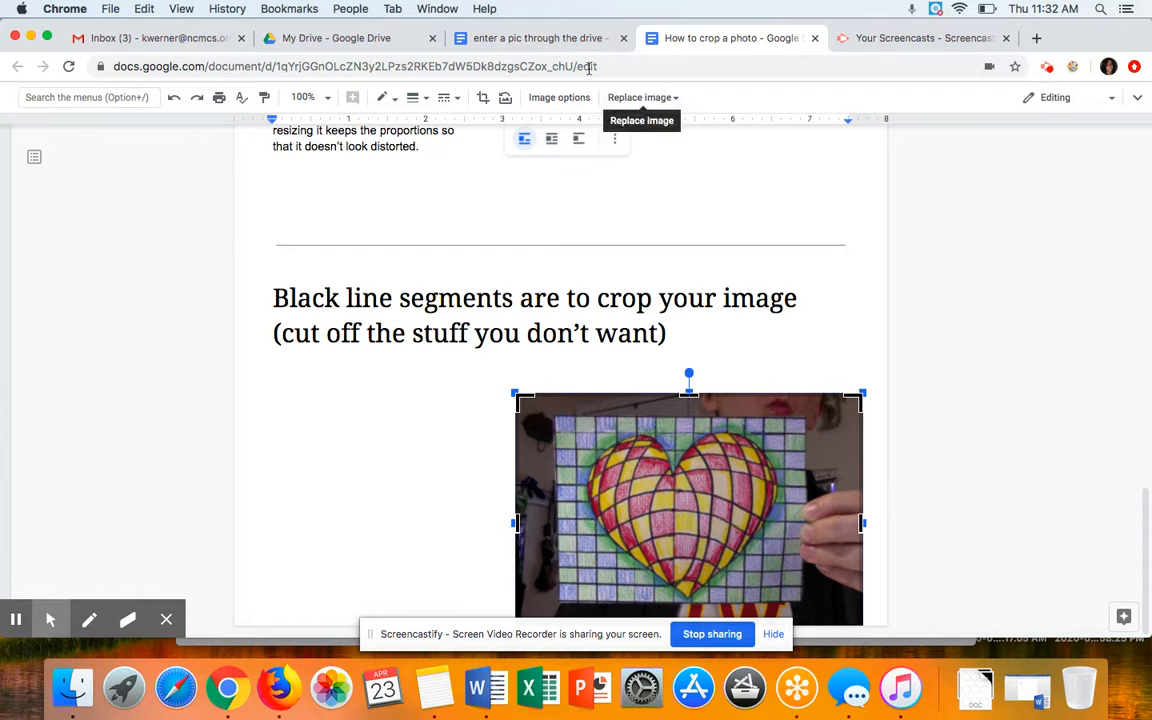
{"action": "left_click", "coordinate": [536, 38]}
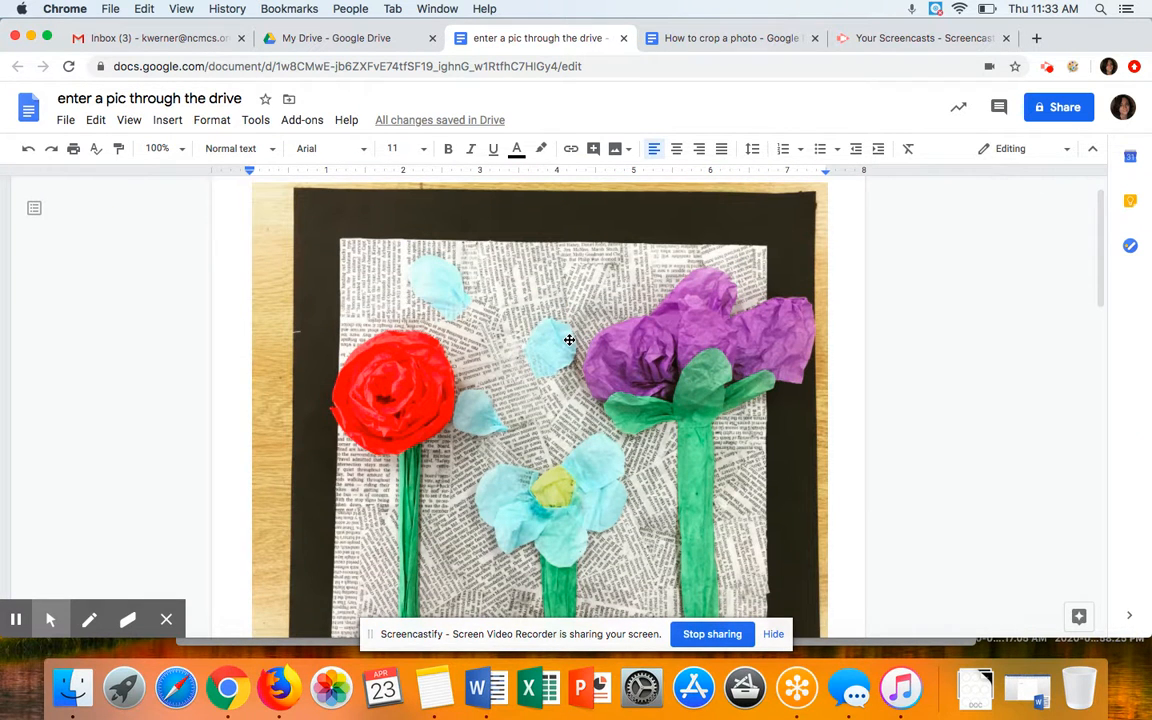
Scroll the 'enter a pic through the drive' page to bring the flower collage photo's lower edge into view.
{"action": "scroll", "scroll_direction": "down", "scroll_amount": 3}
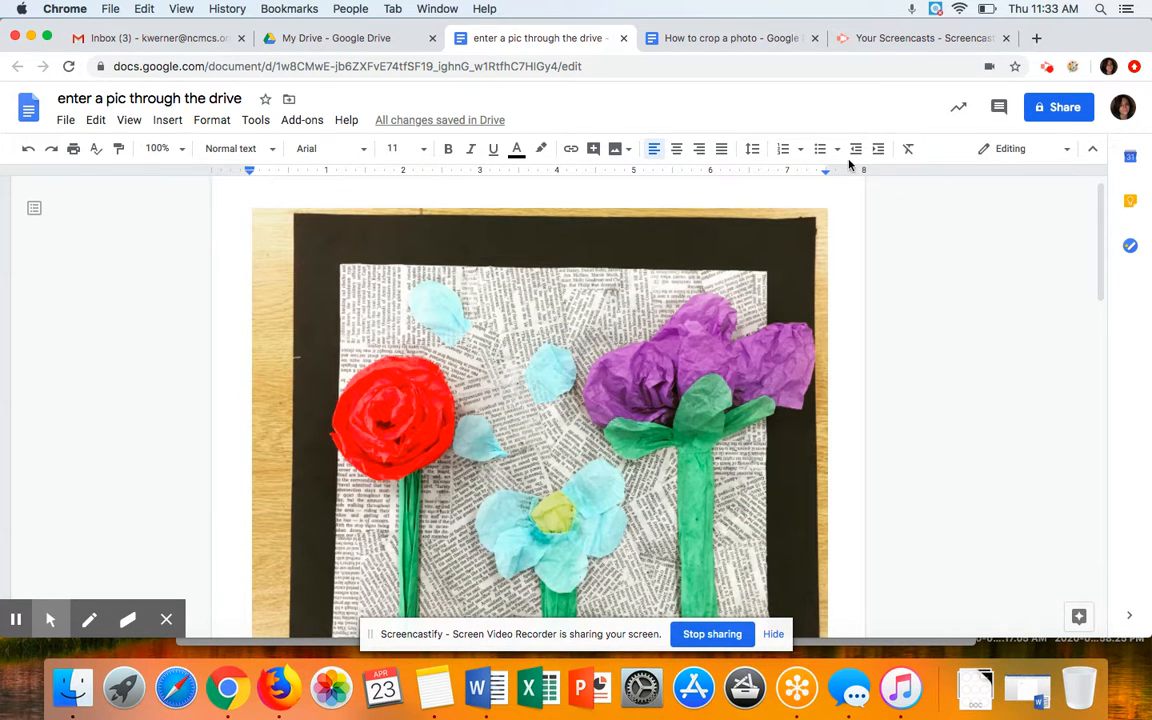
{"action": "left_click", "coordinate": [348, 66]}
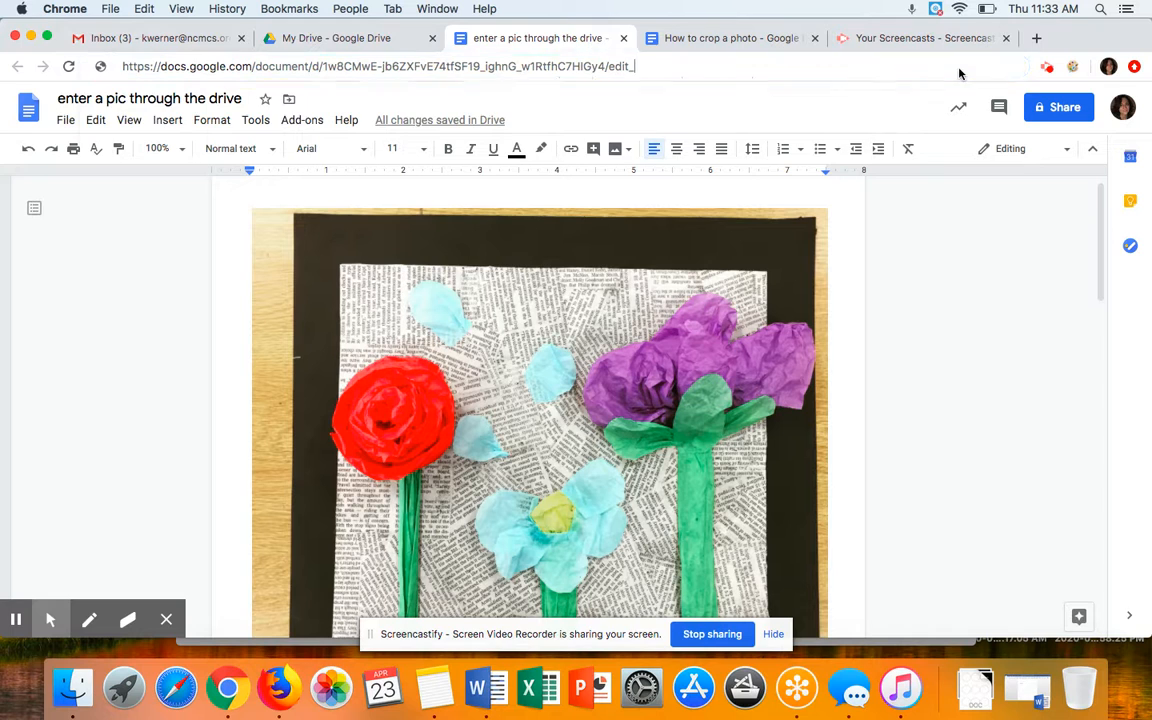
{"action": "left_click", "coordinate": [380, 66]}
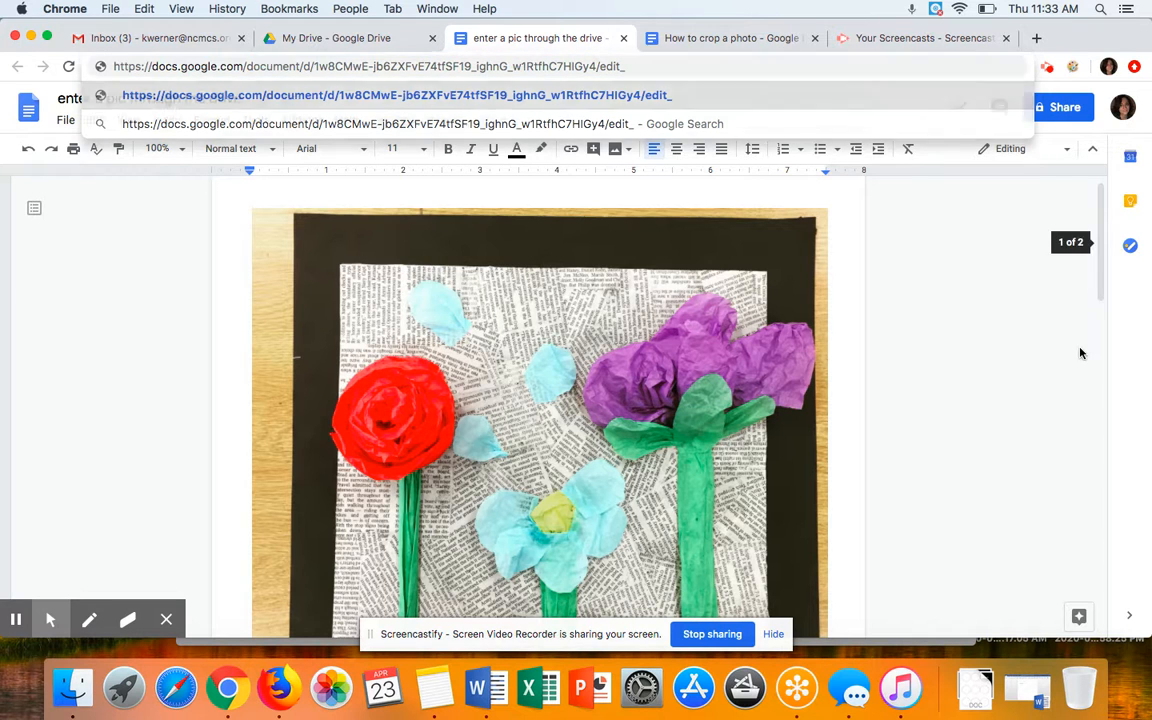
{"action": "scroll", "scroll_direction": "down", "scroll_amount": 3}
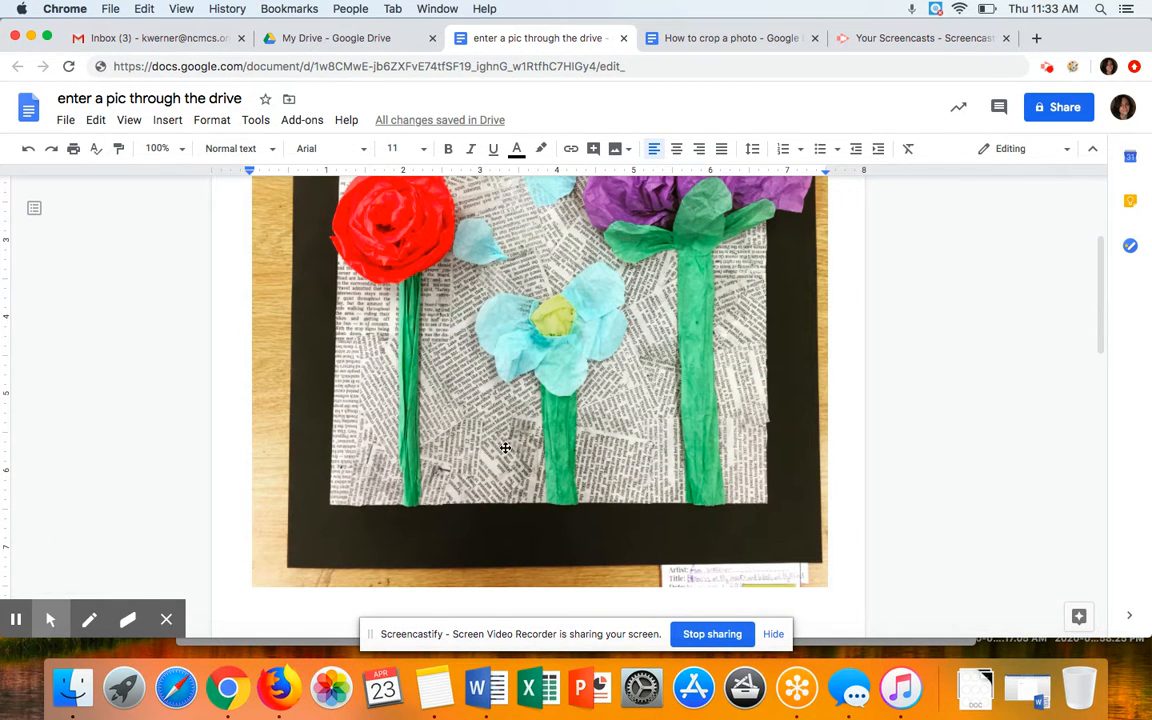
{"action": "mouse_move", "coordinate": [504, 468]}
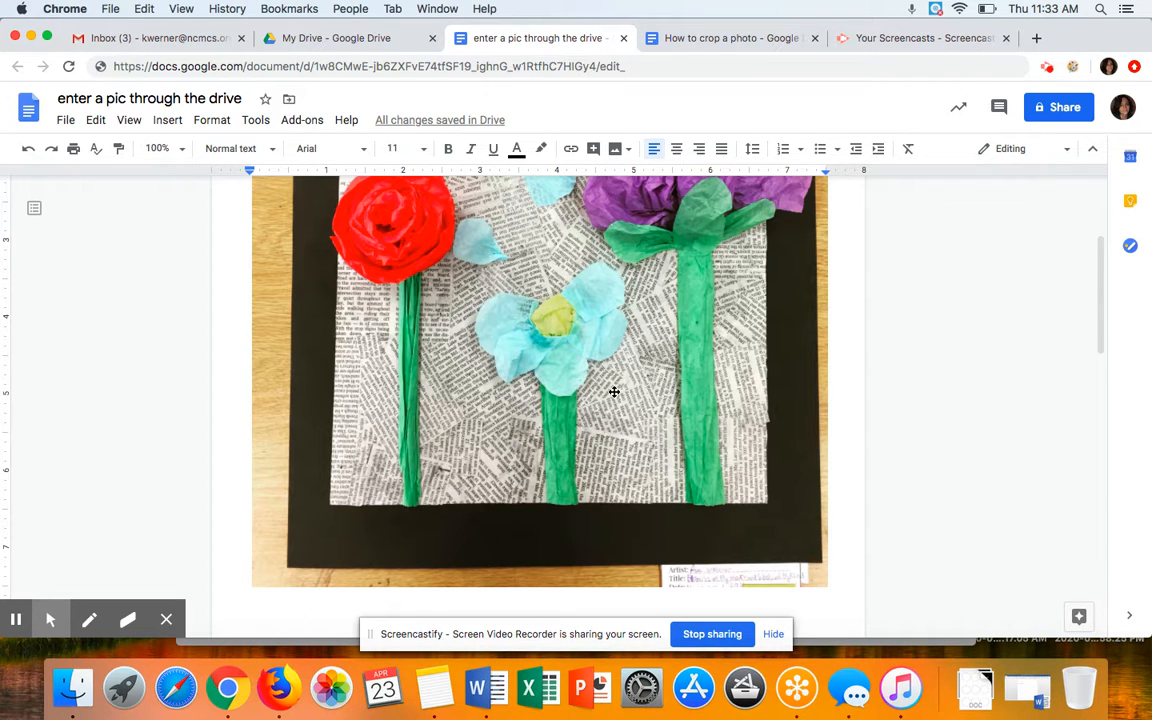
{"action": "mouse_move", "coordinate": [976, 376]}
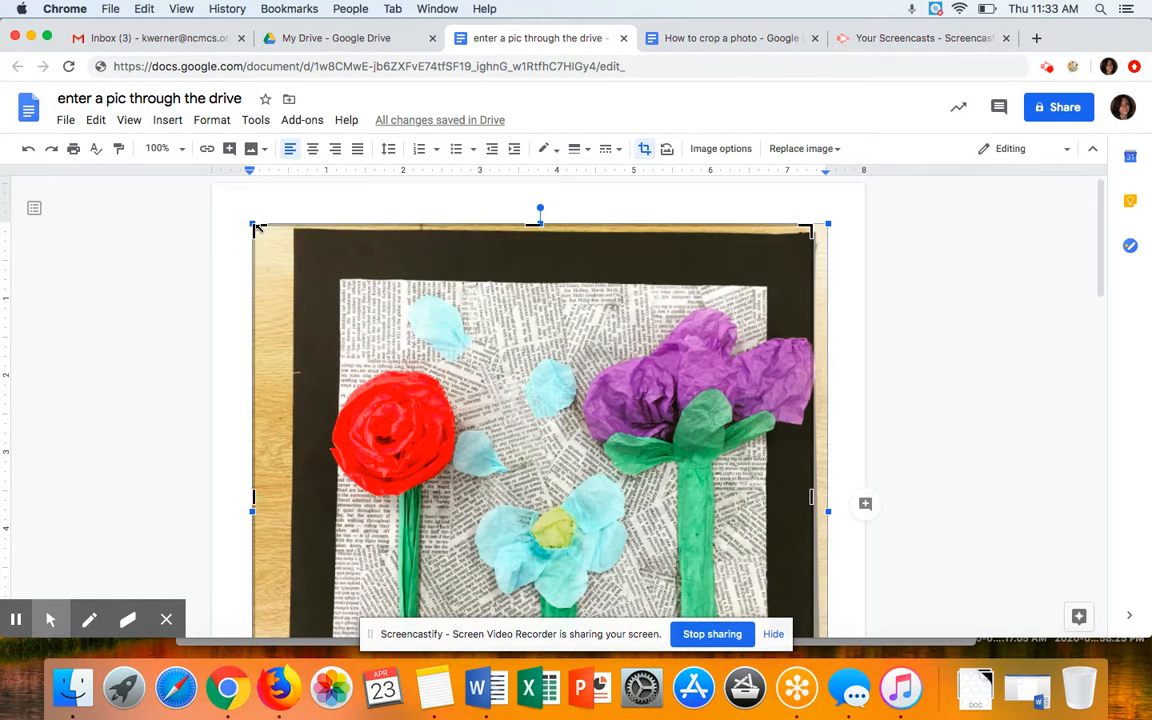
Drag the crop handles inward to trim the wooden edge, then start tilting the photo via its rotation handle.
{"action": "left_click_drag", "start_coordinate": [828, 510], "coordinate": [768, 500]}
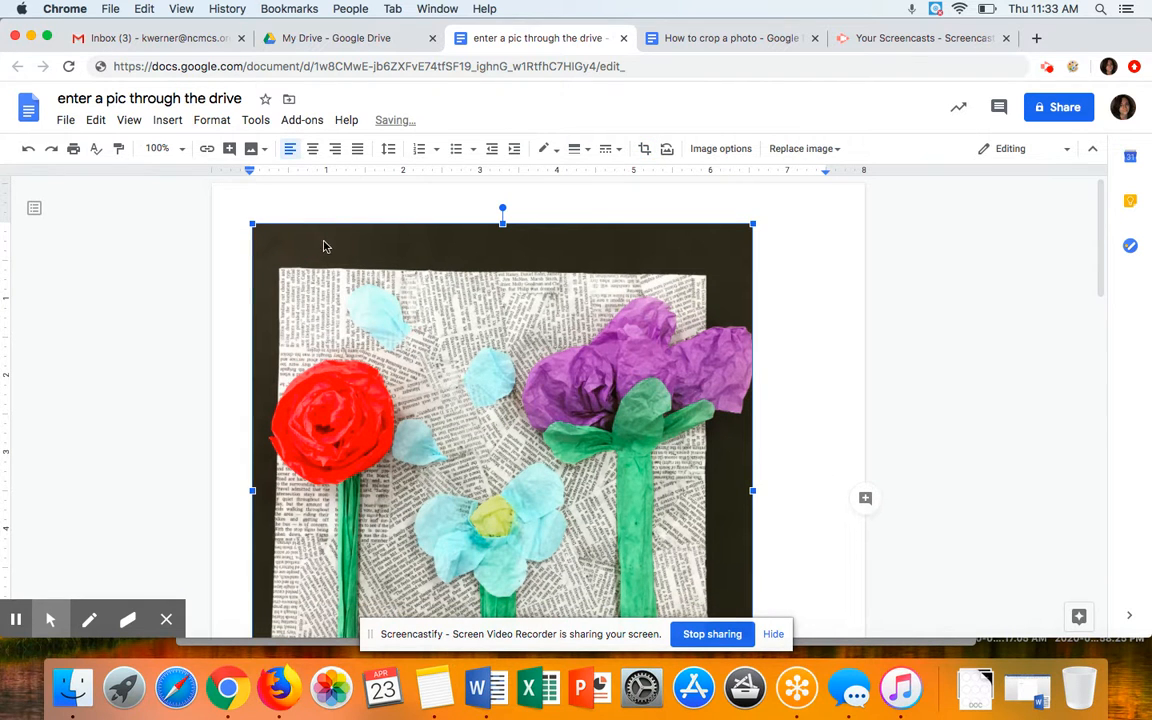
{"action": "scroll", "scroll_direction": "down", "scroll_amount": 3}
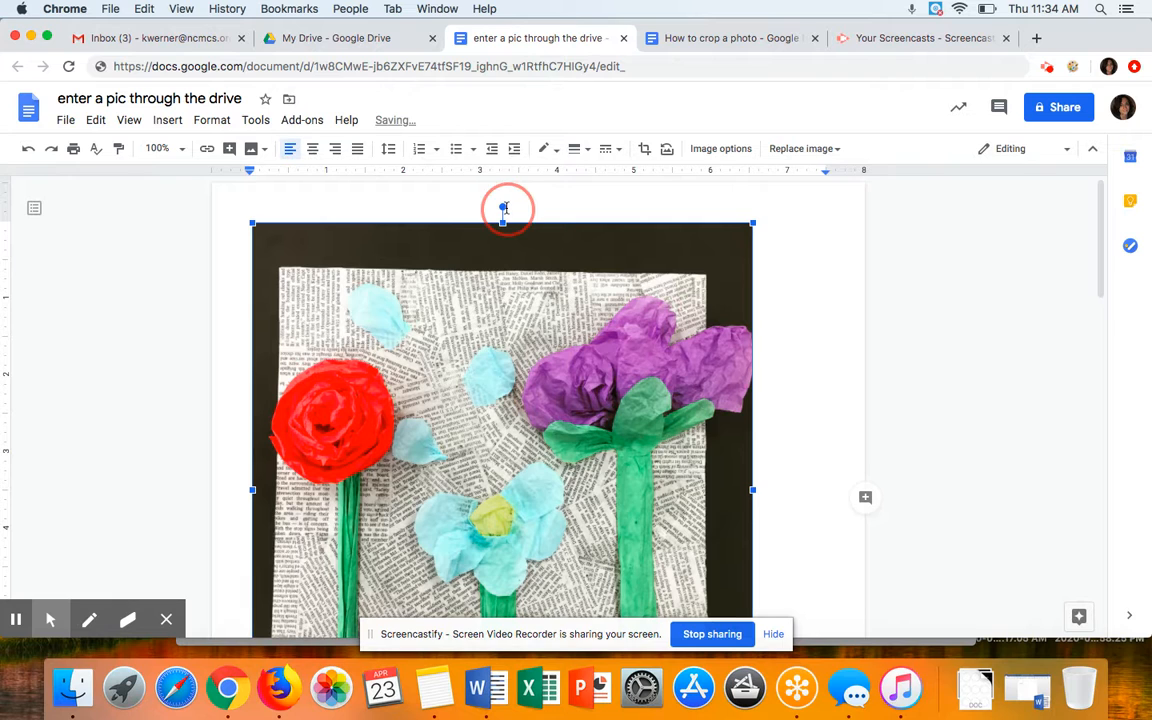
{"action": "left_click_drag", "start_coordinate": [504, 208], "coordinate": [492, 216]}
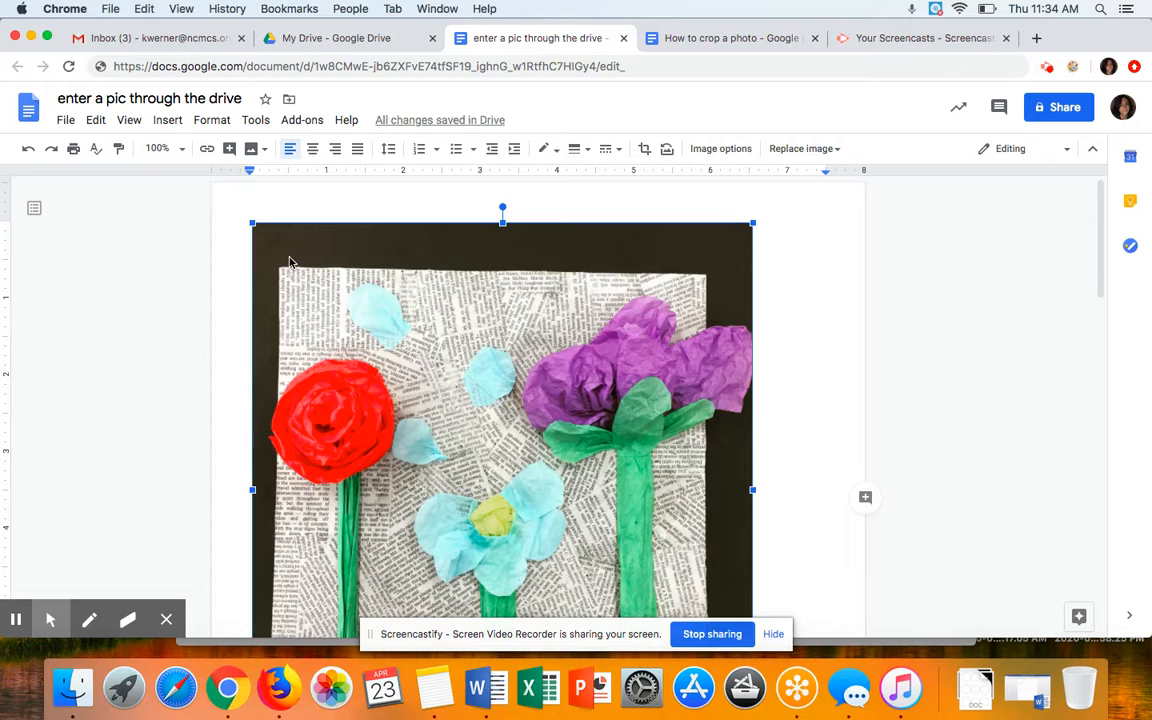
{"action": "mouse_move", "coordinate": [540, 250]}
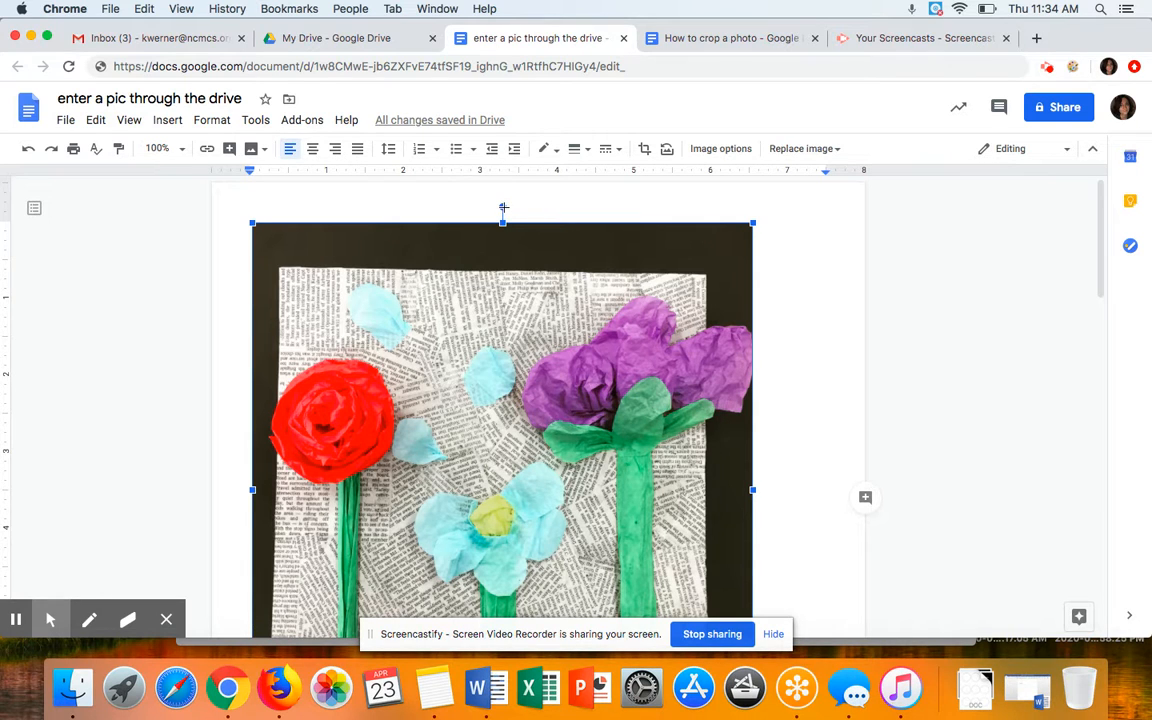
{"action": "left_click_drag", "start_coordinate": [504, 210], "coordinate": [490, 210]}
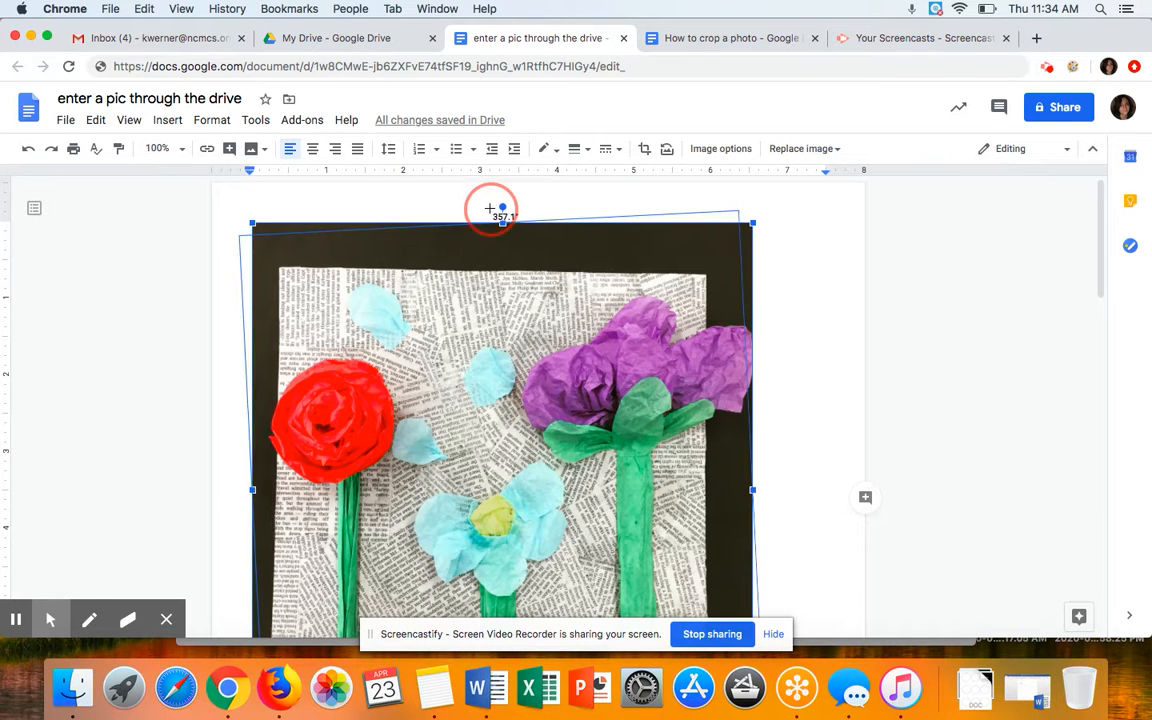
Straighten the photo and crop its pale outer edges in to the black border.
{"action": "left_click_drag", "start_coordinate": [490, 206], "coordinate": [496, 210]}
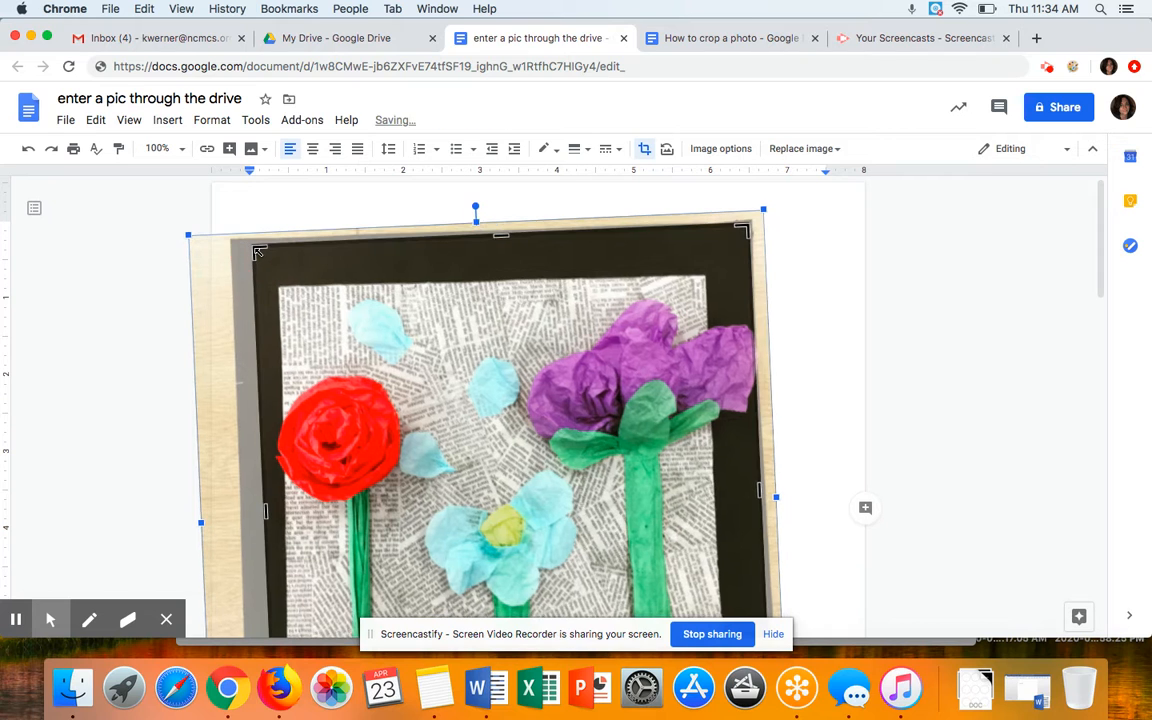
{"action": "left_click_drag", "start_coordinate": [188, 236], "coordinate": [252, 246]}
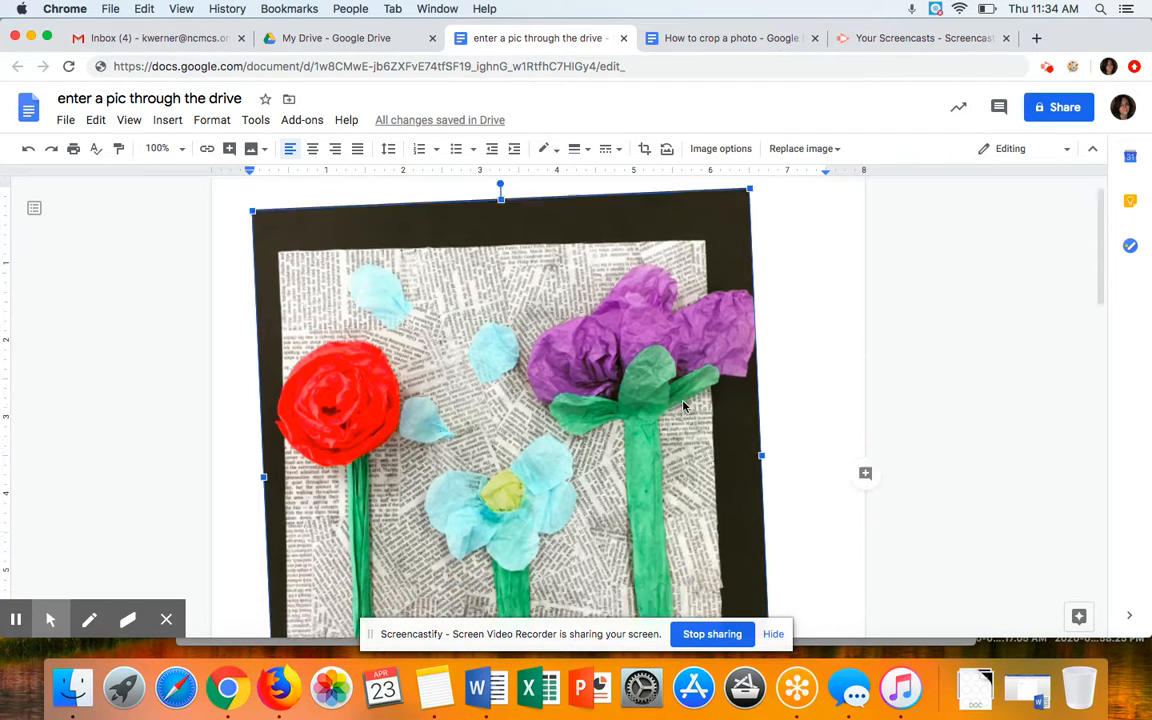
{"action": "scroll", "scroll_direction": "down", "scroll_amount": 3}
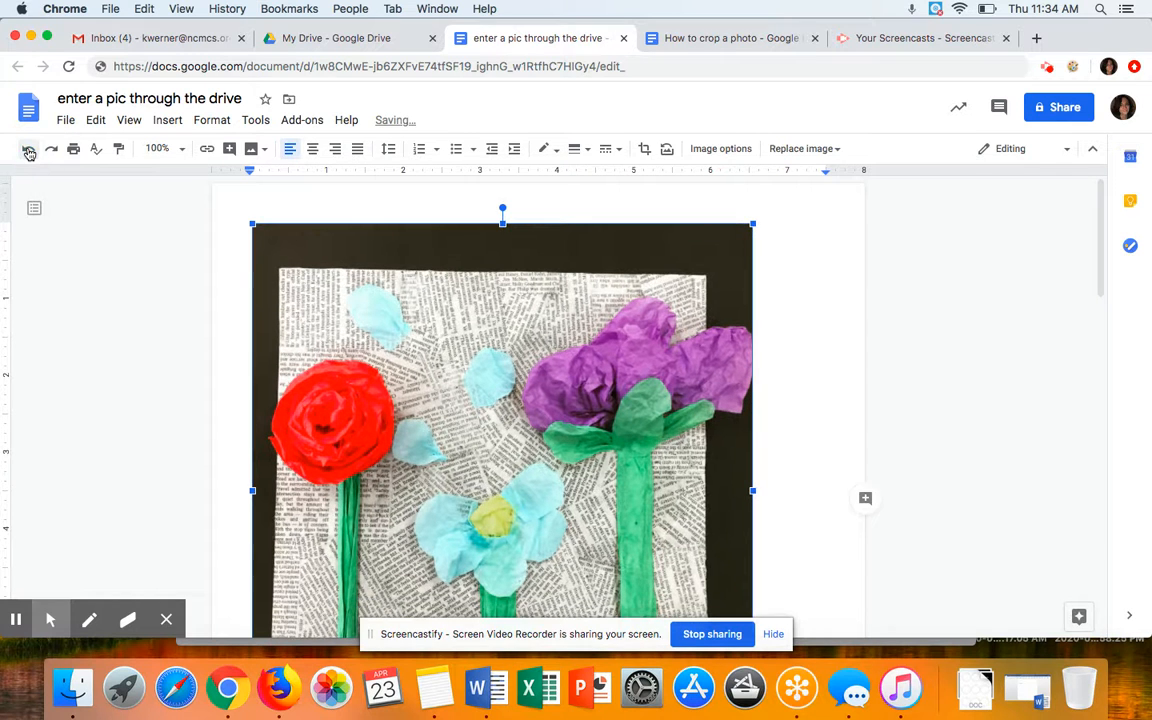
Cycle the flower photo through Wrap text and Break text, then set it back In line with text.
{"action": "scroll", "scroll_direction": "down", "scroll_amount": 3}
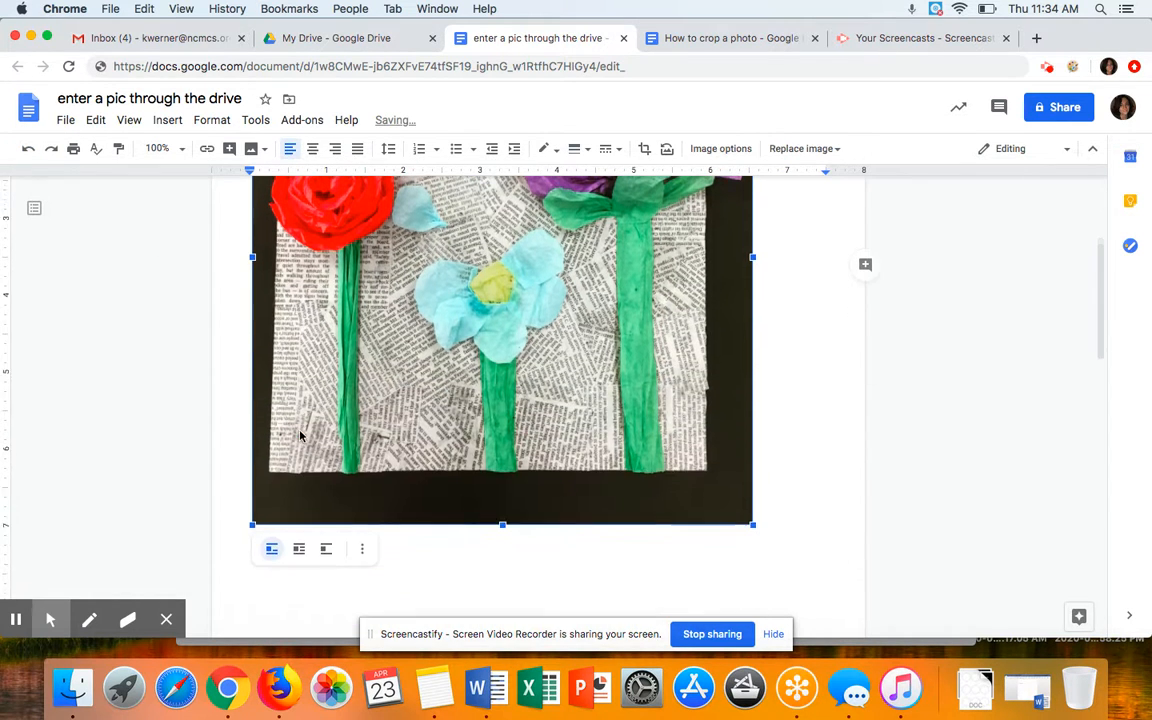
{"action": "scroll", "scroll_direction": "down", "scroll_amount": 3}
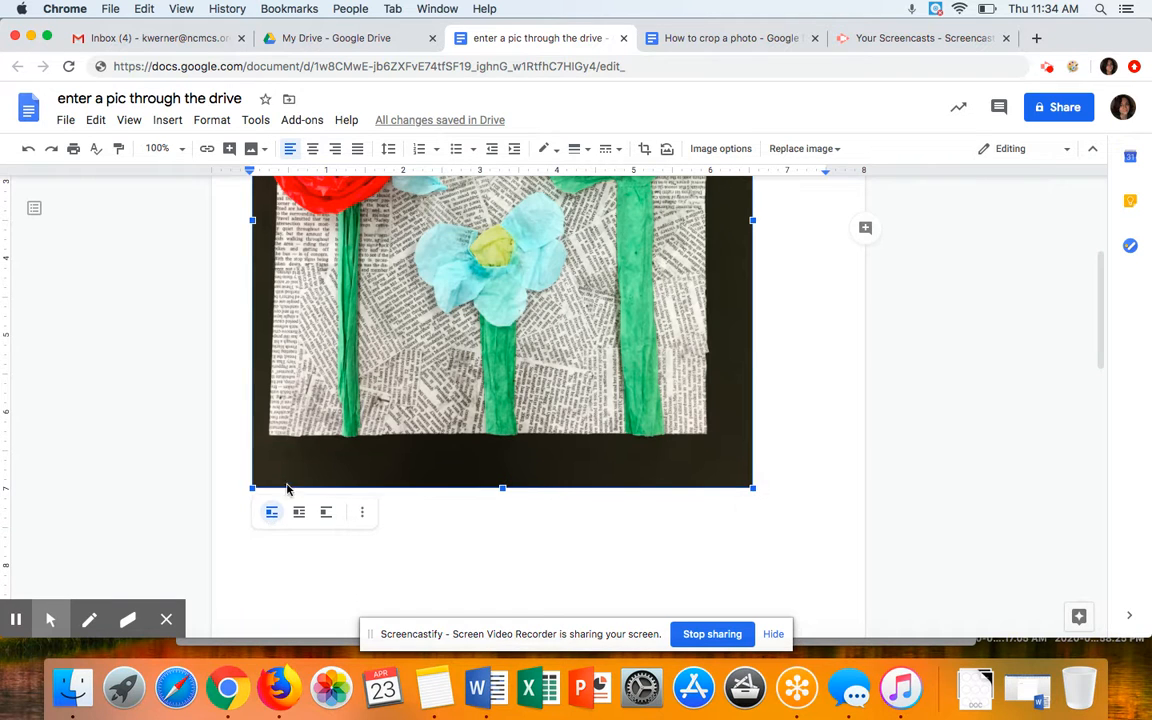
{"action": "mouse_move", "coordinate": [408, 464]}
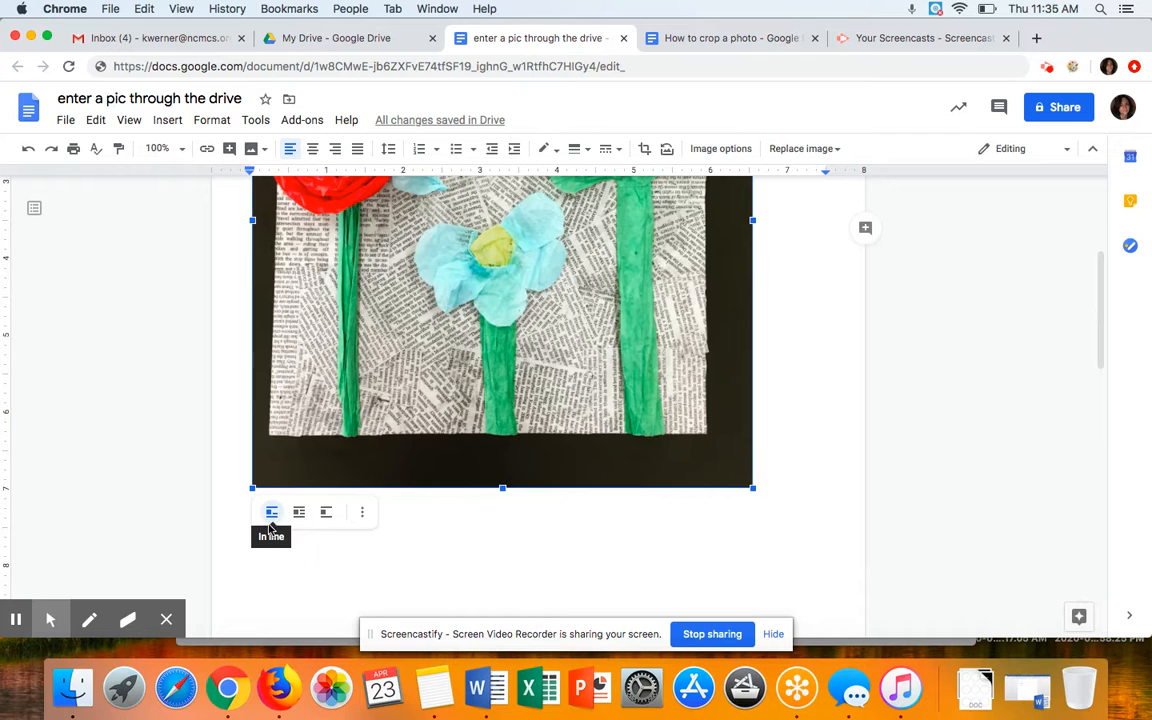
{"action": "mouse_move", "coordinate": [424, 478]}
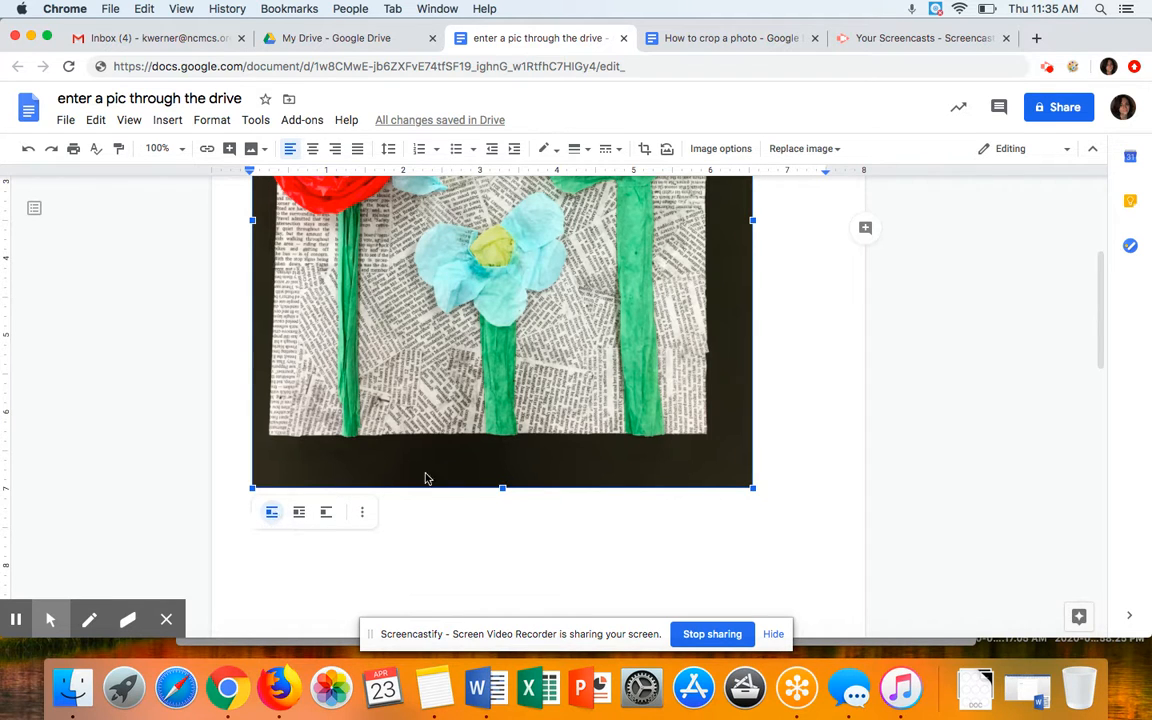
{"action": "mouse_move", "coordinate": [332, 348]}
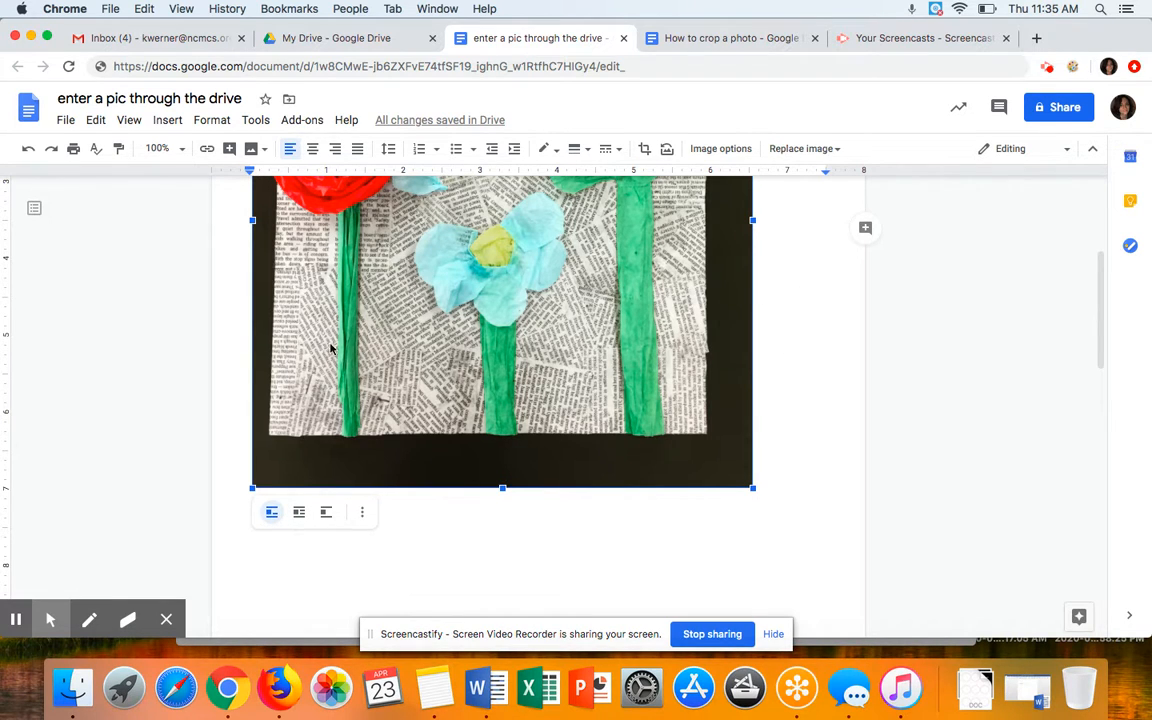
{"action": "left_click", "coordinate": [300, 512]}
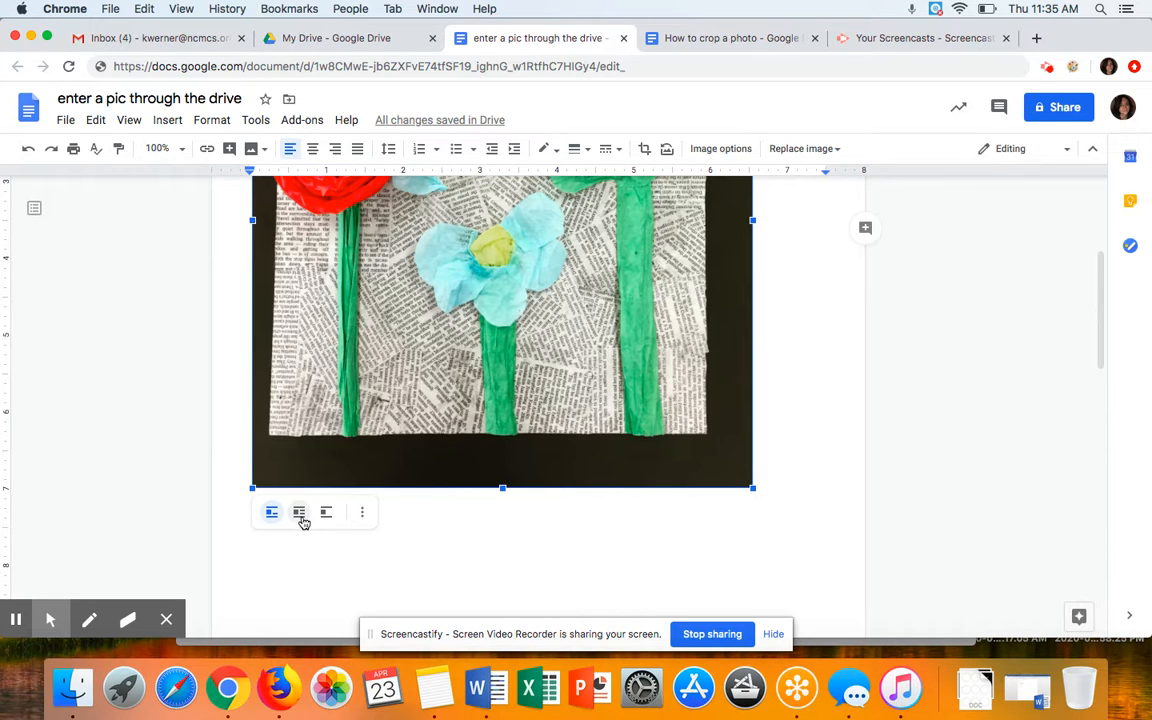
{"action": "left_click", "coordinate": [300, 520]}
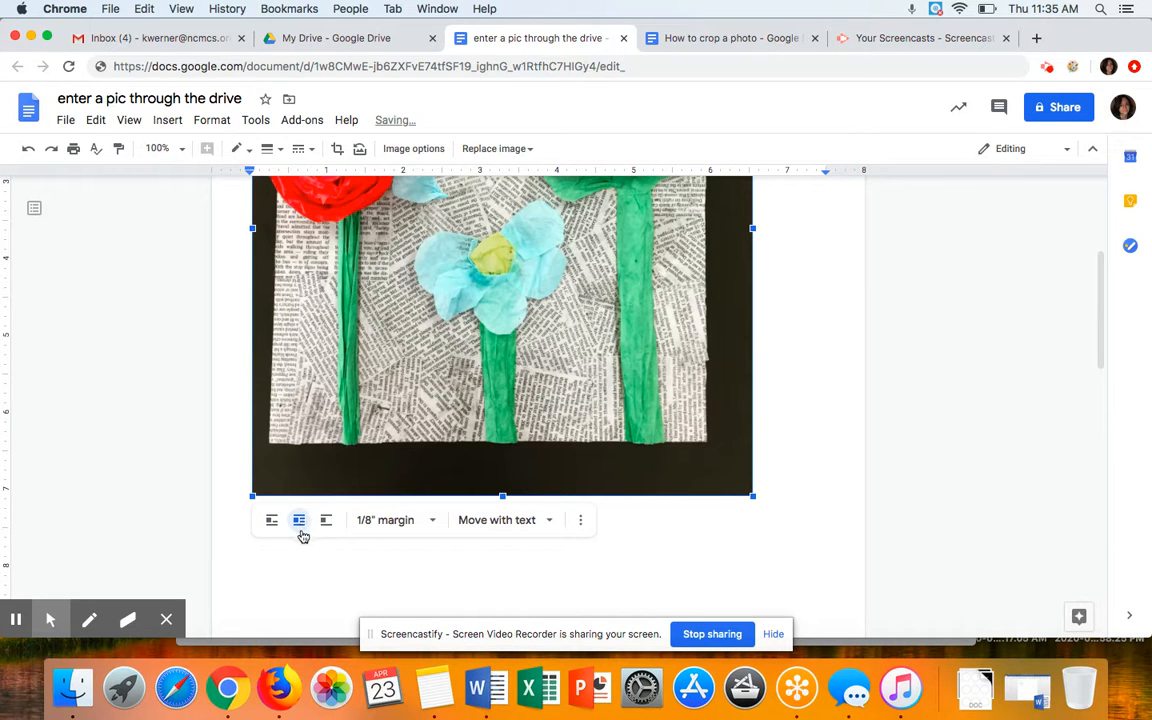
{"action": "mouse_move", "coordinate": [300, 520]}
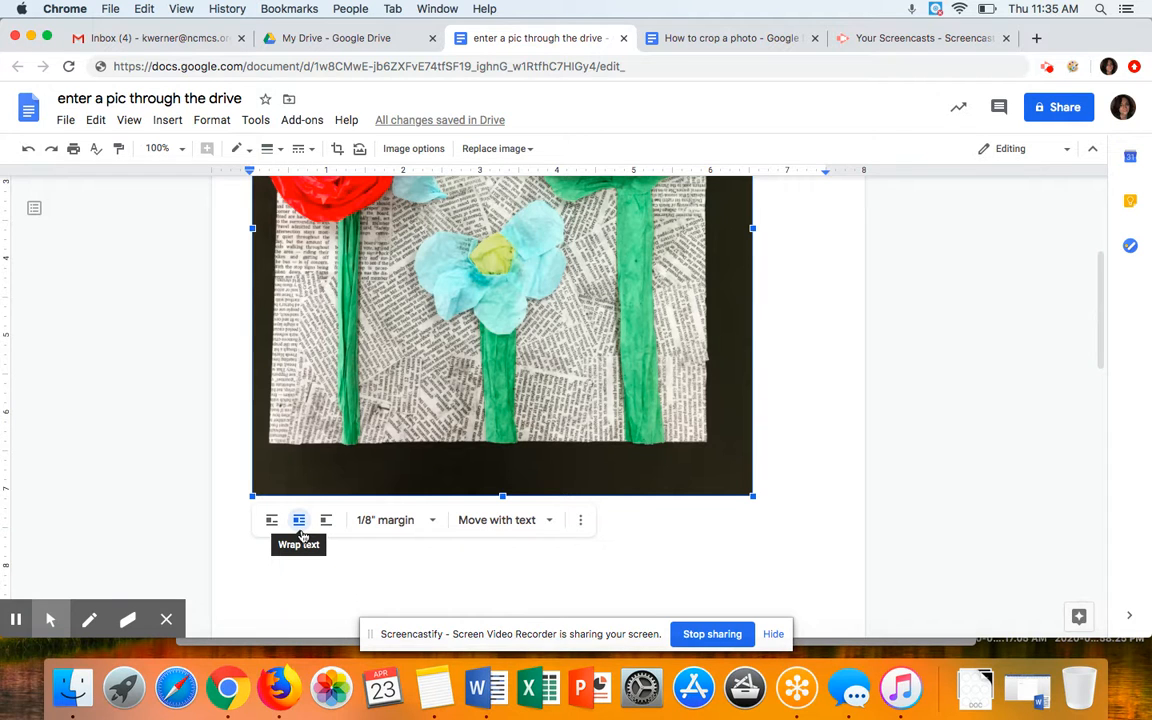
{"action": "mouse_move", "coordinate": [326, 520]}
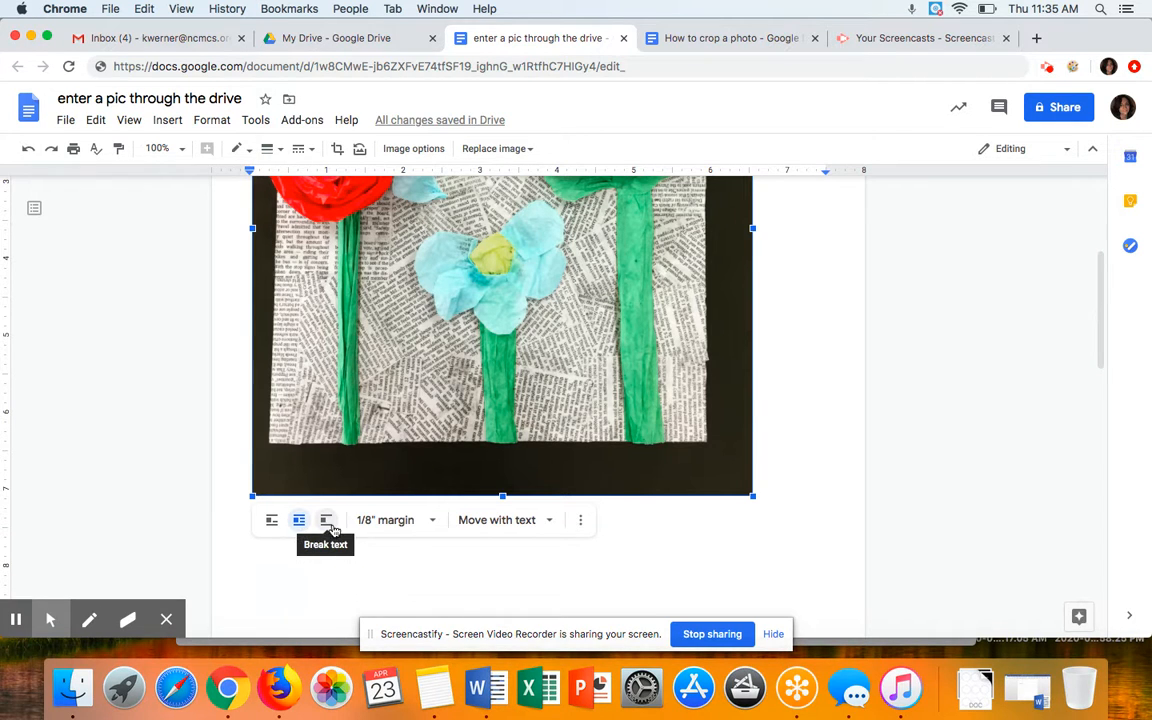
{"action": "left_click", "coordinate": [326, 520]}
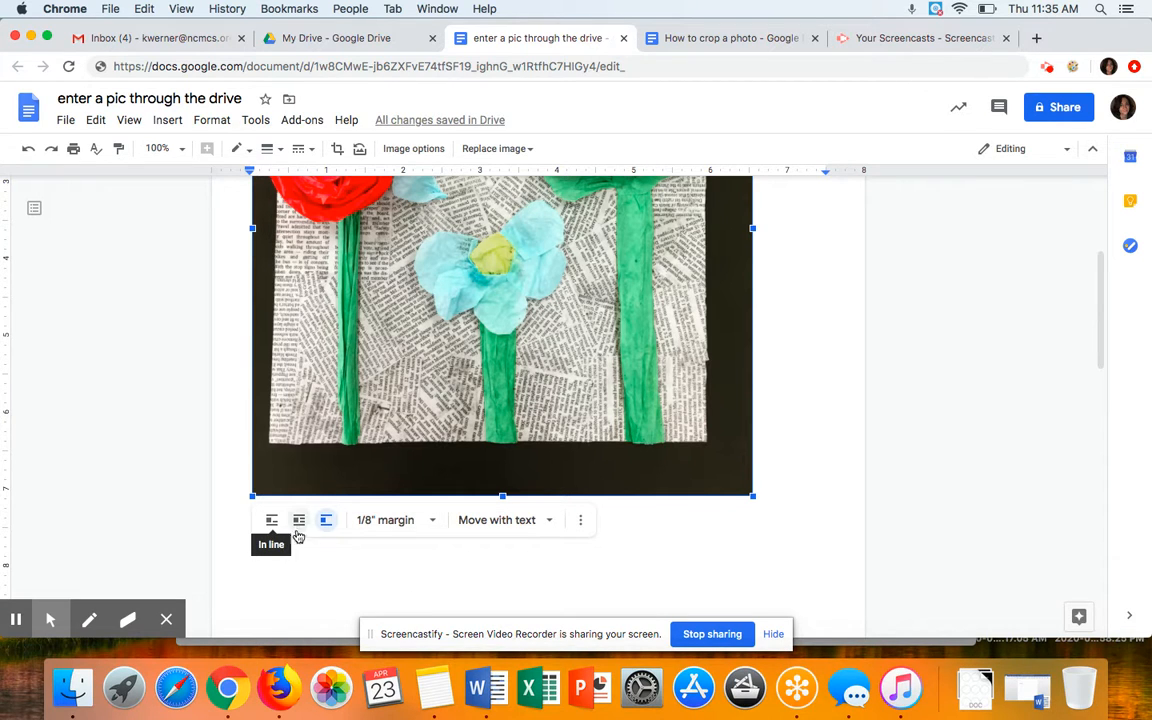
{"action": "left_click", "coordinate": [298, 520]}
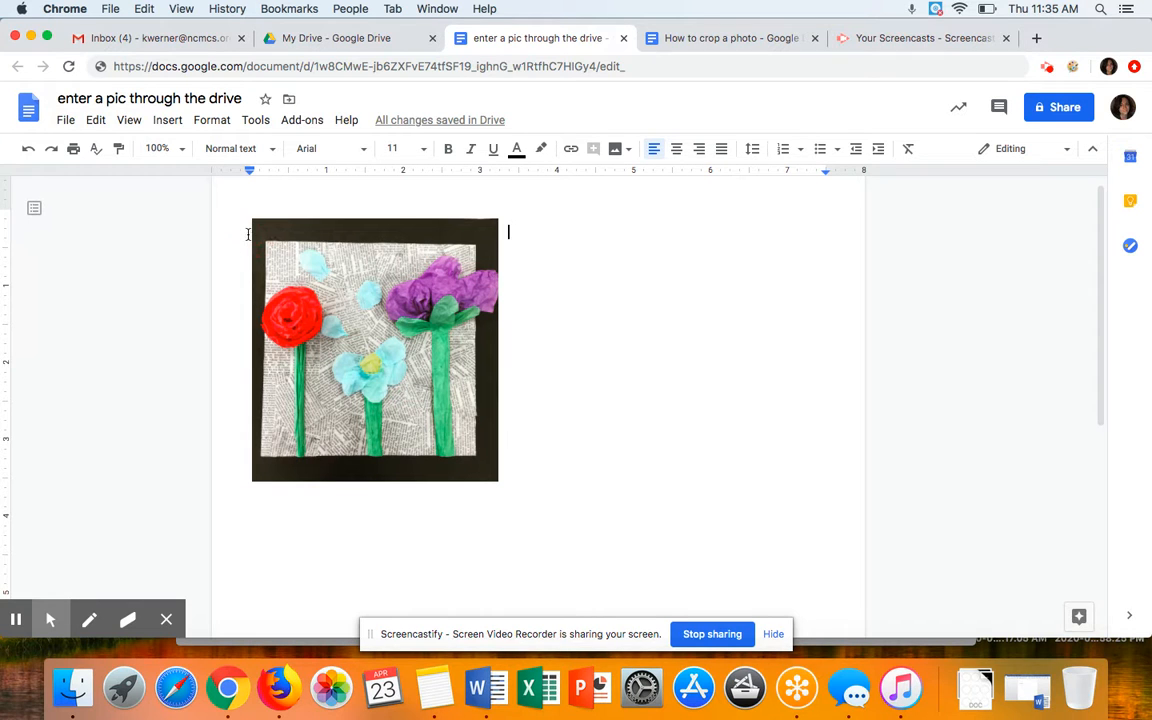
Write the sentence 'This is how you crop a picture...' beside the photo, correcting the misspelling of 'depending'.
{"action": "type", "text": "This is how you"}
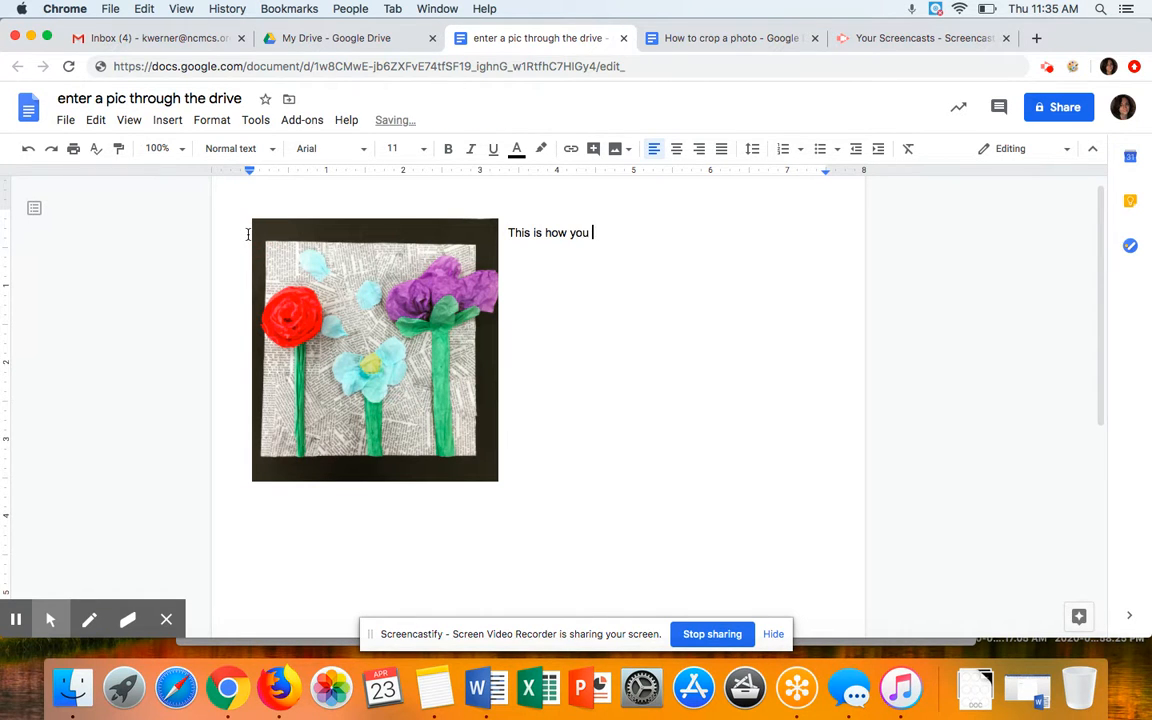
{"action": "type", "text": "crop a picture."}
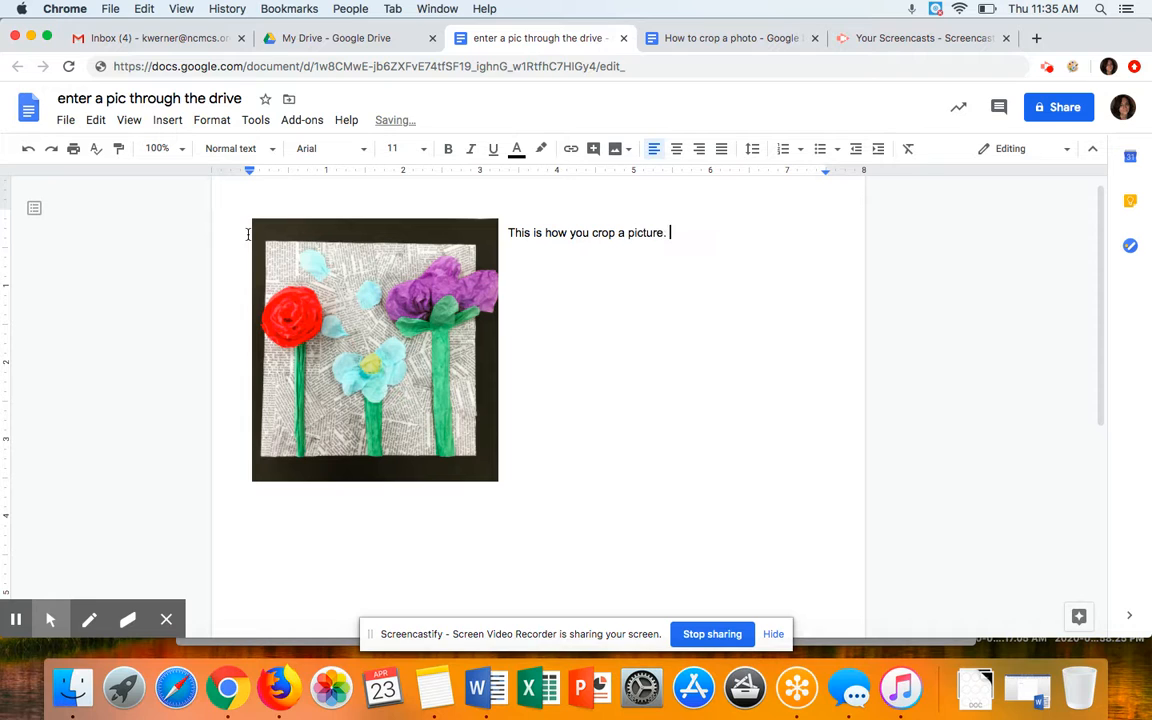
{"action": "type", "text": "I am wrigi"}
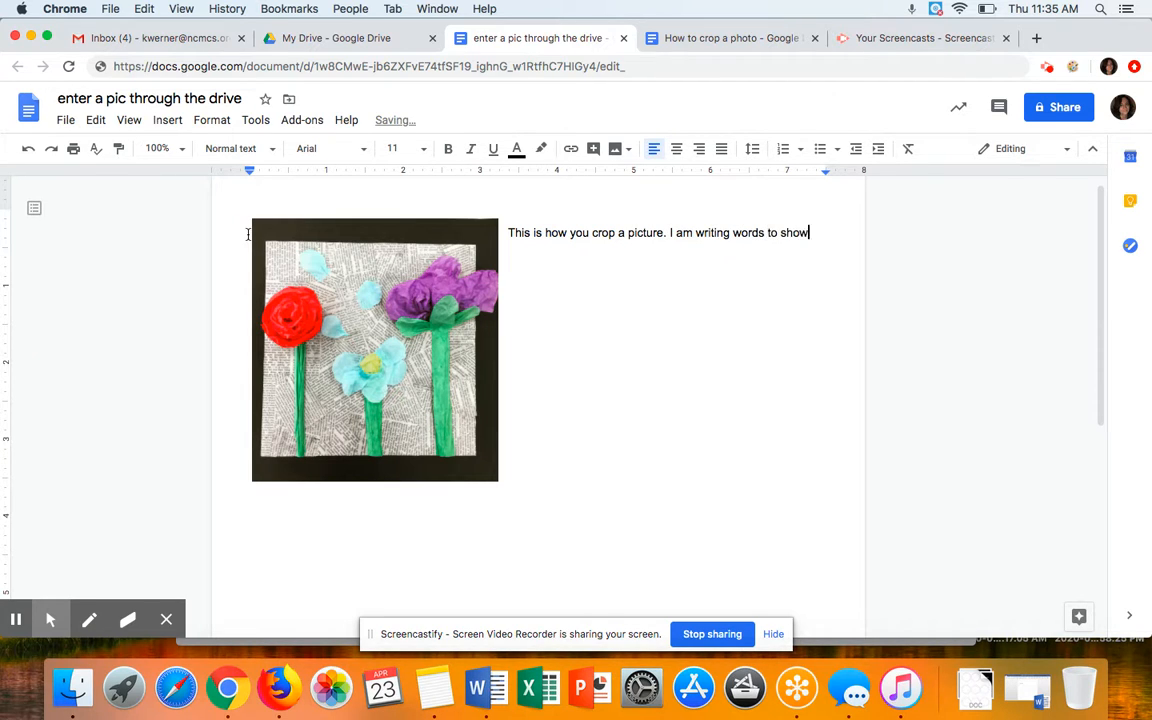
{"action": "type", "text": "you how they"}
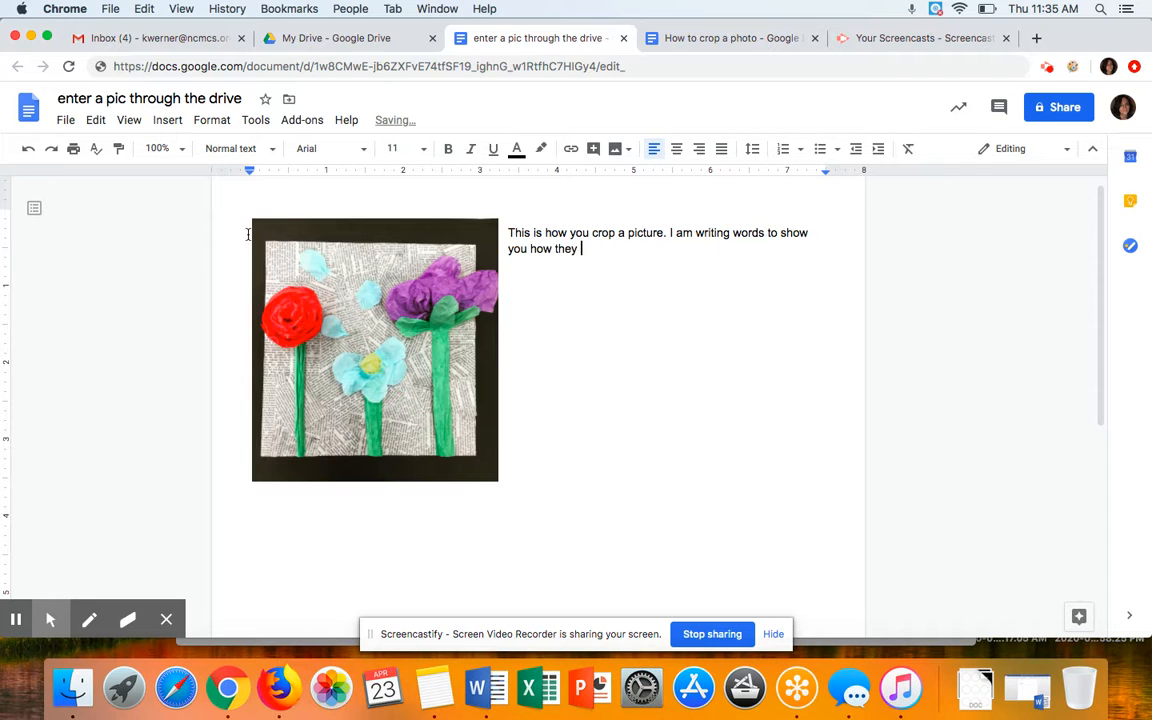
{"action": "type", "text": "wrap arou"}
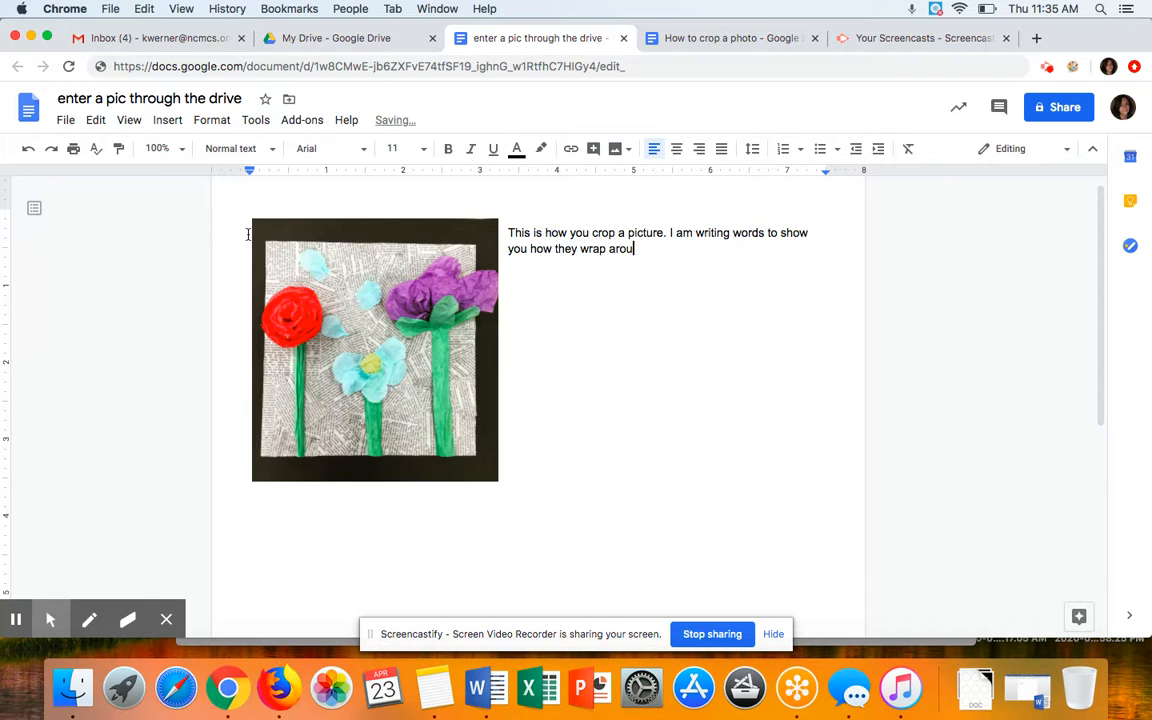
{"action": "type", "text": "nd depencing on"}
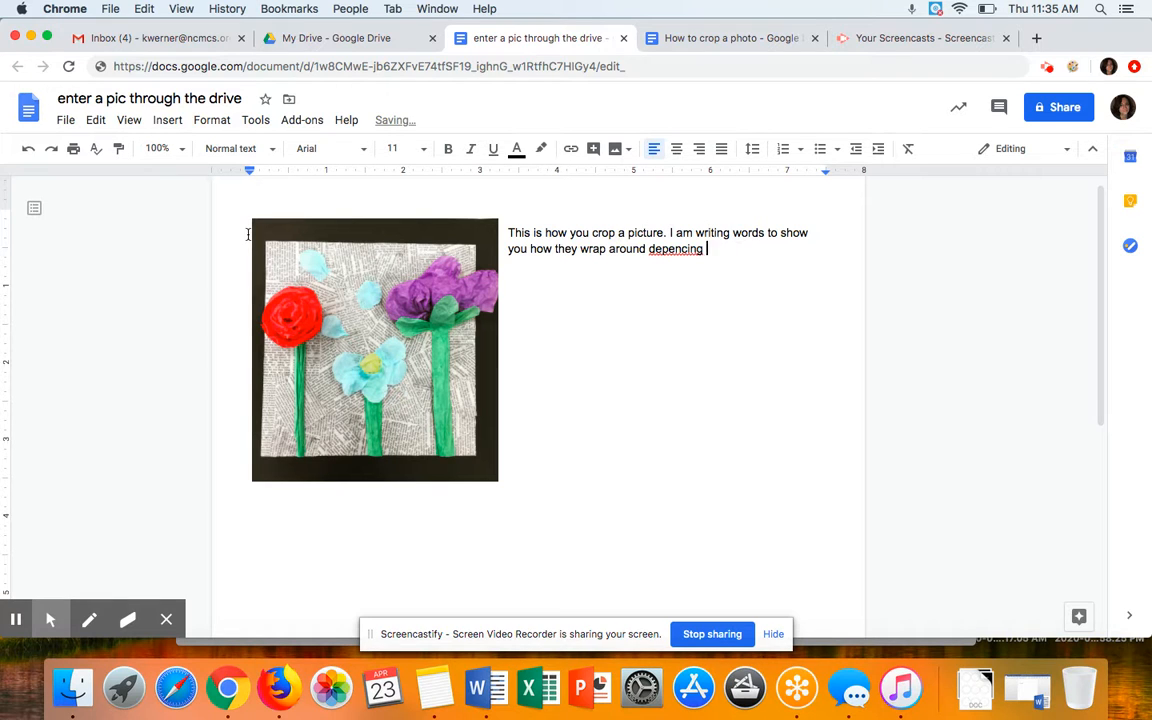
{"action": "key", "text": "backspace"}
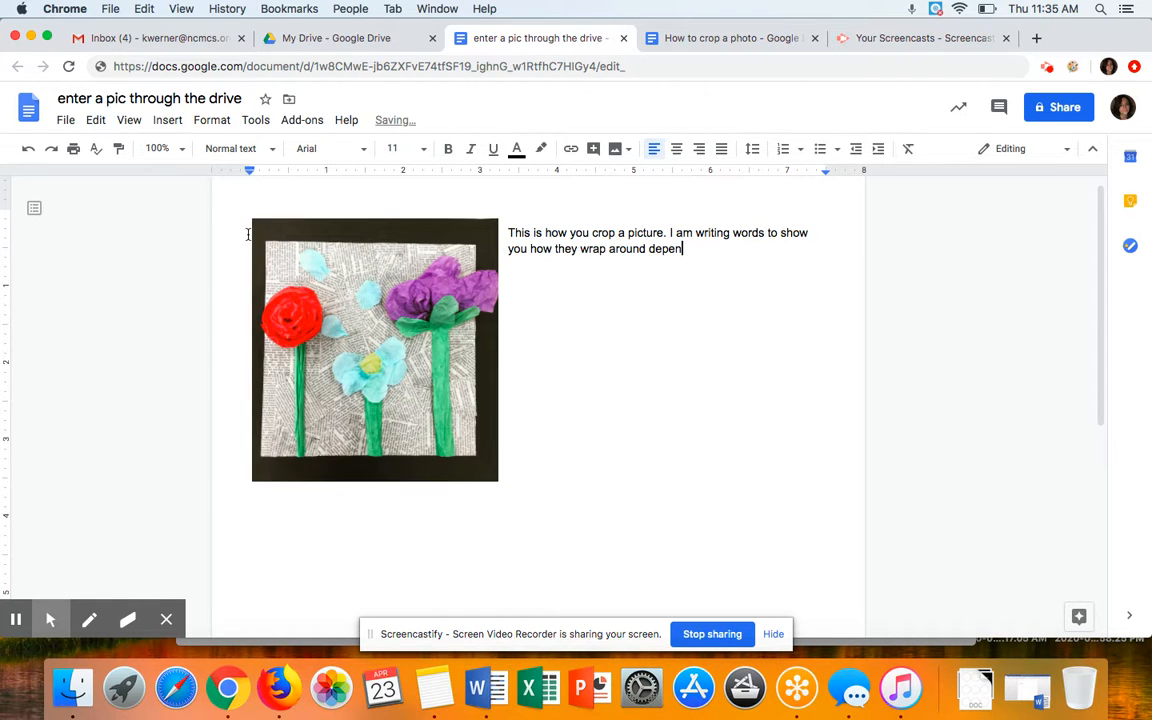
{"action": "type", "text": "ding on the options you choose."}
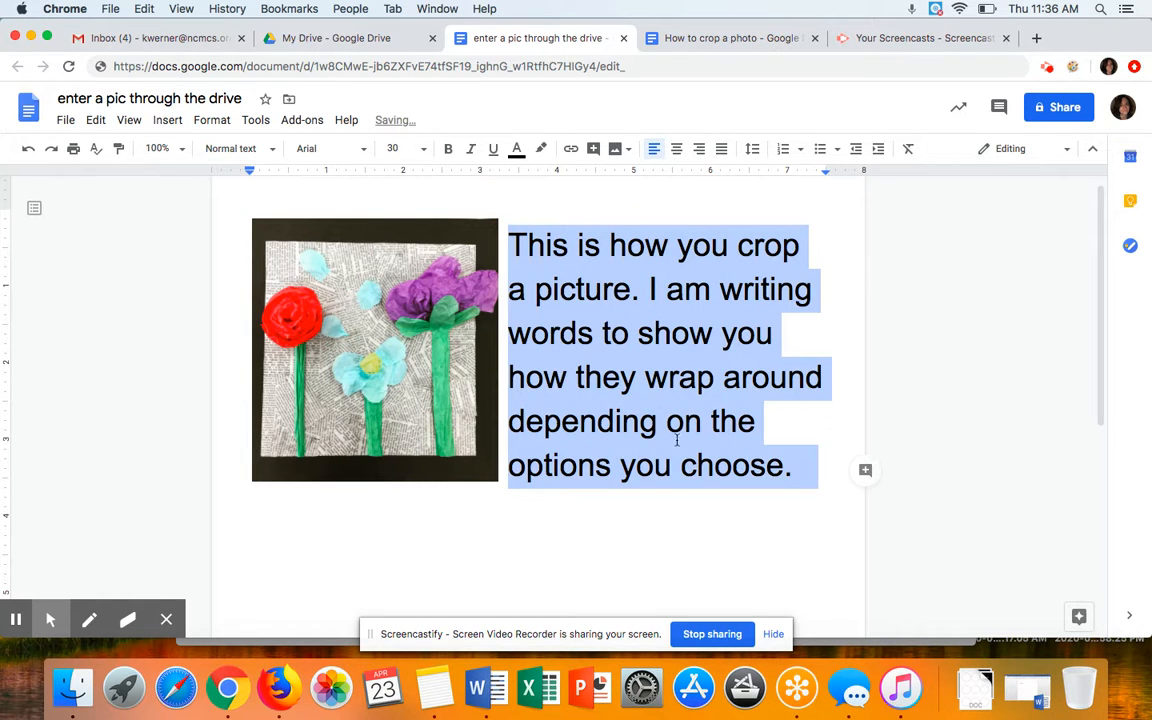
Set the photo to Break text, reposition it into the sentence, then switch it to Wrap text on both sides.
{"action": "left_click", "coordinate": [376, 350]}
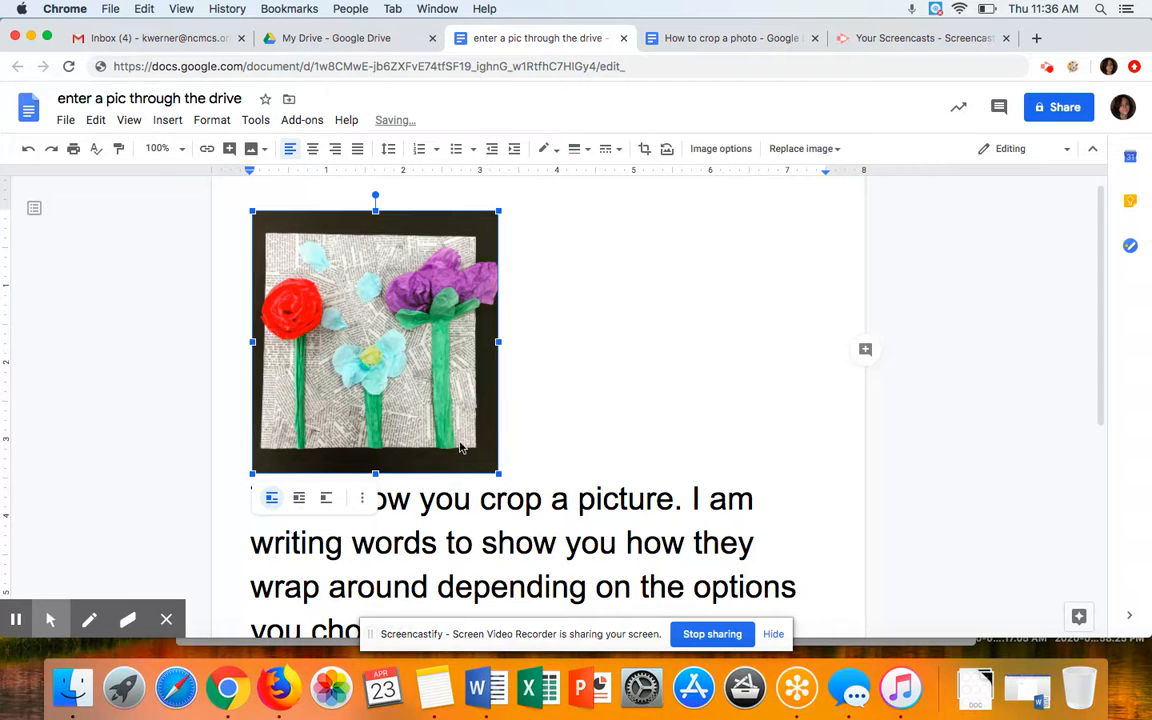
{"action": "left_click", "coordinate": [524, 498]}
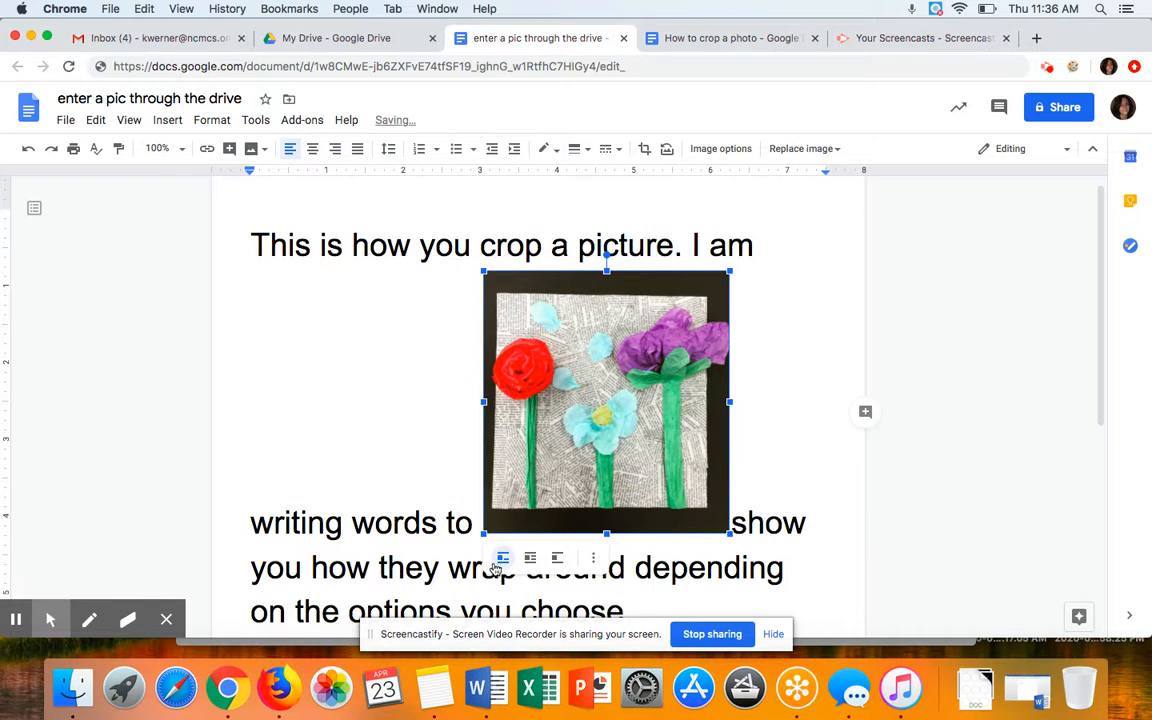
{"action": "left_click", "coordinate": [556, 558]}
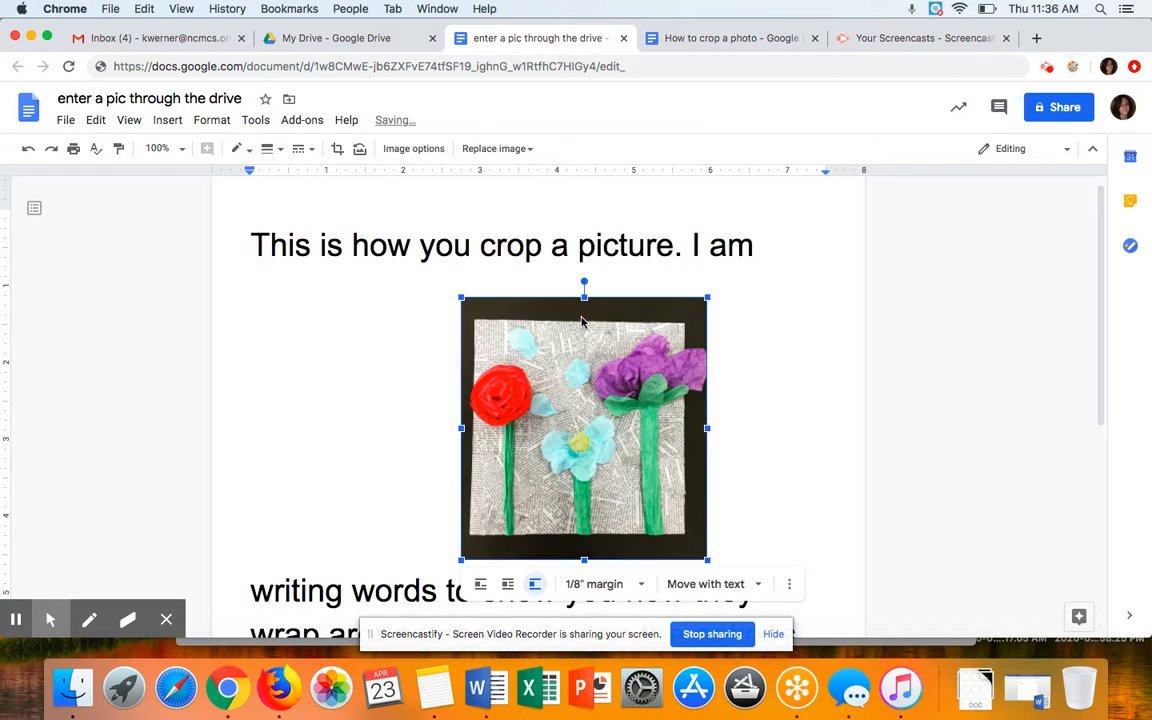
{"action": "mouse_move", "coordinate": [358, 408]}
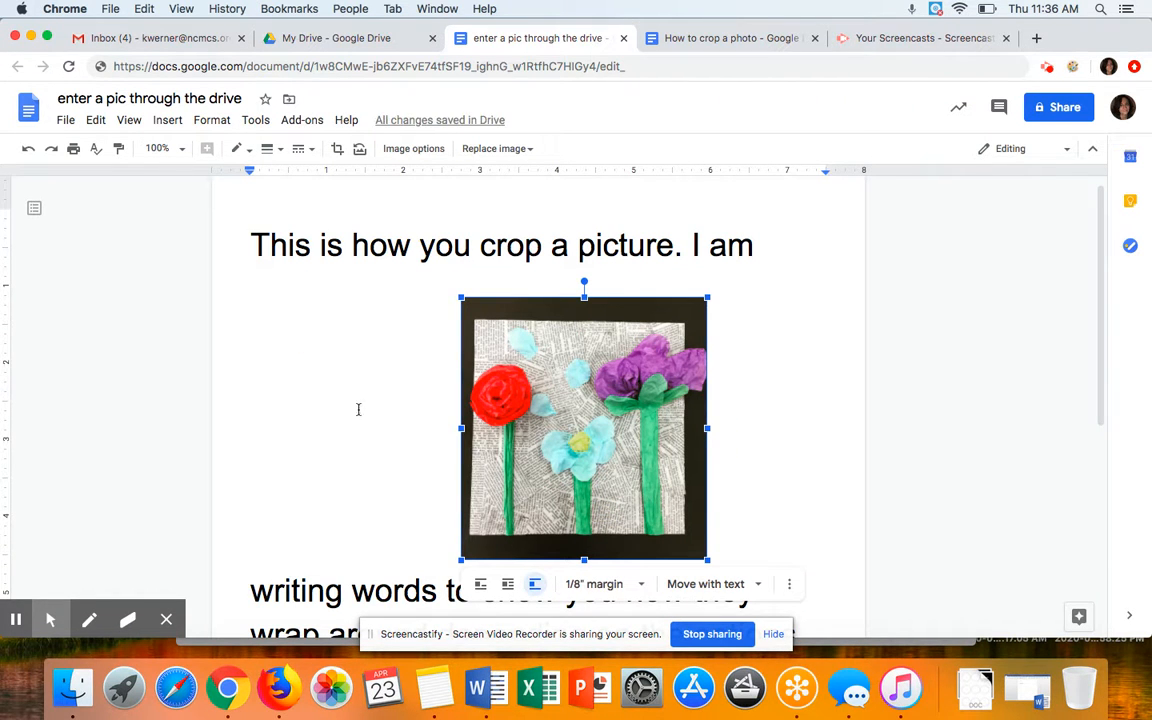
{"action": "mouse_move", "coordinate": [508, 584]}
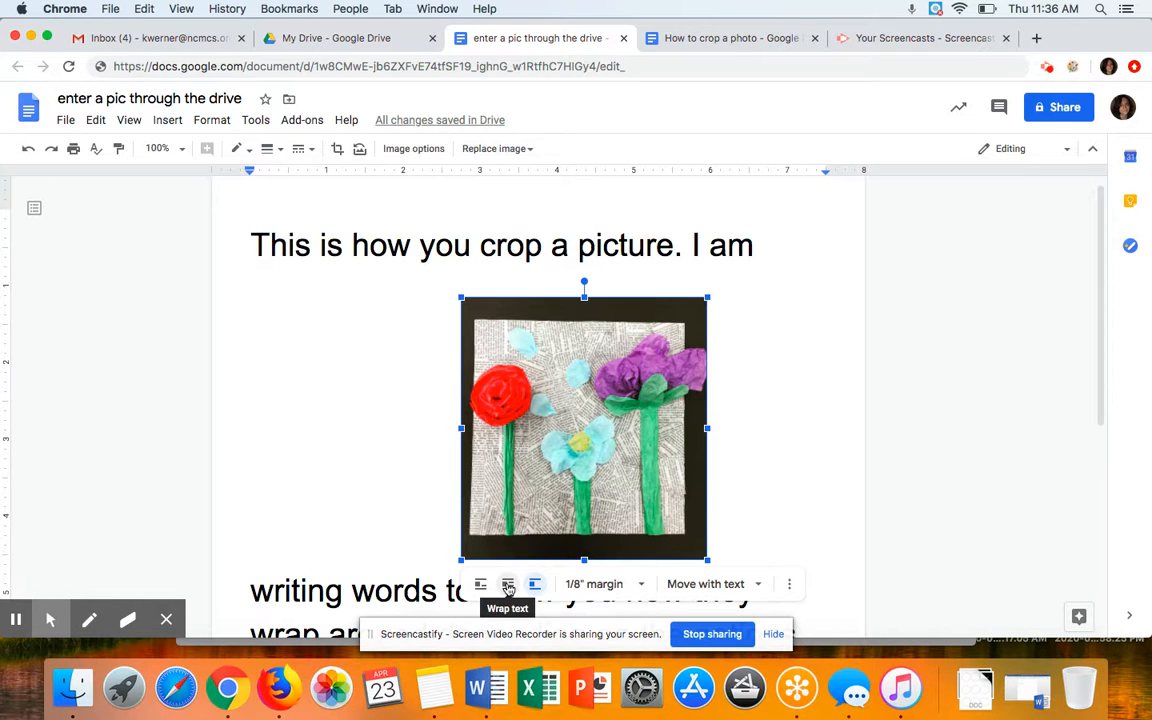
{"action": "left_click", "coordinate": [508, 584]}
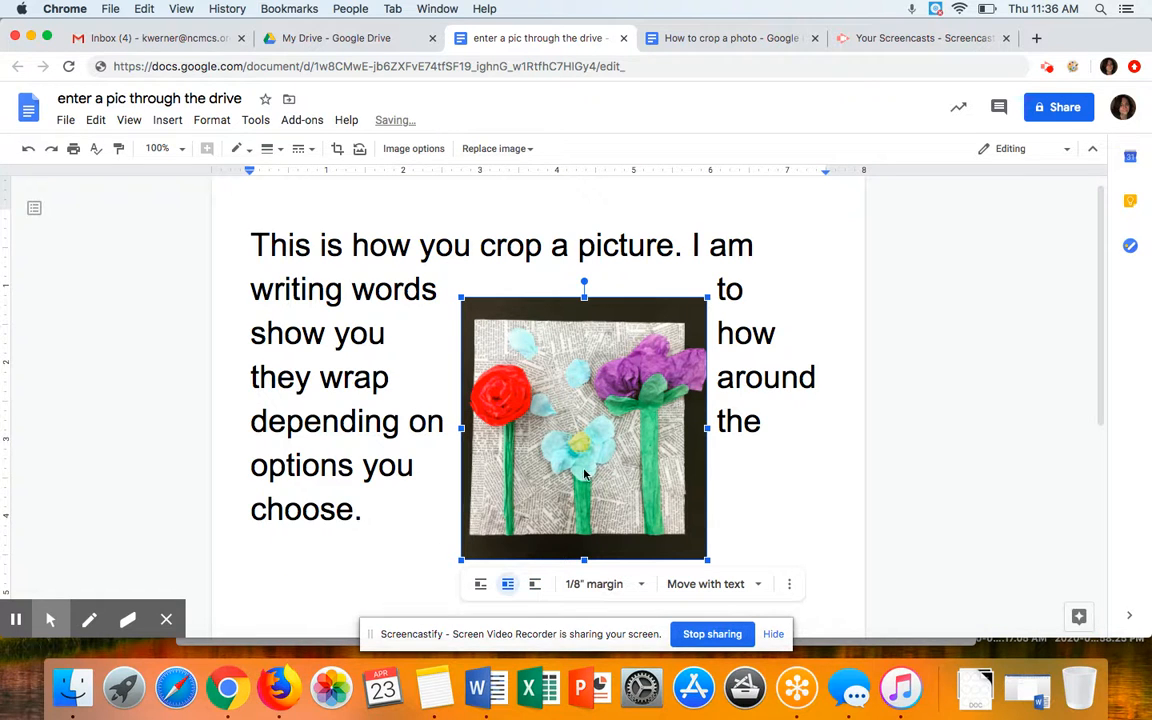